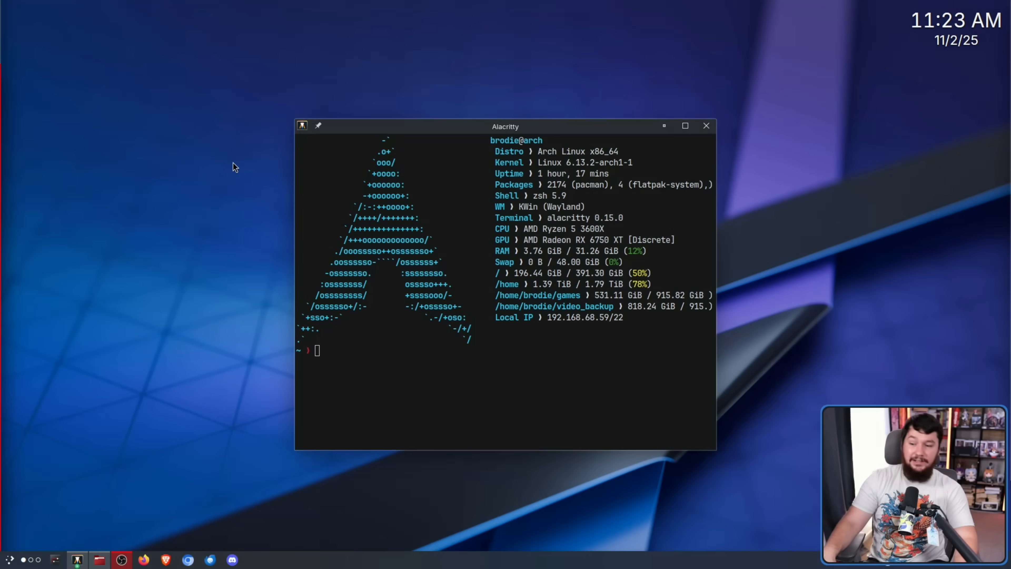
pyautogui.moveTo(224, 155)
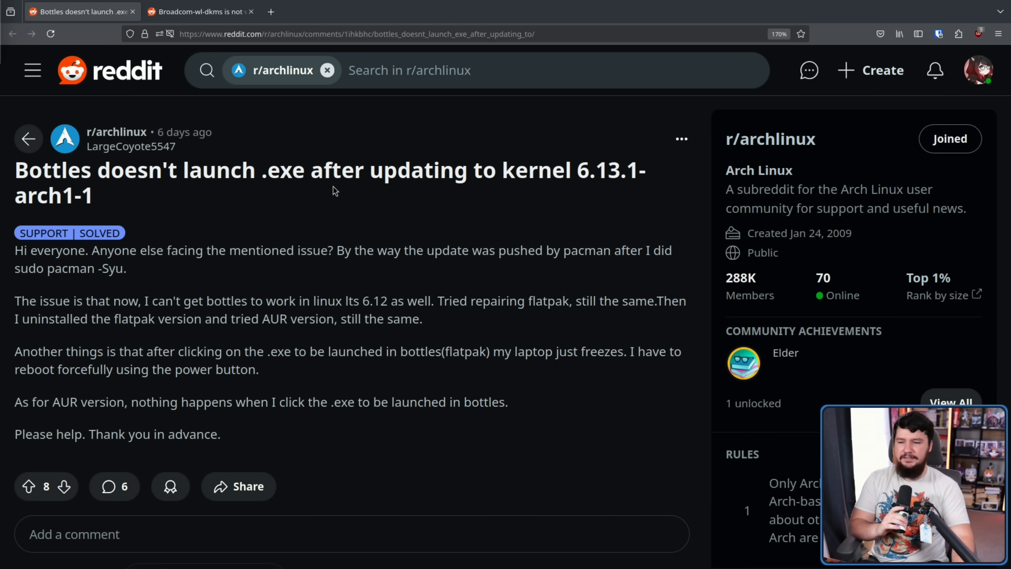
pyautogui.moveTo(593, 166)
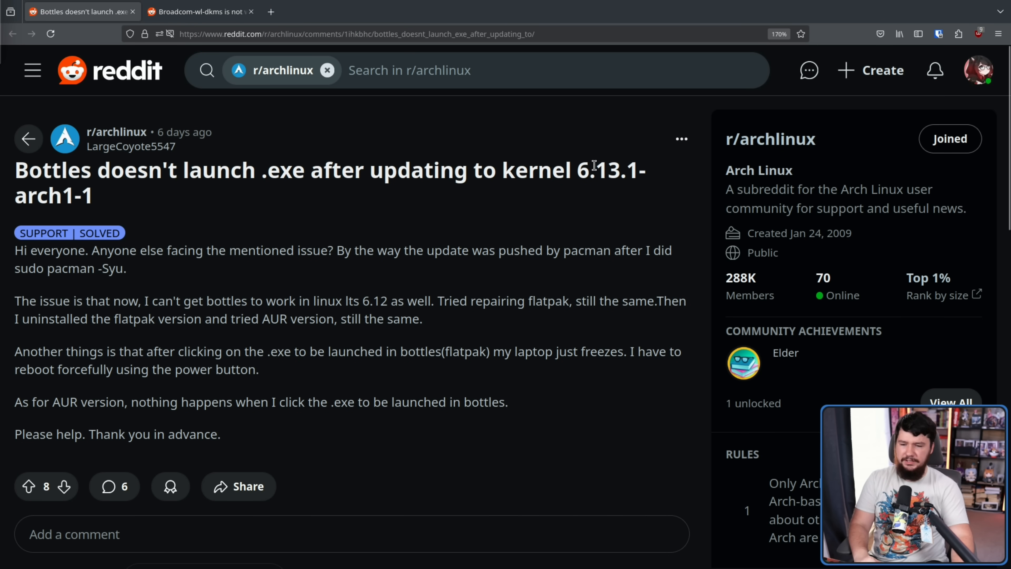
pyautogui.moveTo(600, 159)
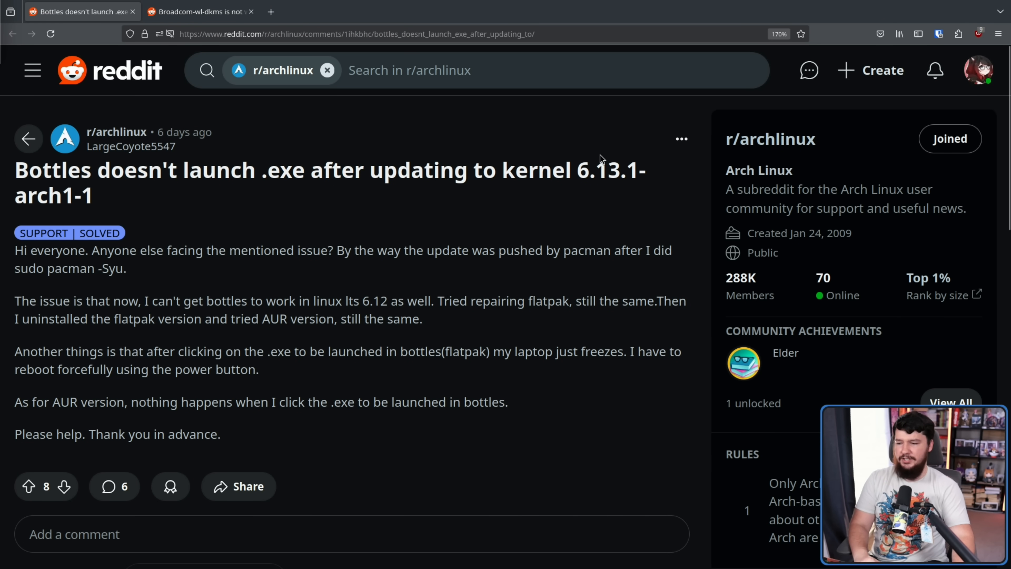
pyautogui.moveTo(595, 154)
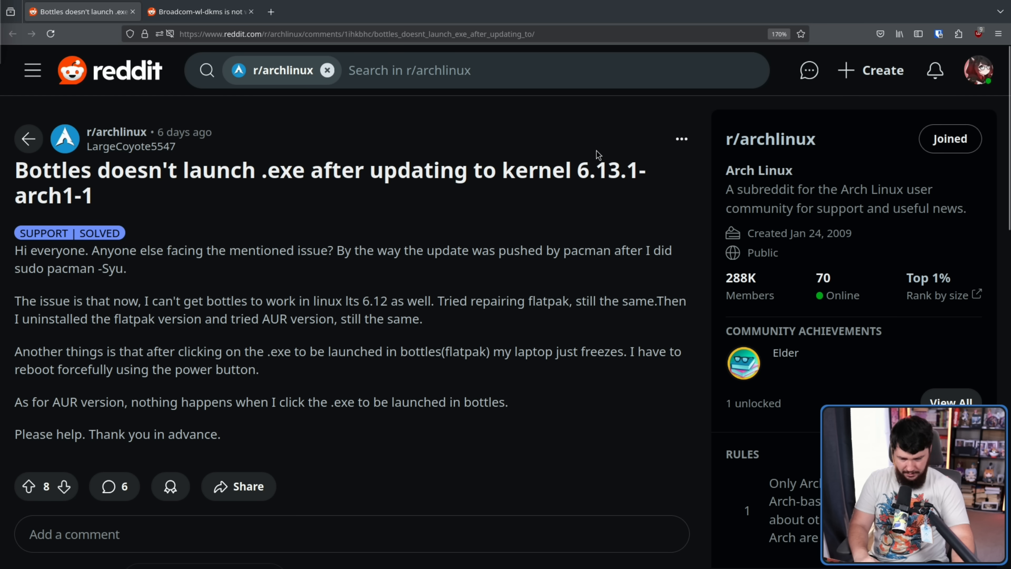
pyautogui.moveTo(371, 101)
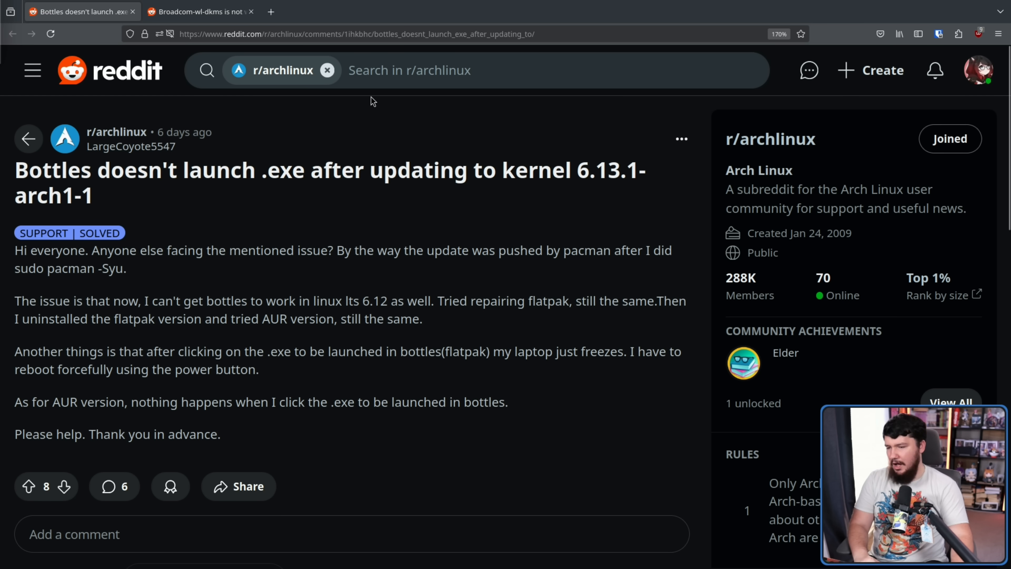
# Compare the Broadcom-wl-dkms and Bottles posts, picking out kernel version 6.13.1 in the title.
pyautogui.click(200, 11)
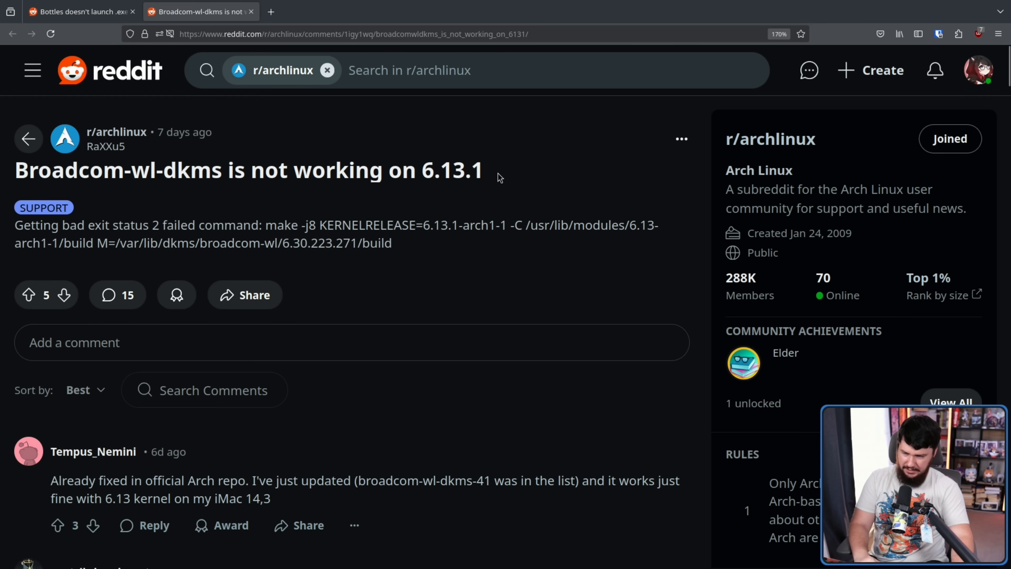
pyautogui.moveTo(334, 136)
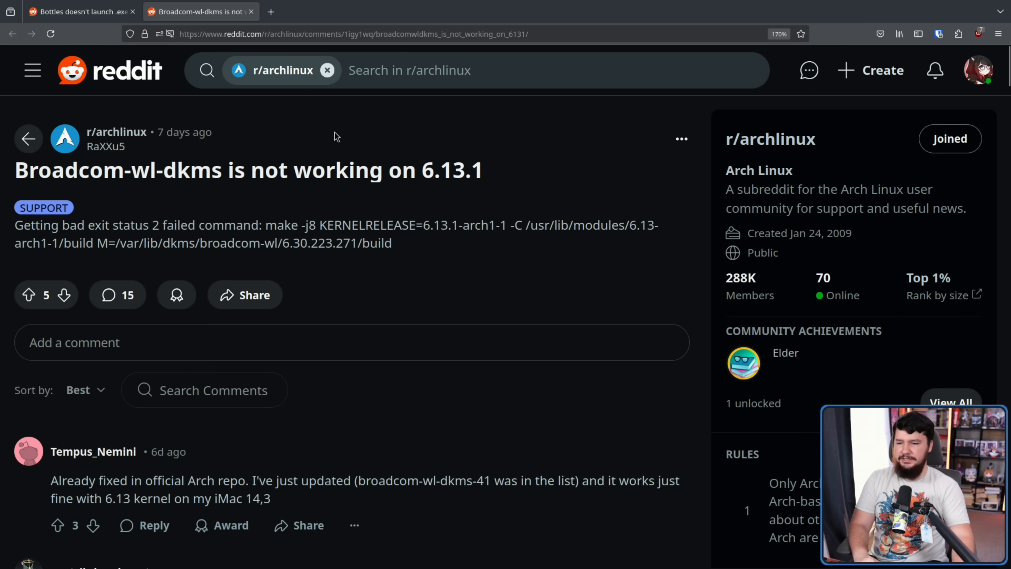
pyautogui.doubleClick(455, 170)
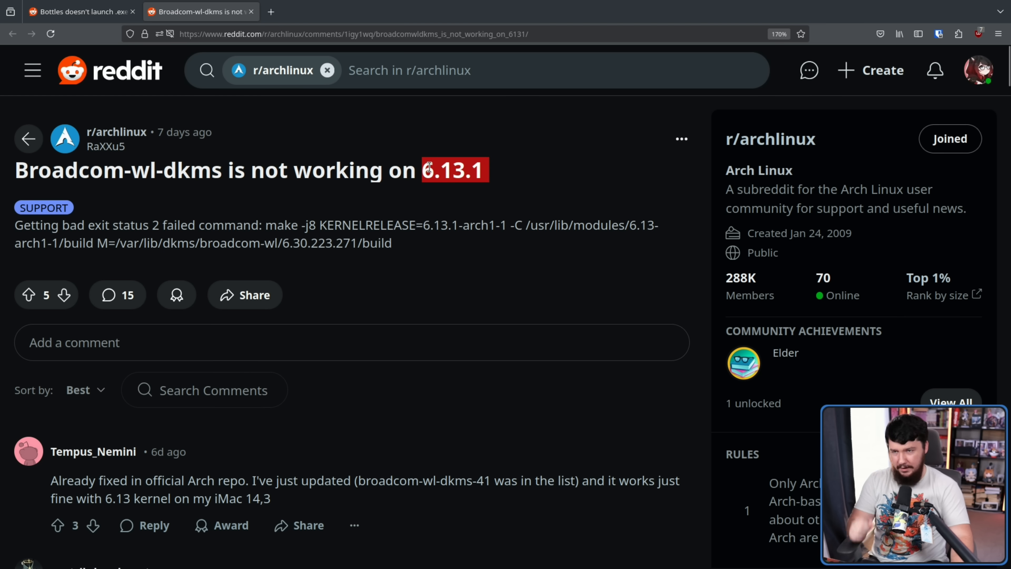
pyautogui.moveTo(548, 175)
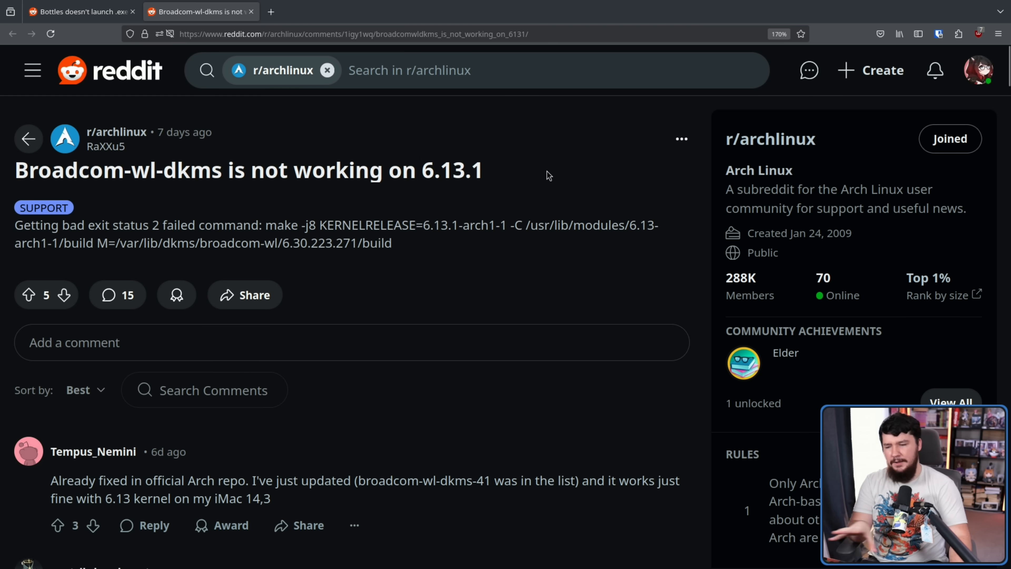
pyautogui.click(78, 12)
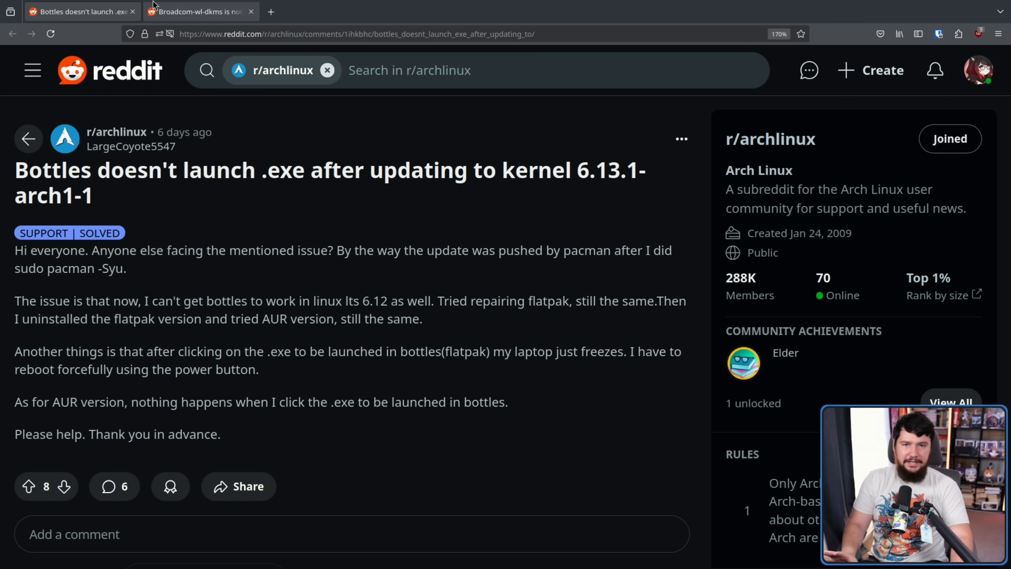
pyautogui.click(198, 11)
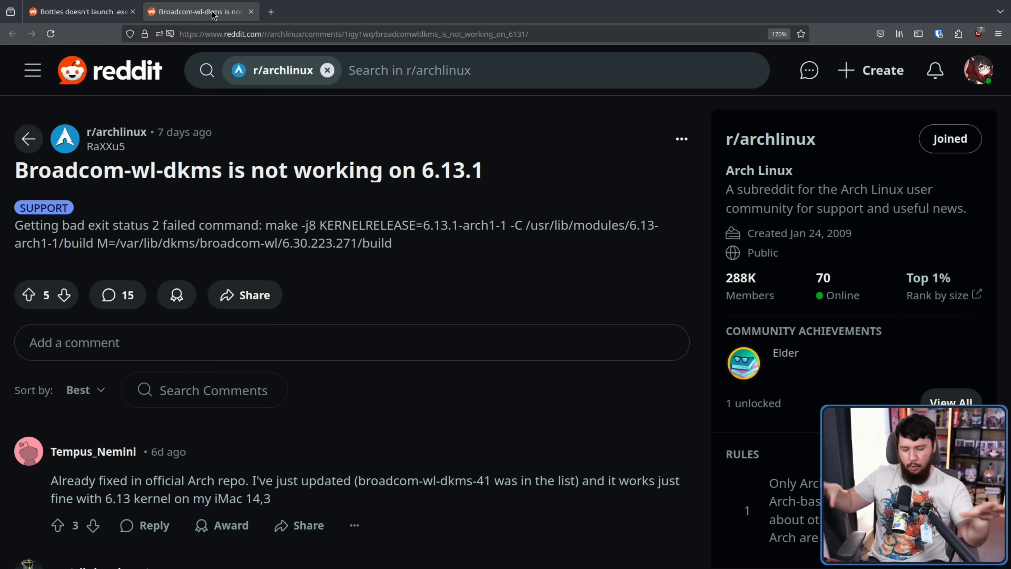
pyautogui.moveTo(251, 266)
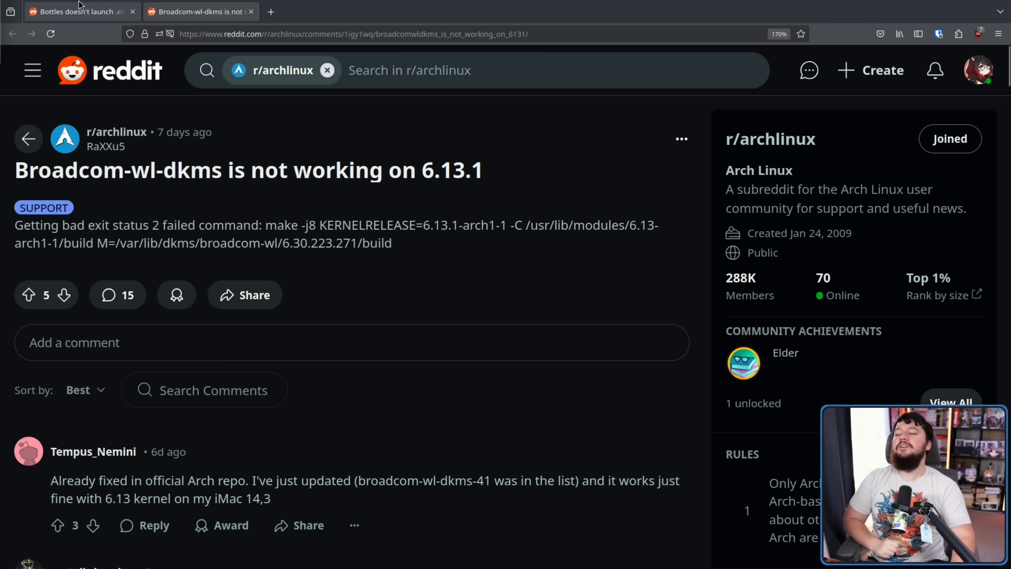
# After a last look at the Bottles post, move to the Arch forum bad page state thread.
pyautogui.click(77, 12)
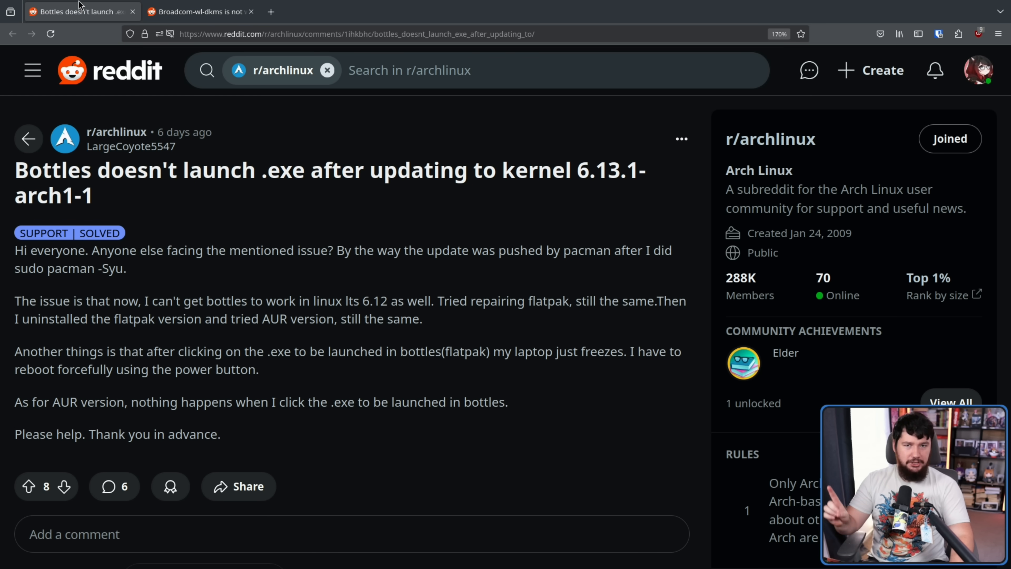
pyautogui.click(319, 12)
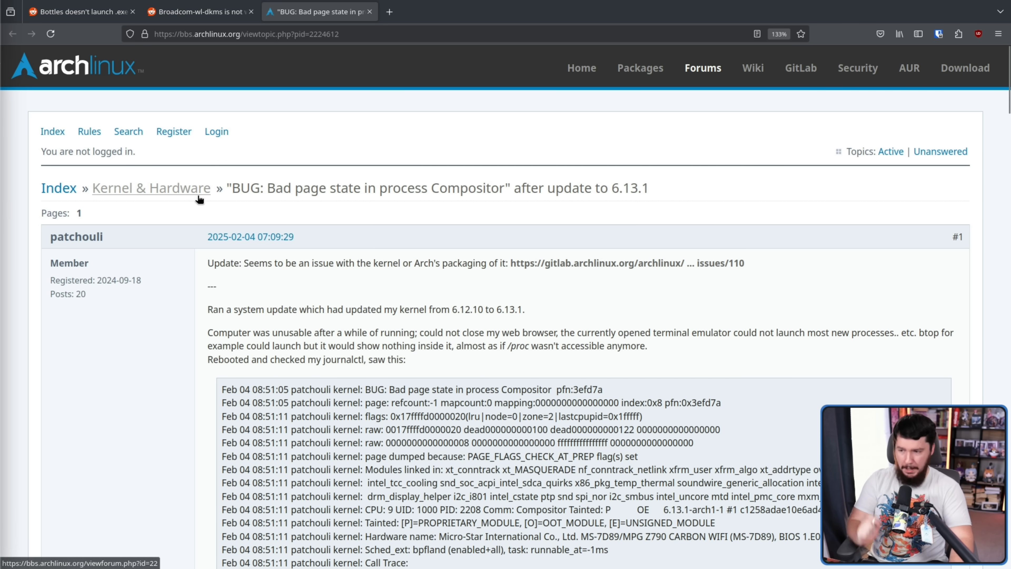
pyautogui.moveTo(514, 230)
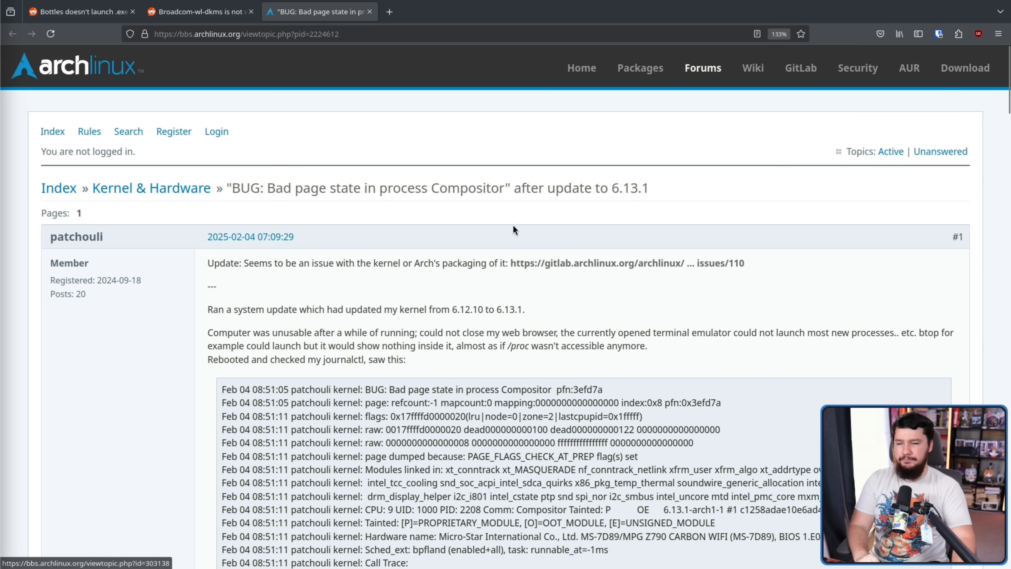
pyautogui.moveTo(600, 222)
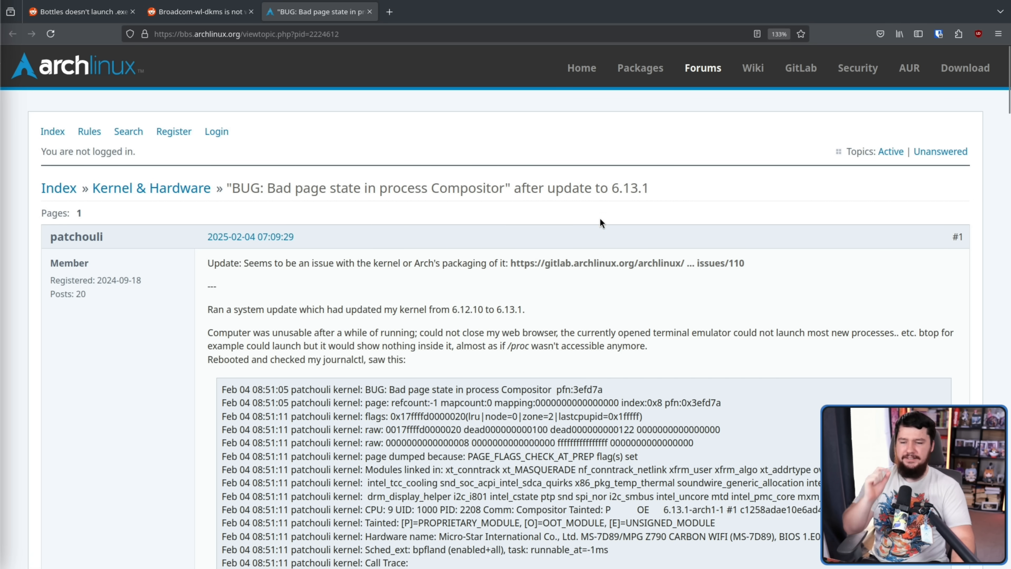
pyautogui.moveTo(362, 333)
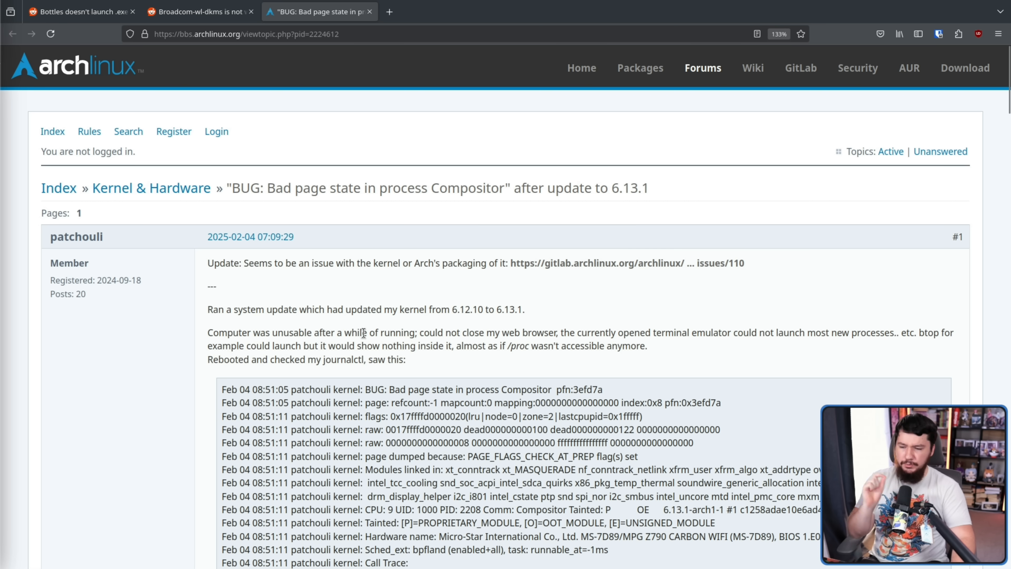
pyautogui.moveTo(474, 330)
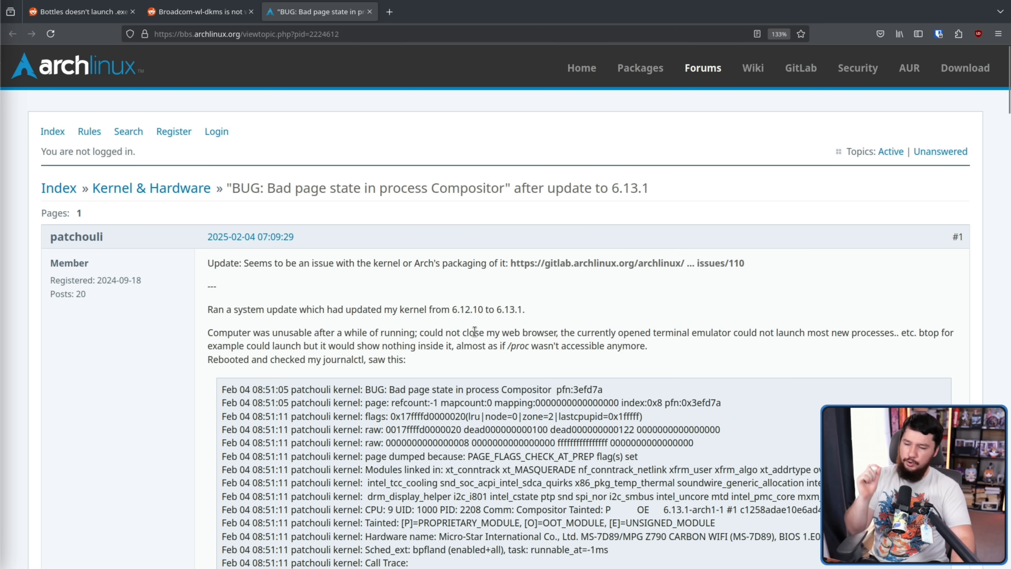
pyautogui.moveTo(732, 332)
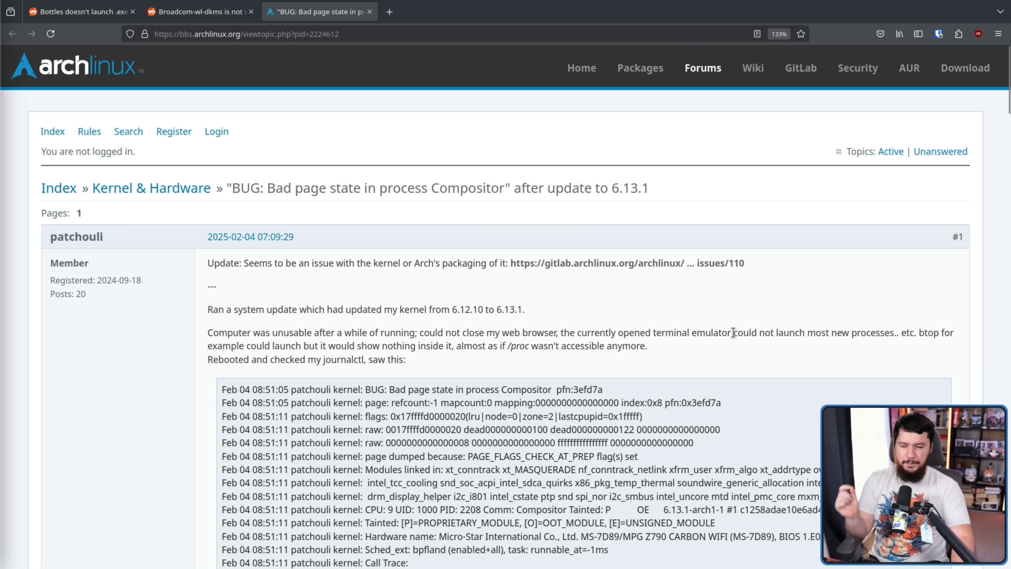
pyautogui.moveTo(890, 307)
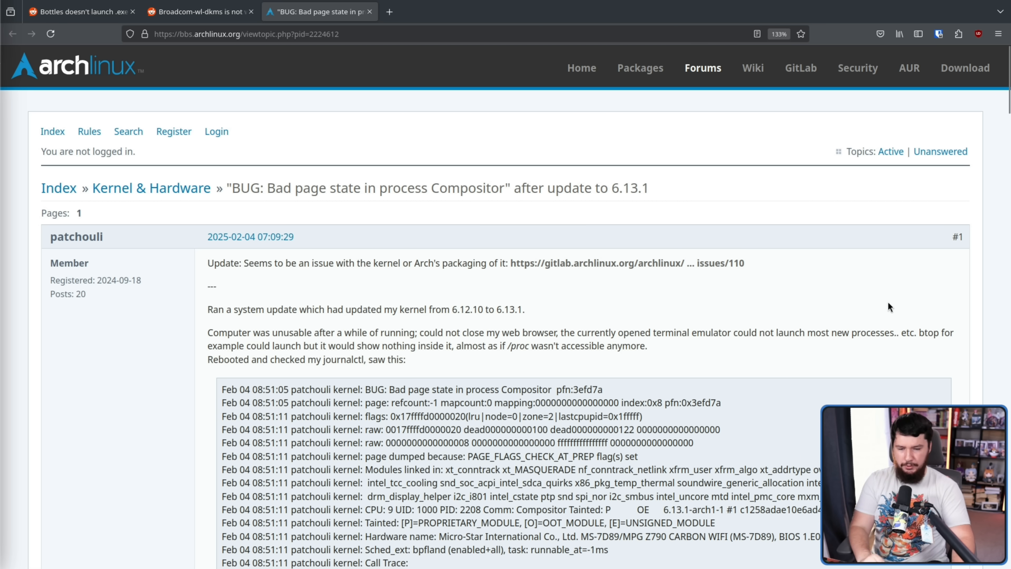
pyautogui.moveTo(918, 322)
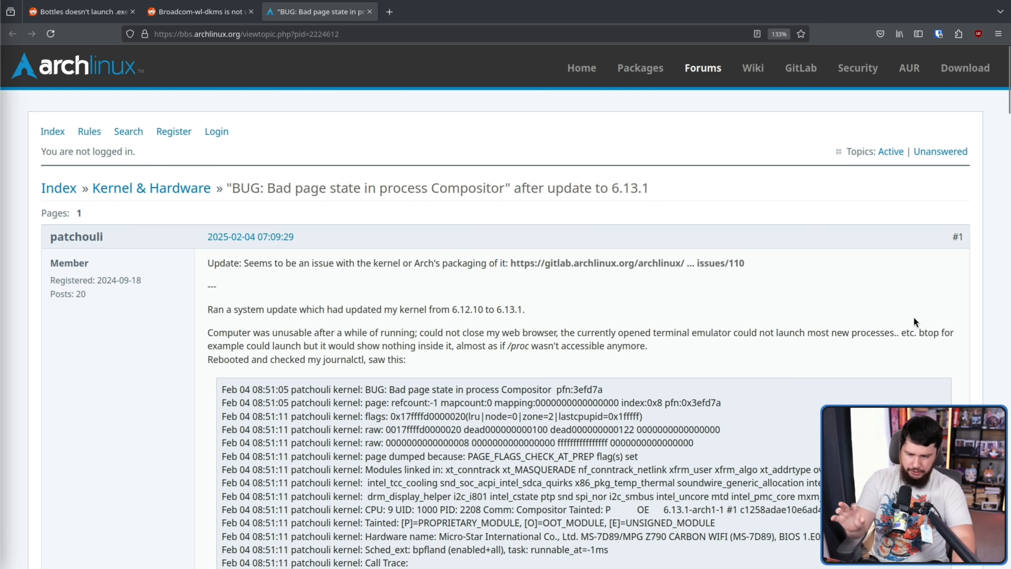
pyautogui.moveTo(903, 318)
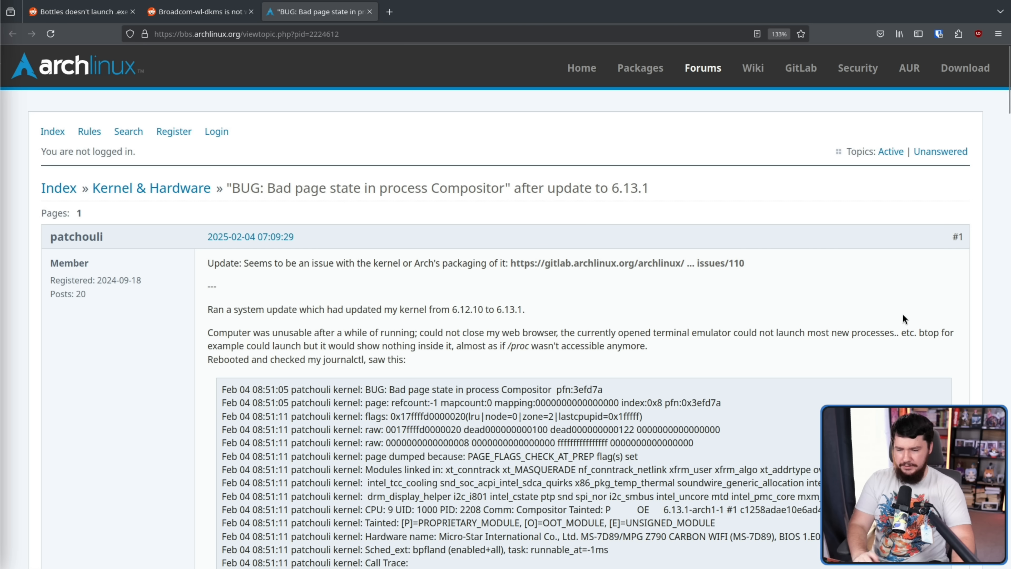
pyautogui.moveTo(830, 330)
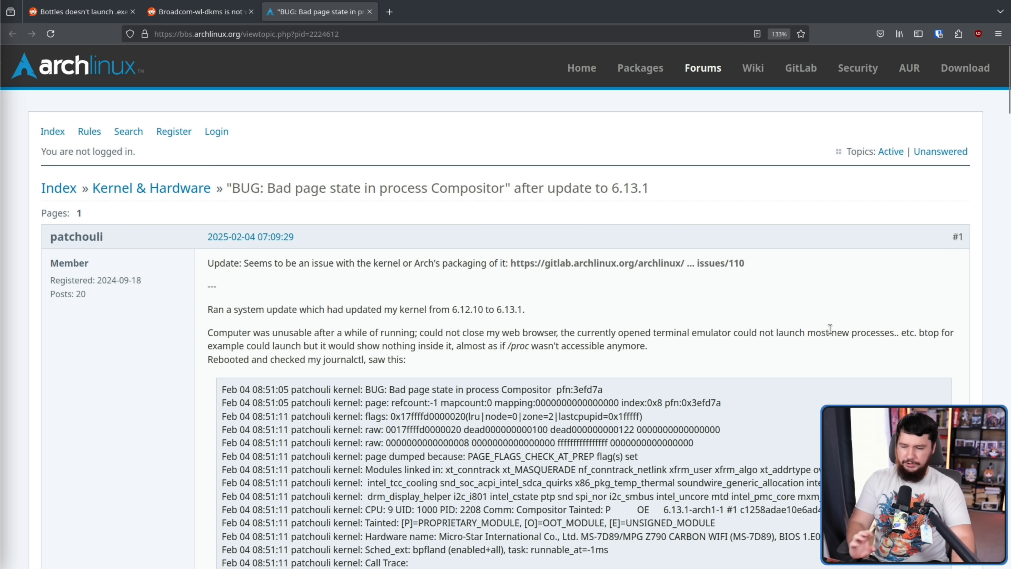
pyautogui.scroll(-3)
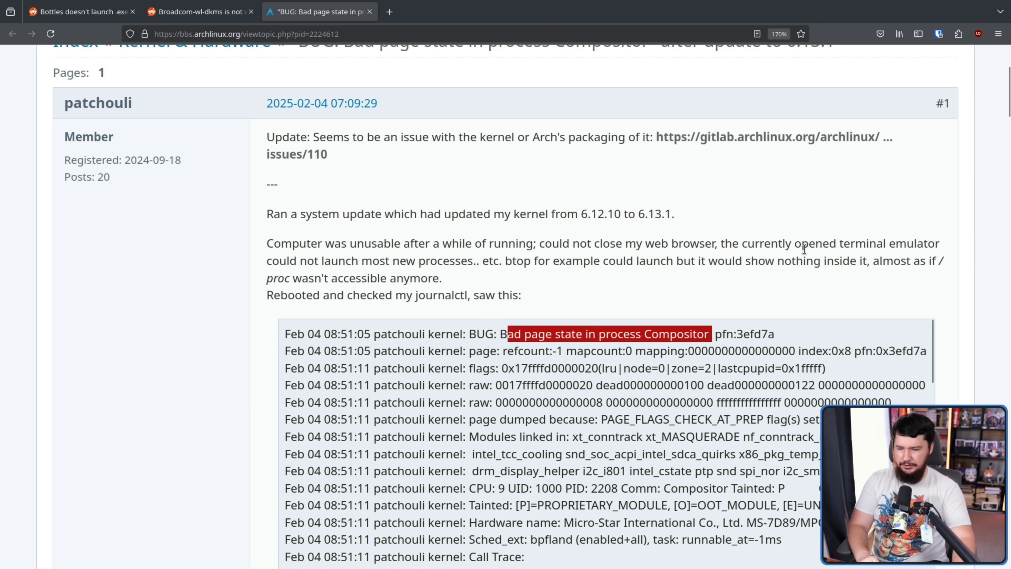
pyautogui.scroll(-3)
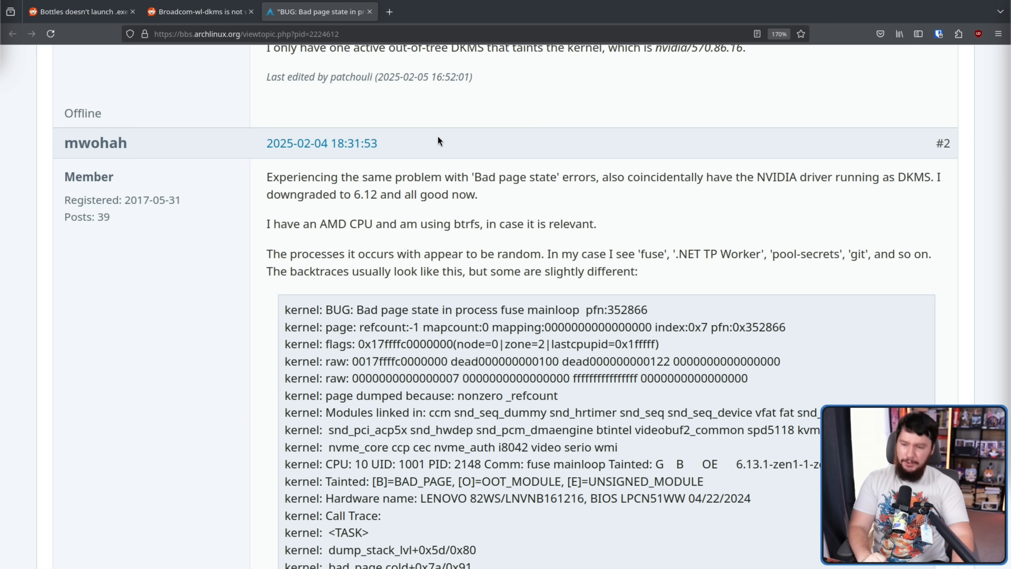
pyautogui.moveTo(462, 320)
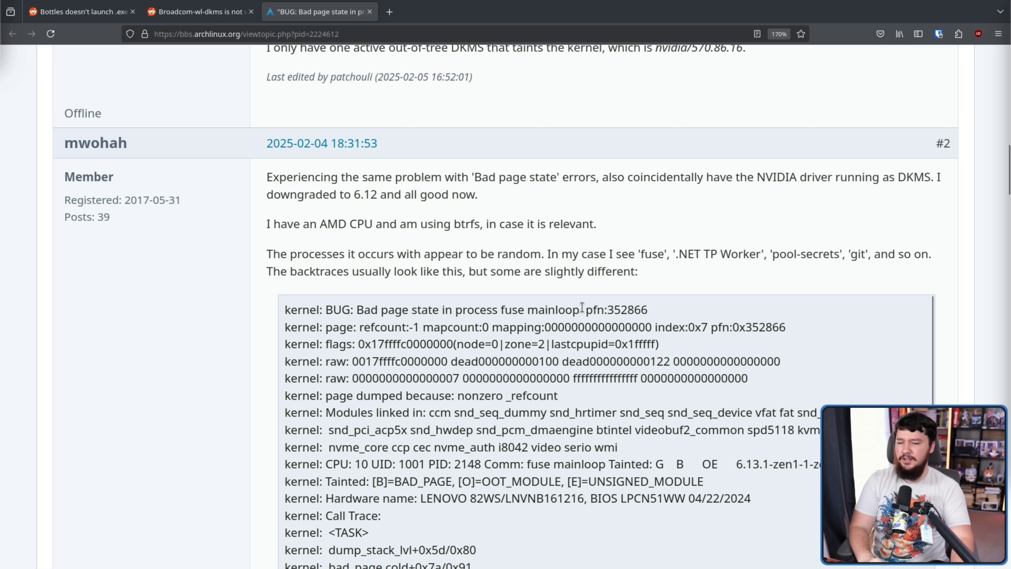
pyautogui.scroll(3)
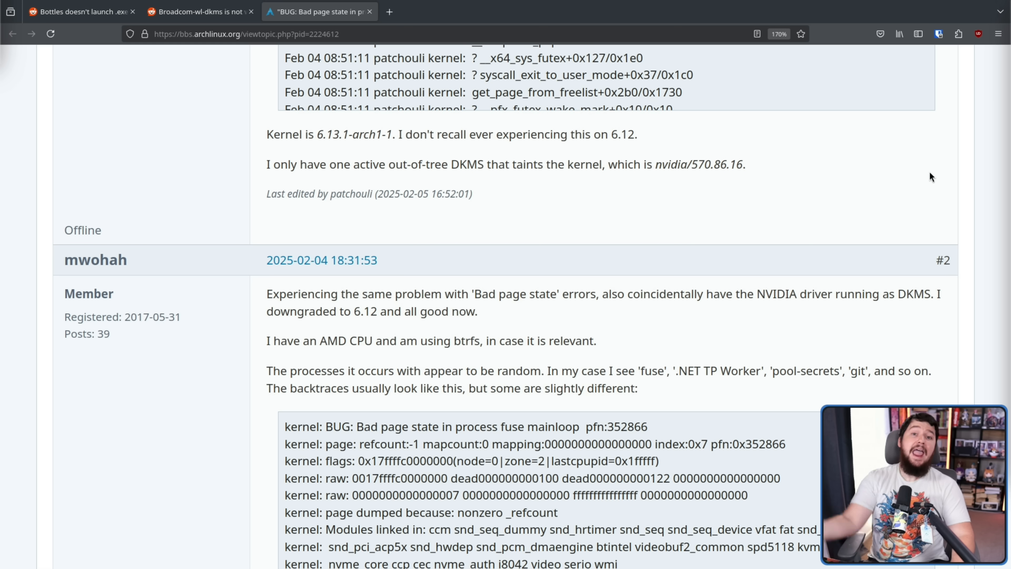
pyautogui.scroll(-3)
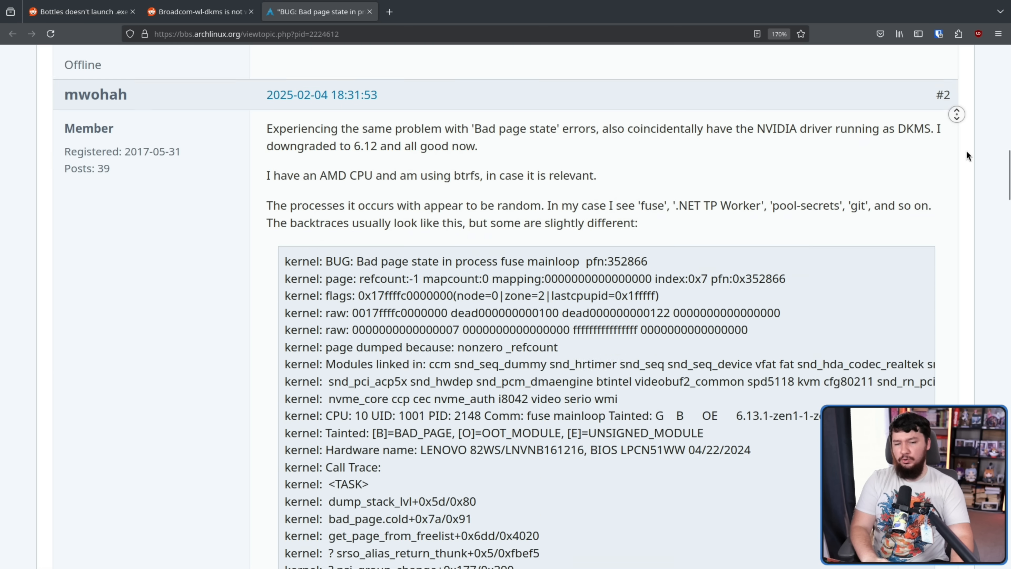
pyautogui.scroll(-3)
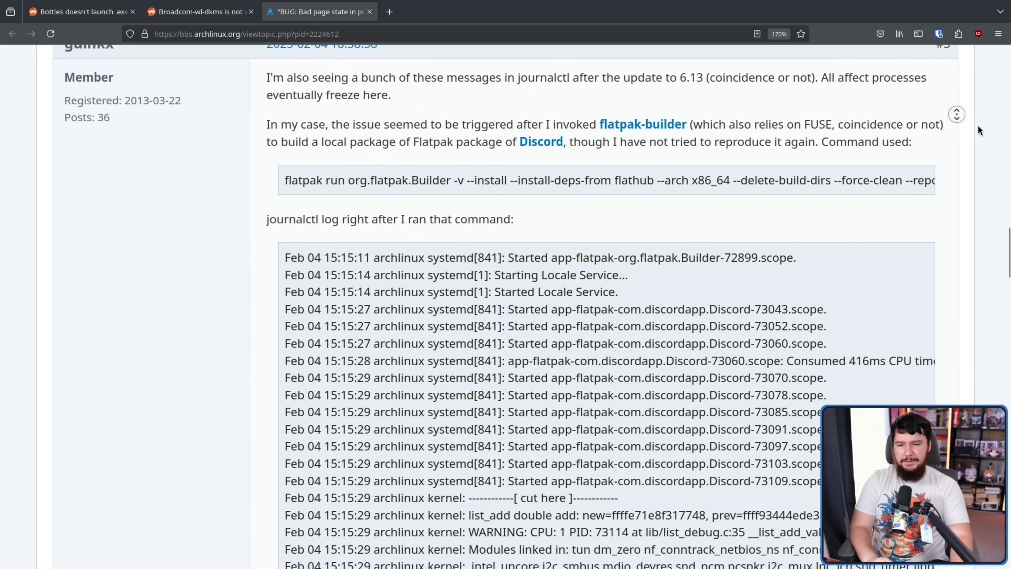
pyautogui.scroll(-3)
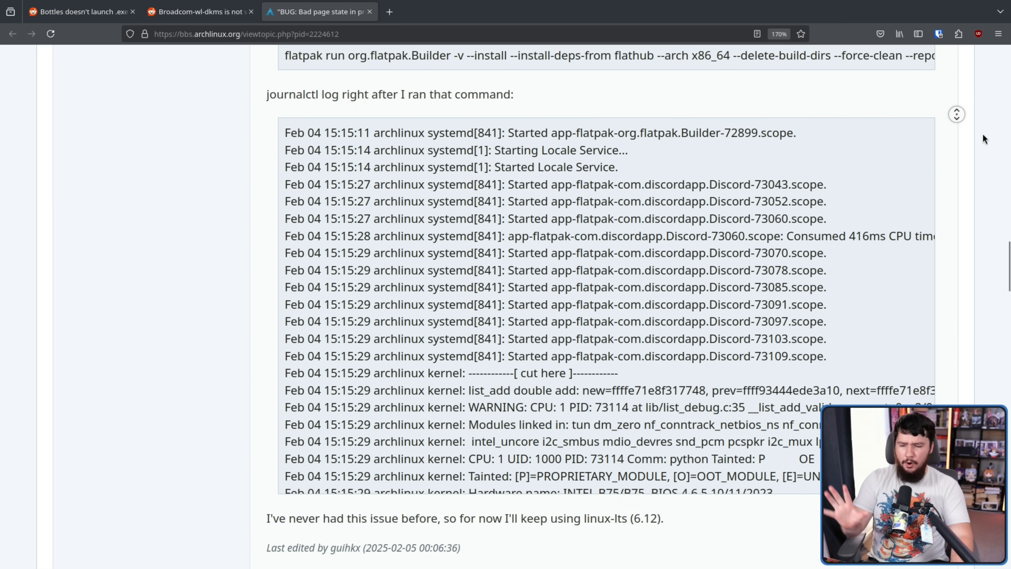
pyautogui.scroll(-3)
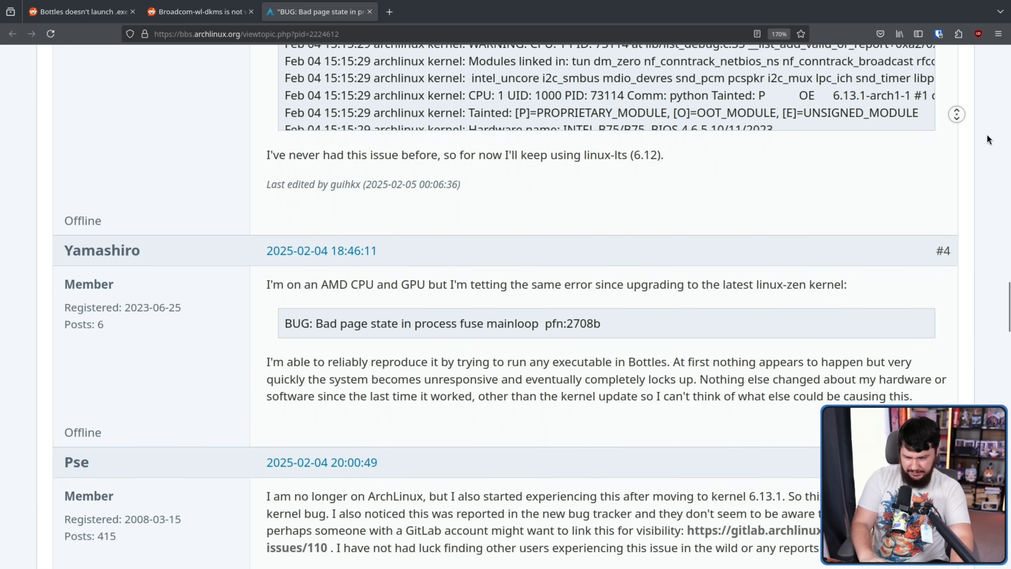
pyautogui.scroll(-3)
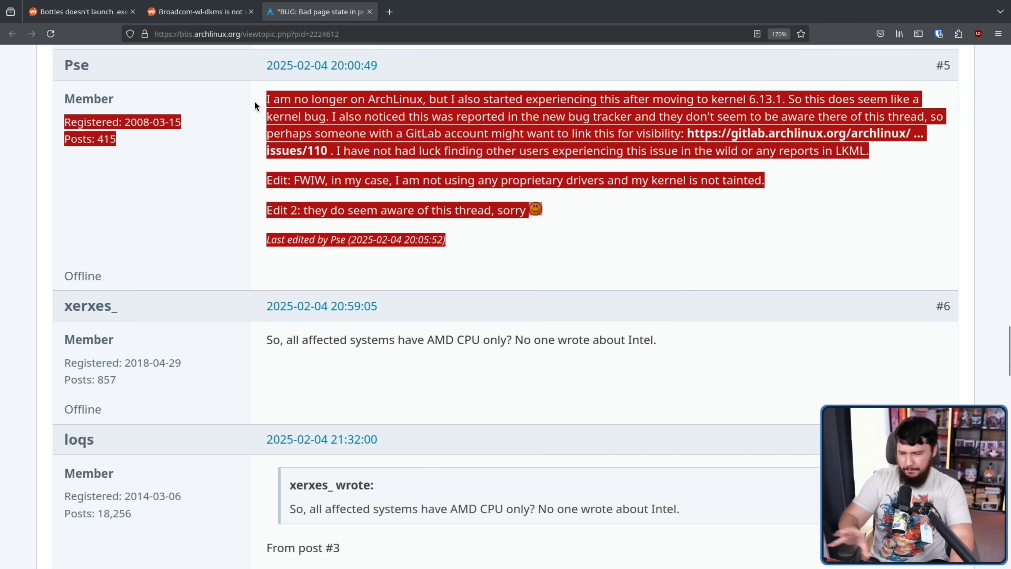
pyautogui.scroll(-3)
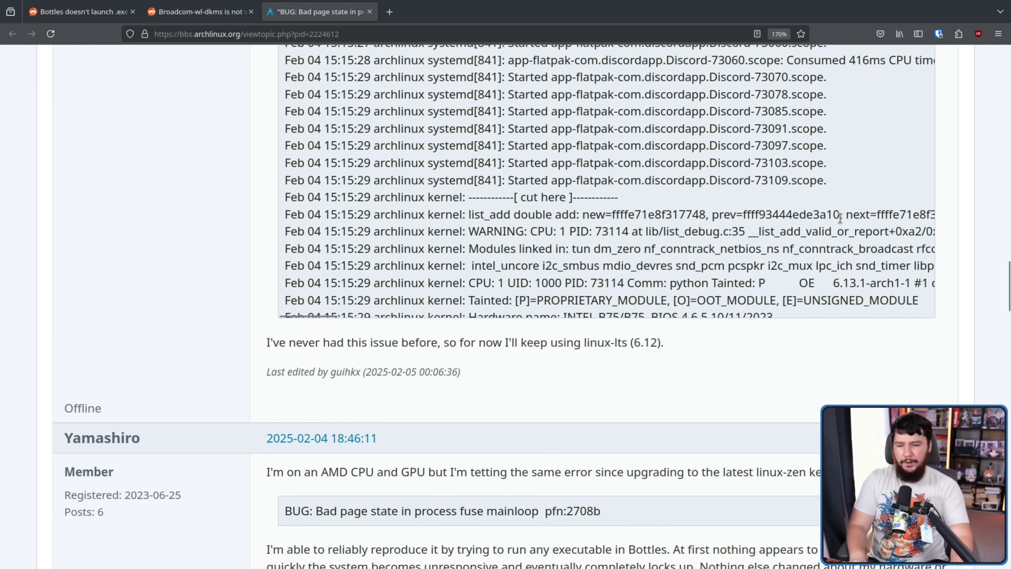
pyautogui.scroll(-3)
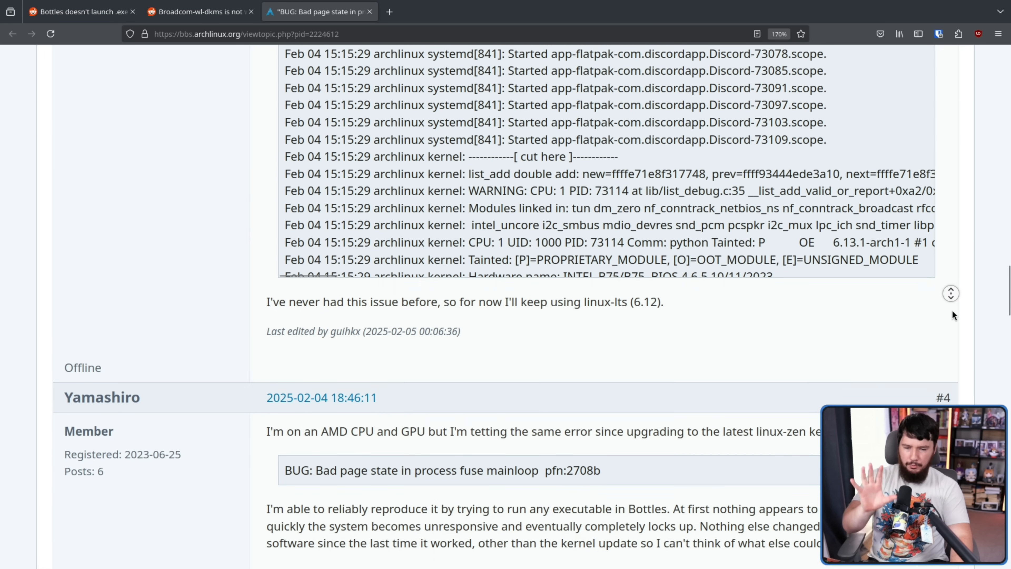
pyautogui.scroll(-3)
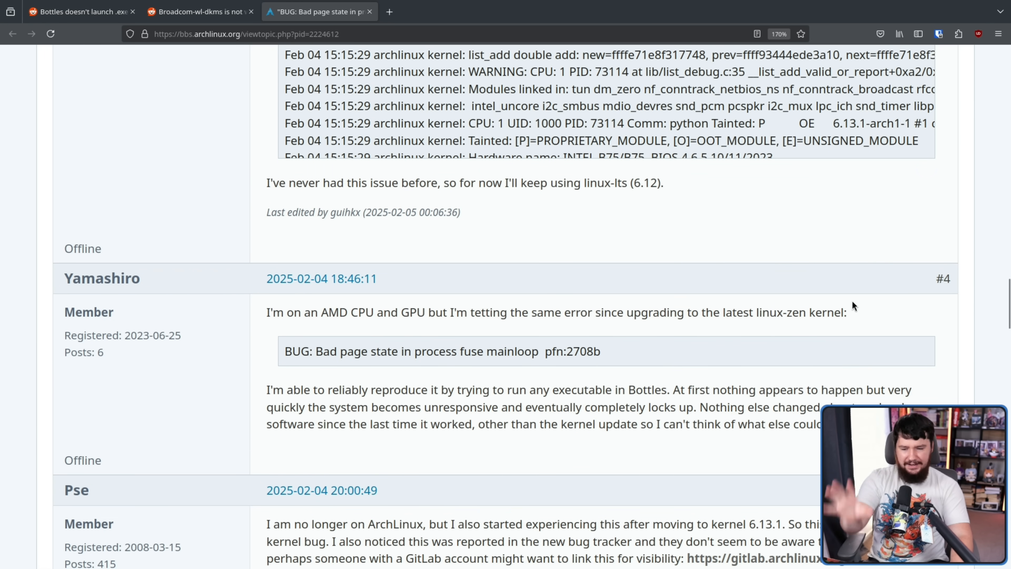
pyautogui.moveTo(327, 356)
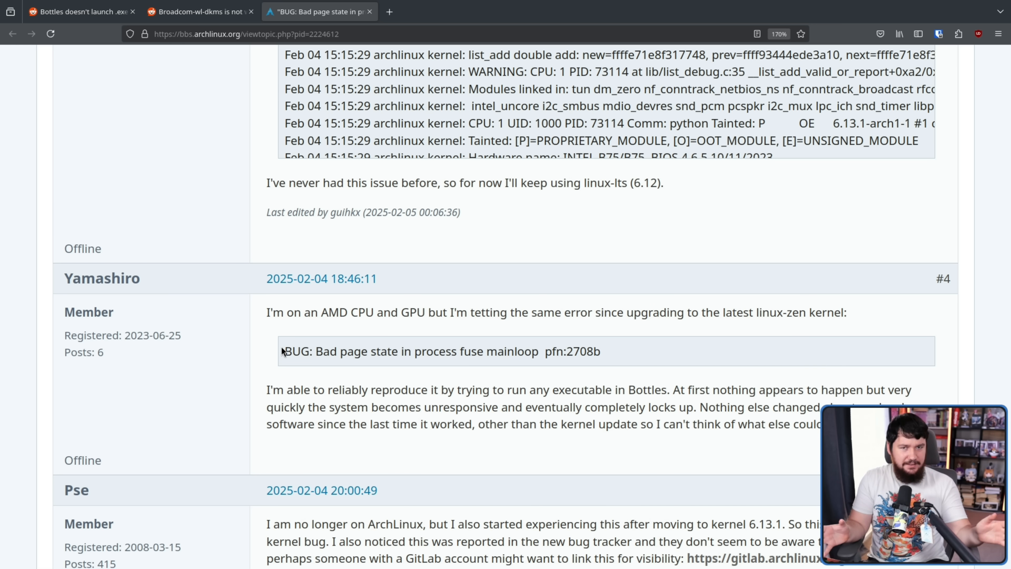
pyautogui.scroll(-3)
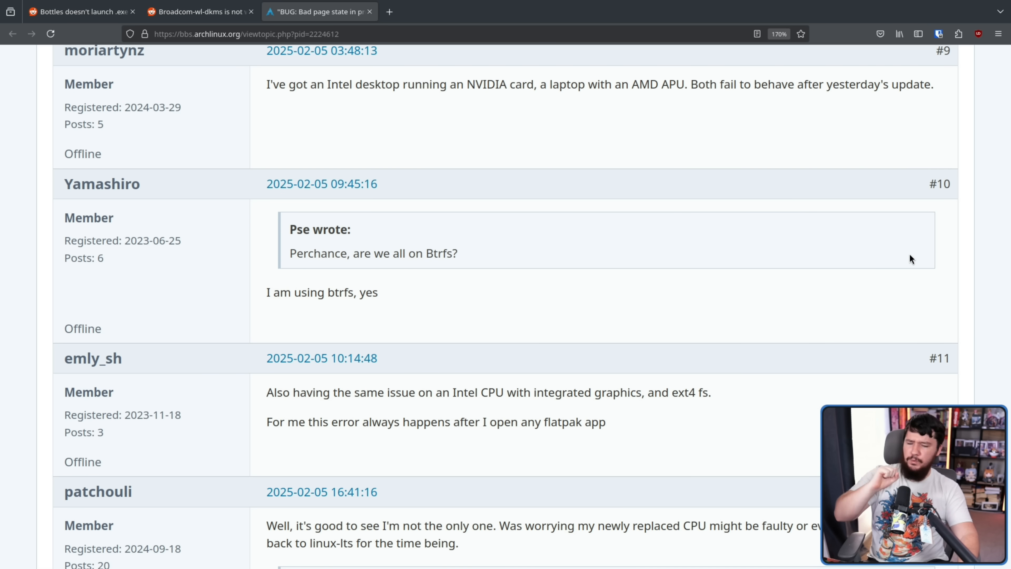
pyautogui.moveTo(830, 227)
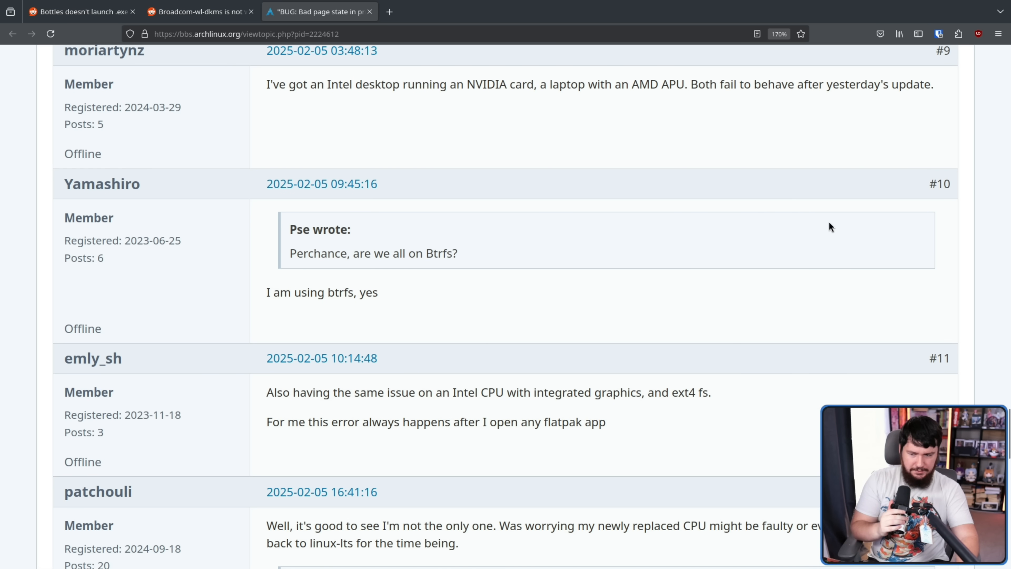
pyautogui.moveTo(827, 230)
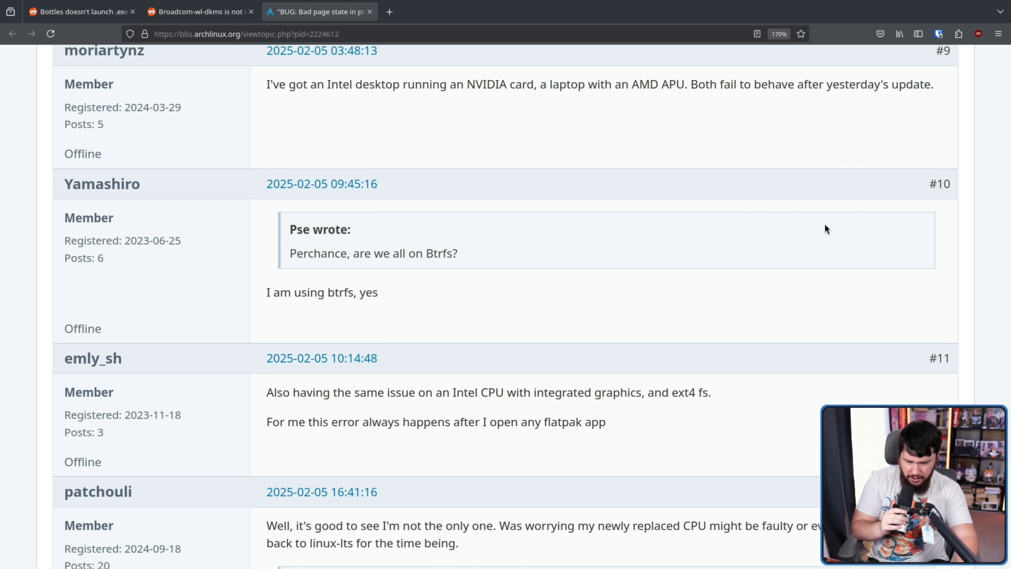
pyautogui.moveTo(714, 414)
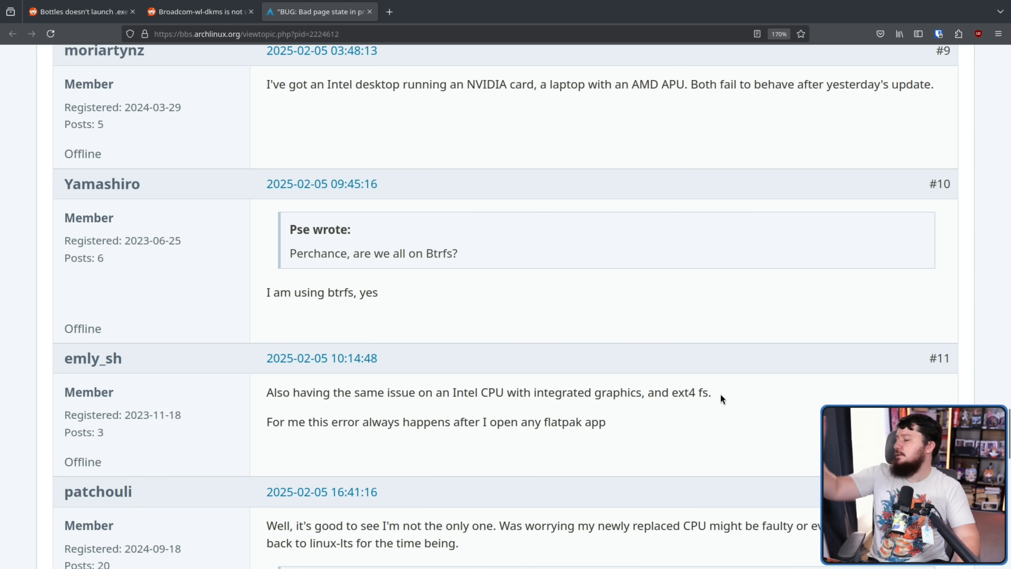
pyautogui.moveTo(764, 359)
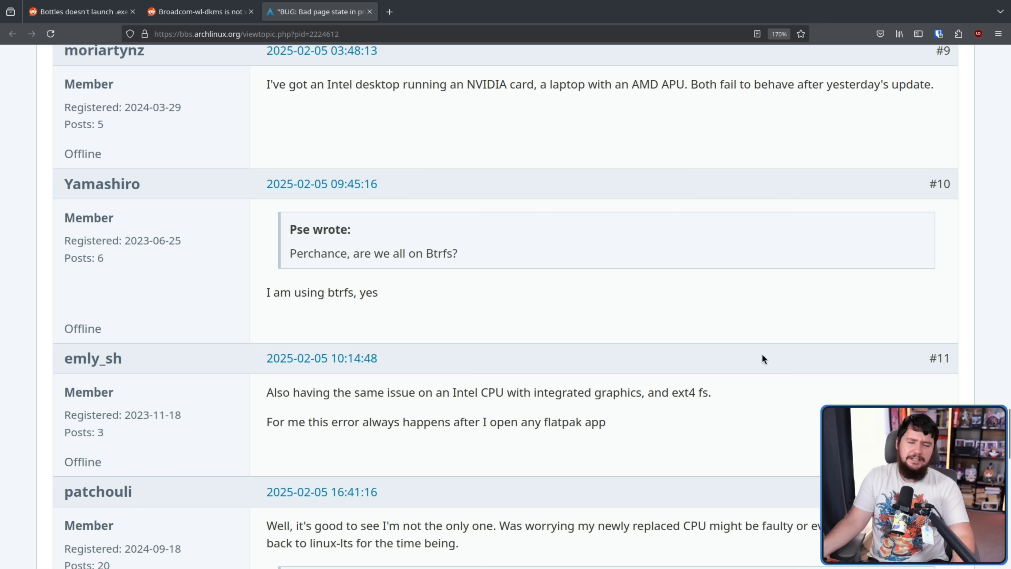
pyautogui.scroll(3)
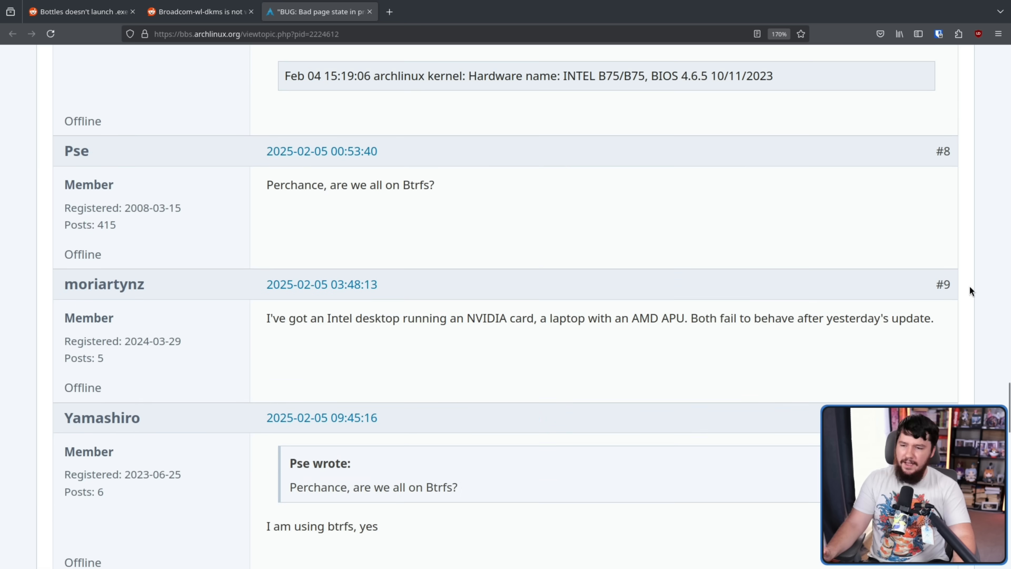
pyautogui.scroll(3)
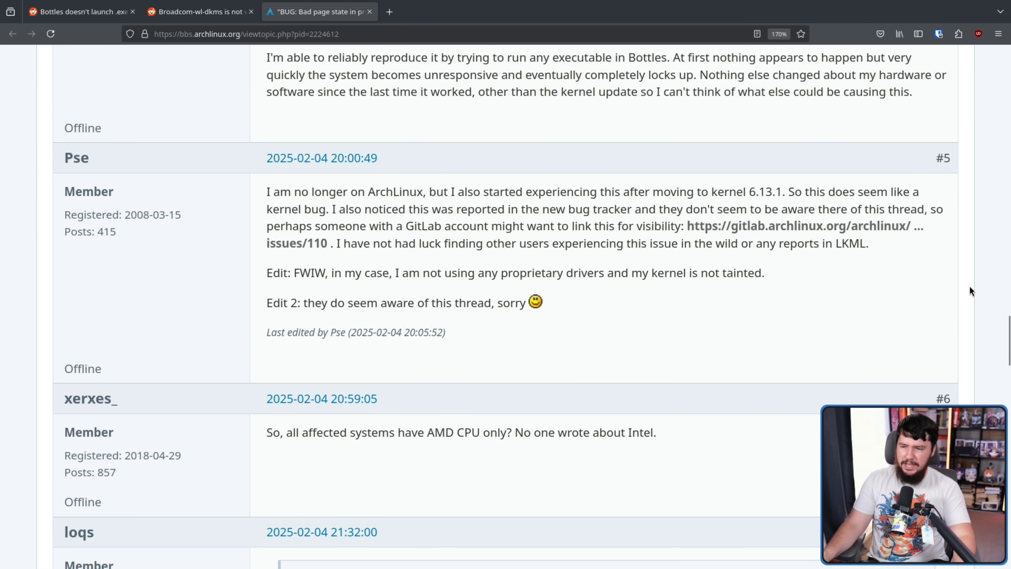
pyautogui.scroll(3)
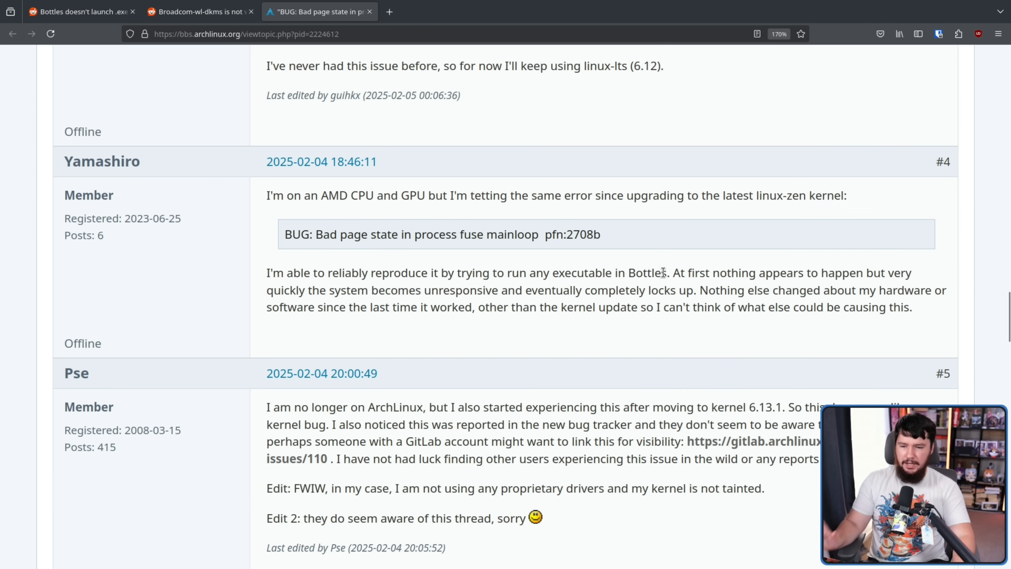
pyautogui.doubleClick(647, 273)
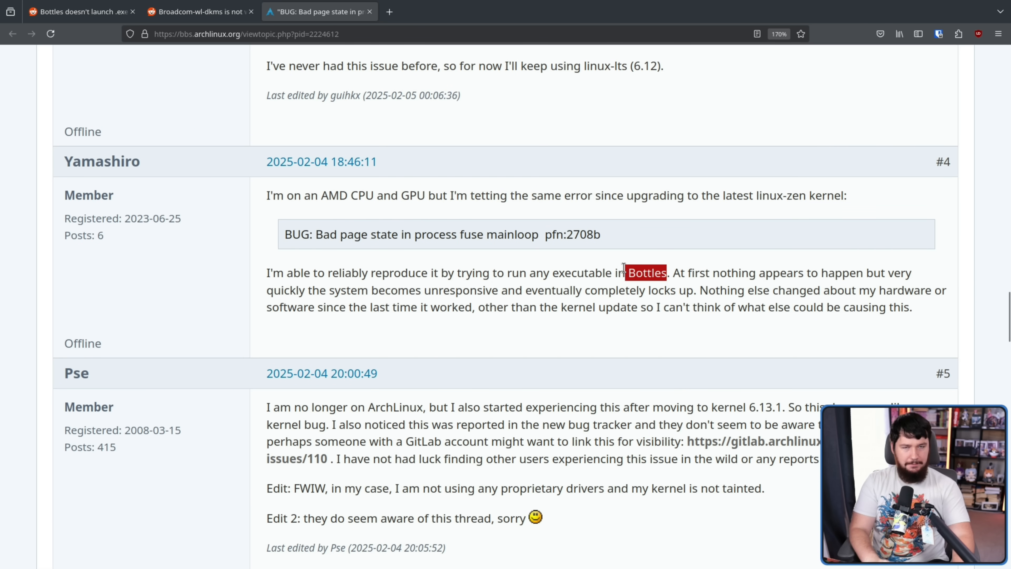
pyautogui.moveTo(625, 267)
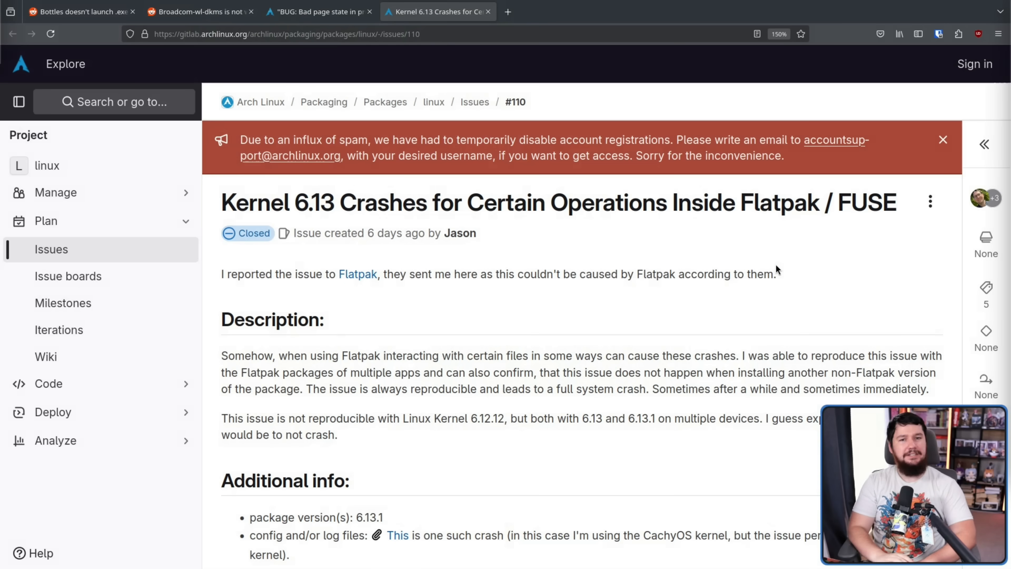
pyautogui.moveTo(832, 249)
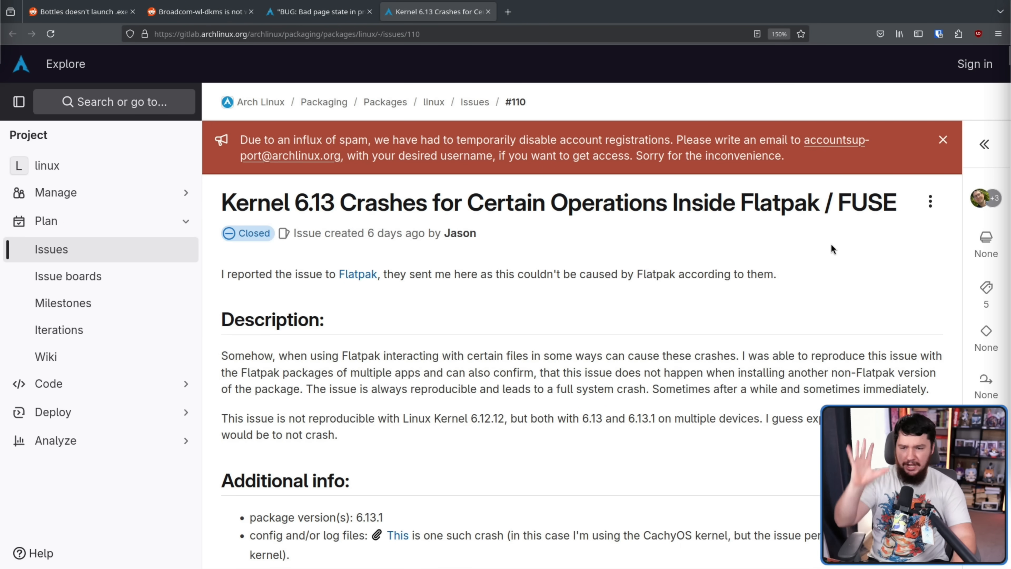
pyautogui.moveTo(847, 169)
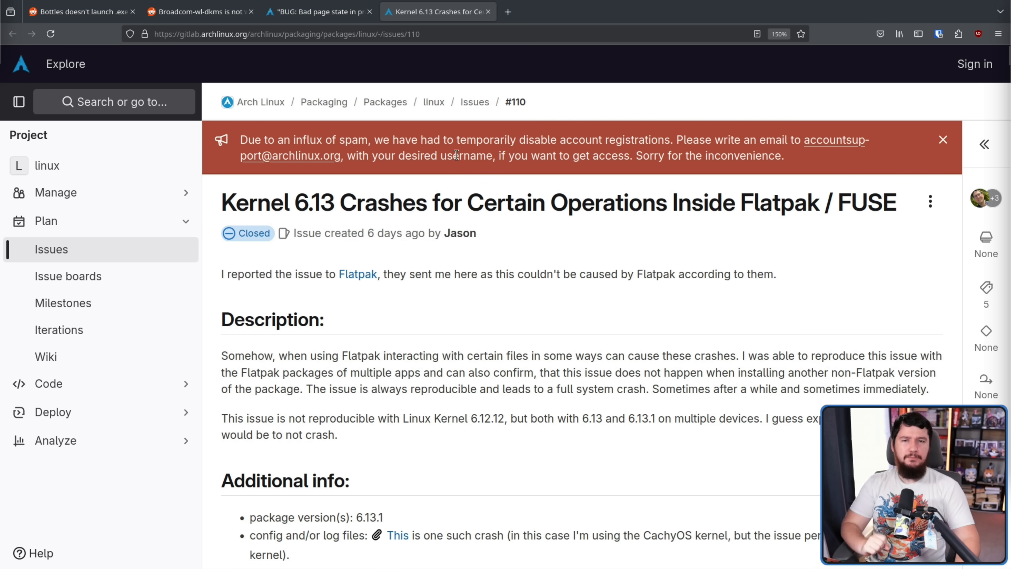
pyautogui.click(942, 139)
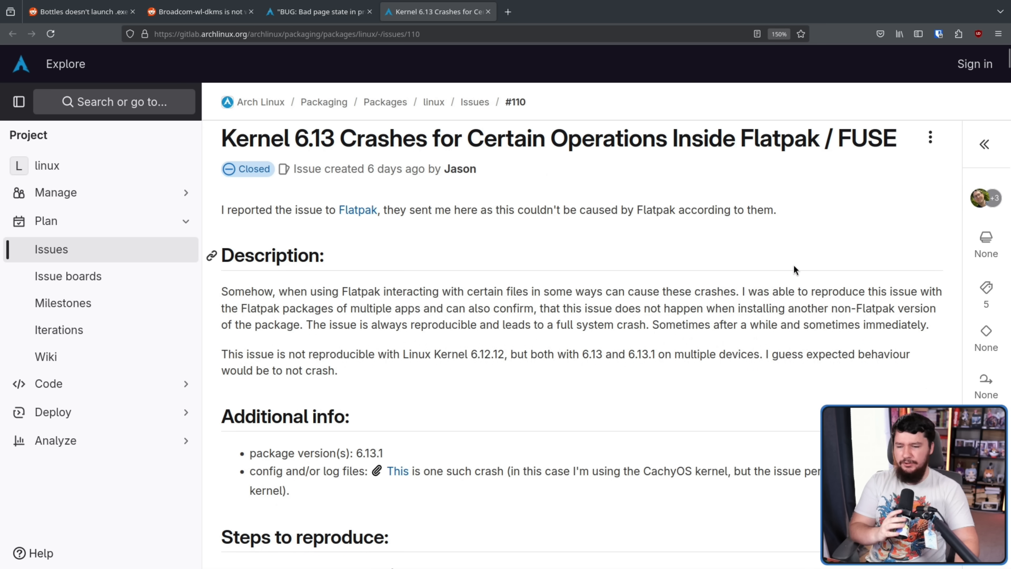
pyautogui.moveTo(802, 267)
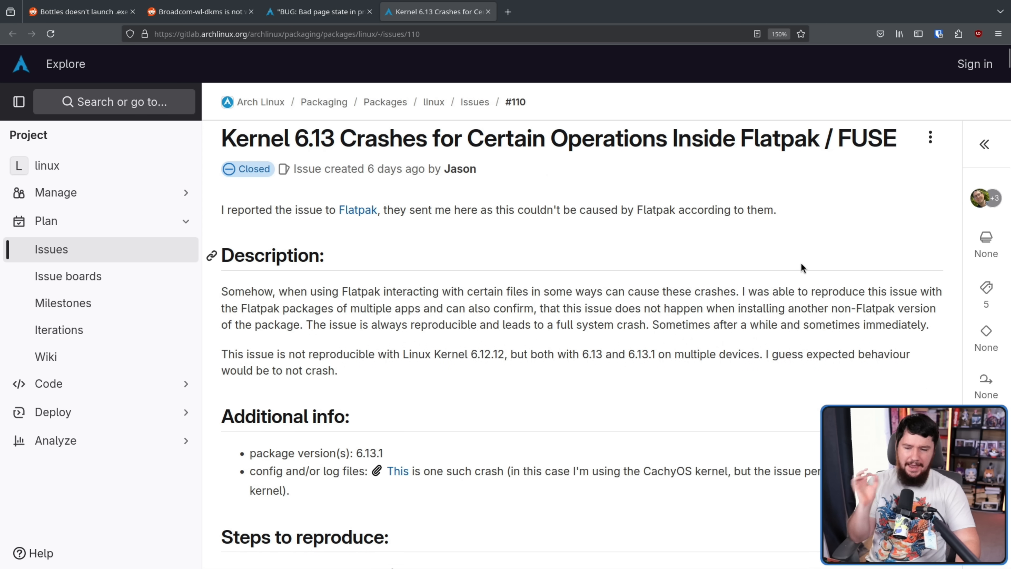
pyautogui.moveTo(838, 286)
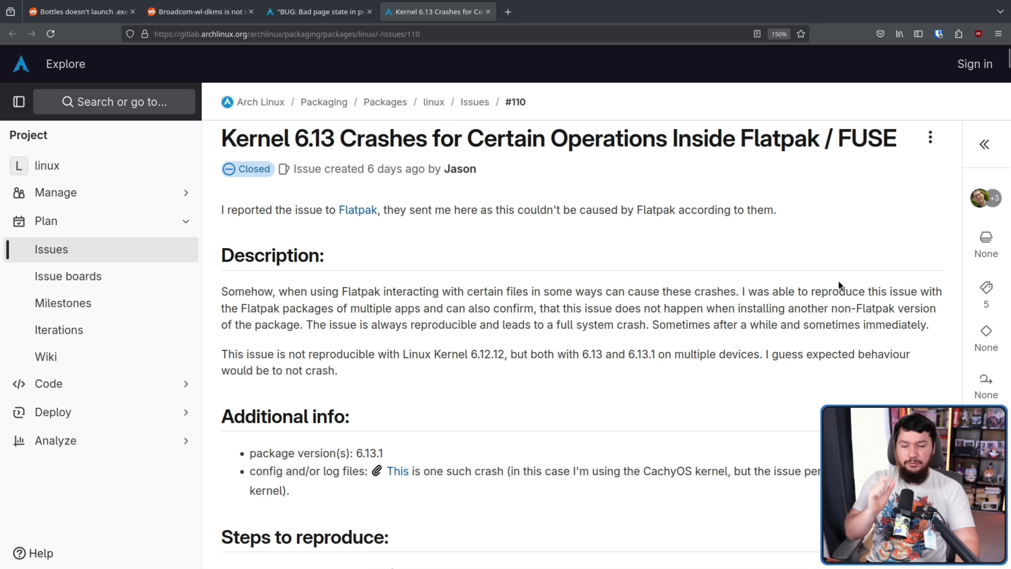
pyautogui.moveTo(862, 245)
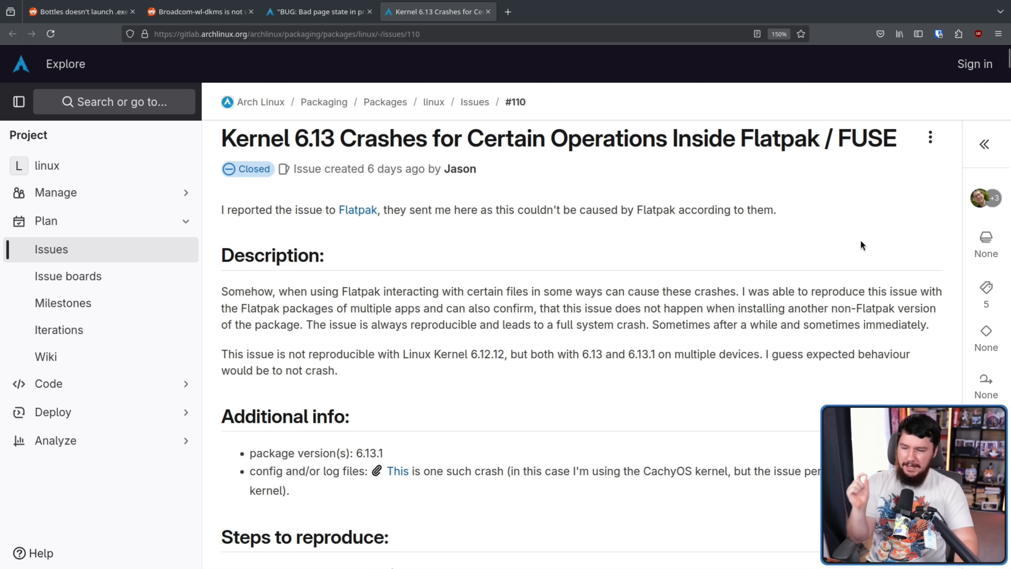
pyautogui.moveTo(499, 264)
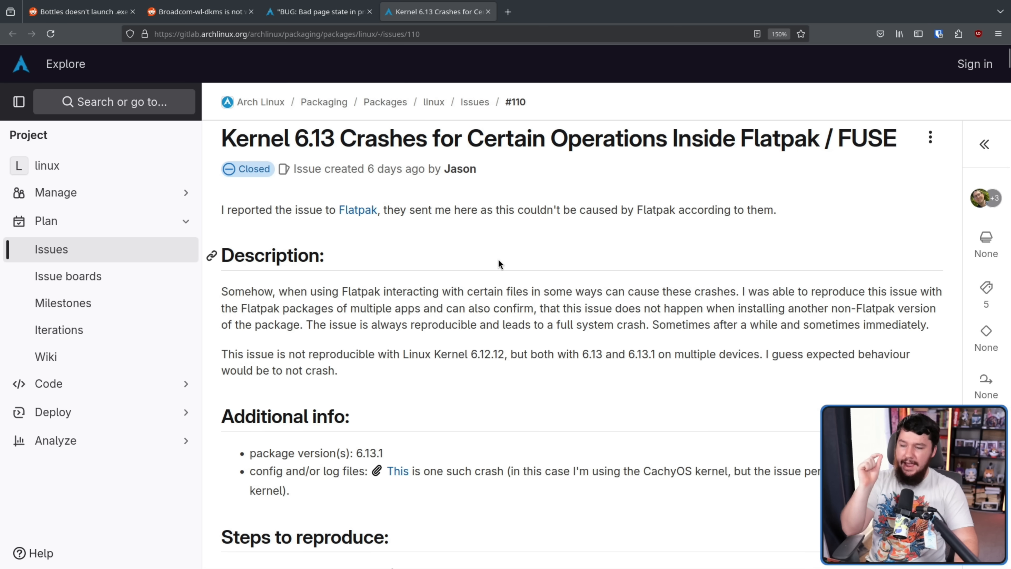
pyautogui.moveTo(578, 259)
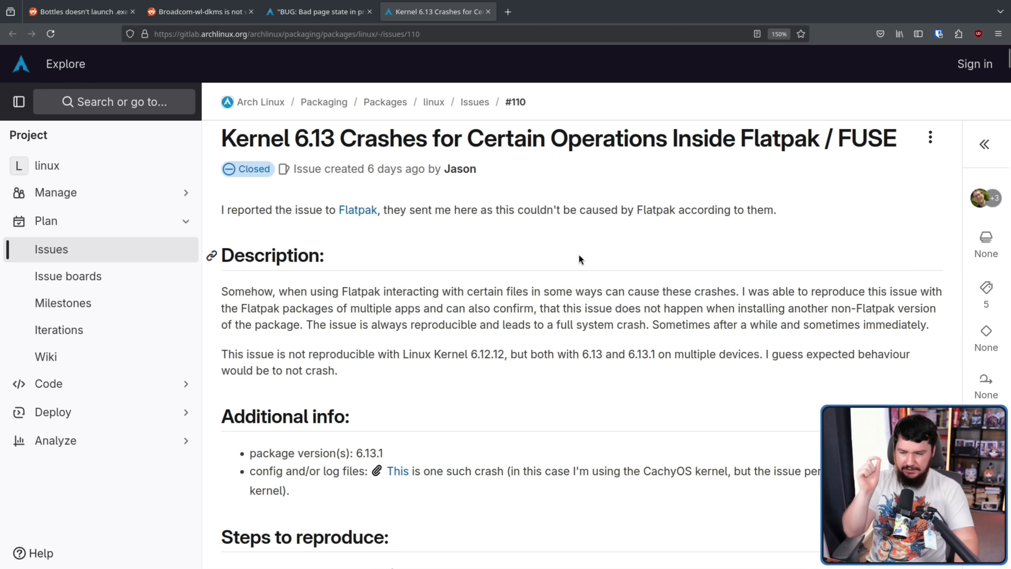
pyautogui.moveTo(649, 268)
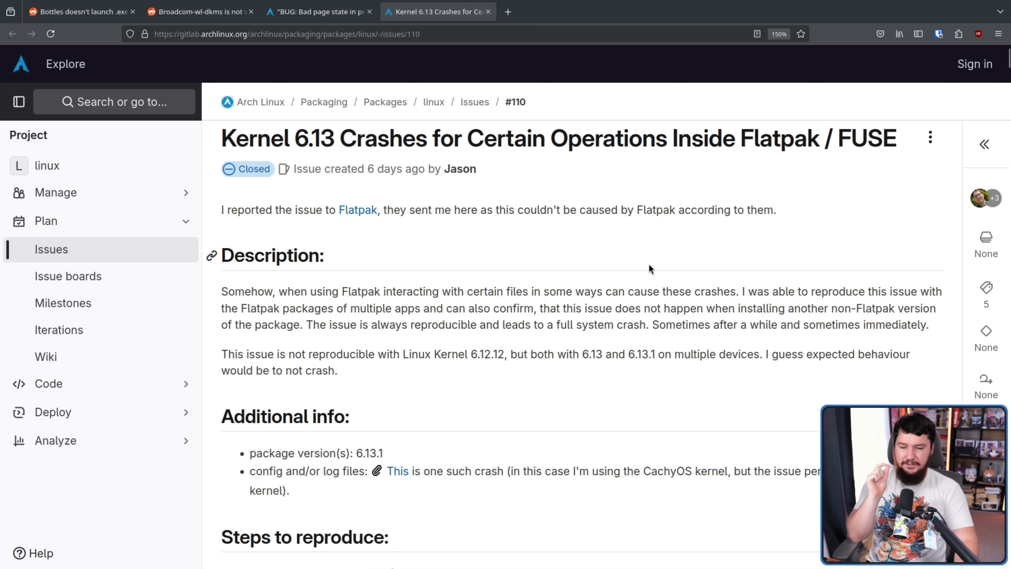
pyautogui.moveTo(660, 260)
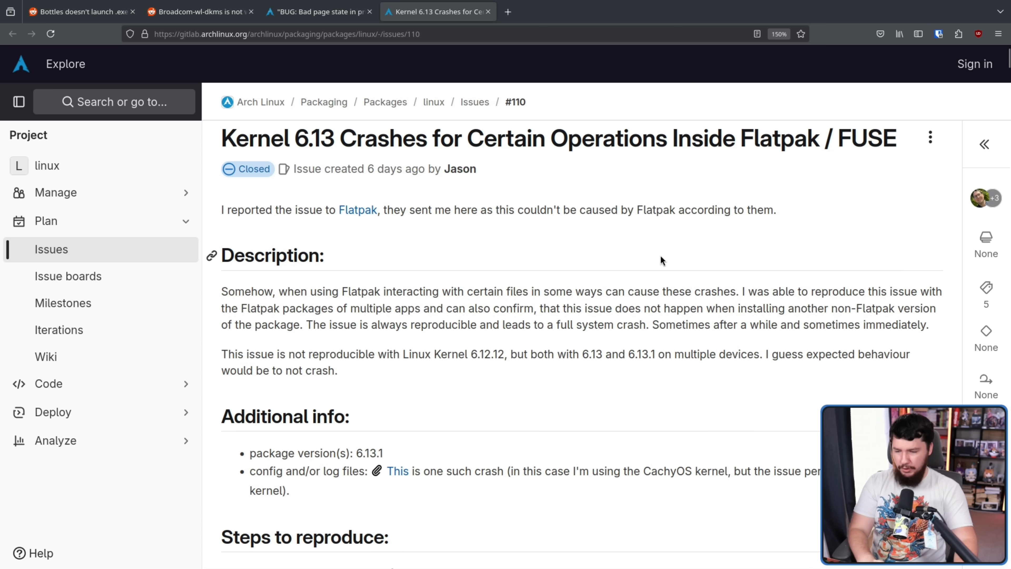
pyautogui.moveTo(660, 271)
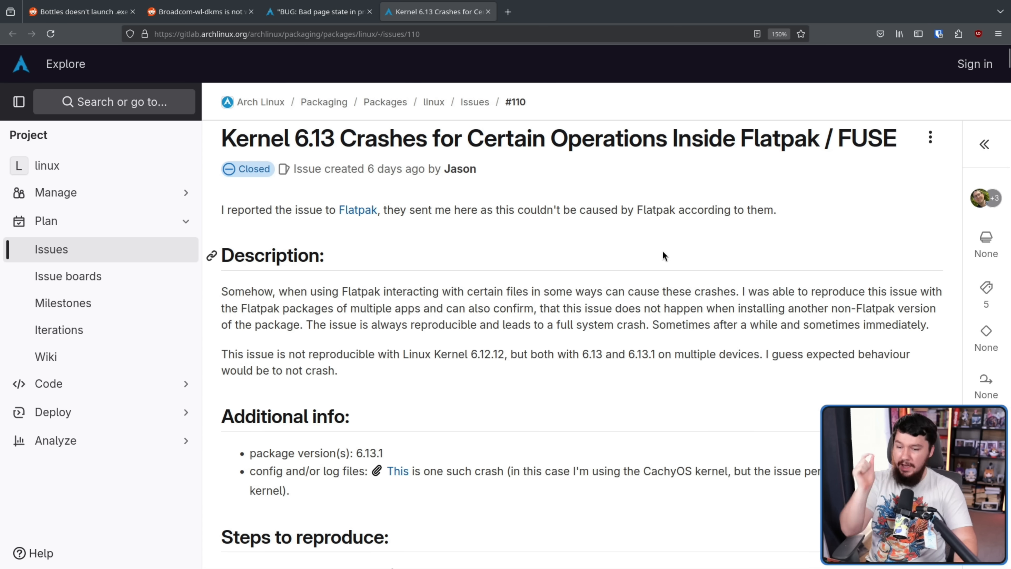
pyautogui.moveTo(640, 321)
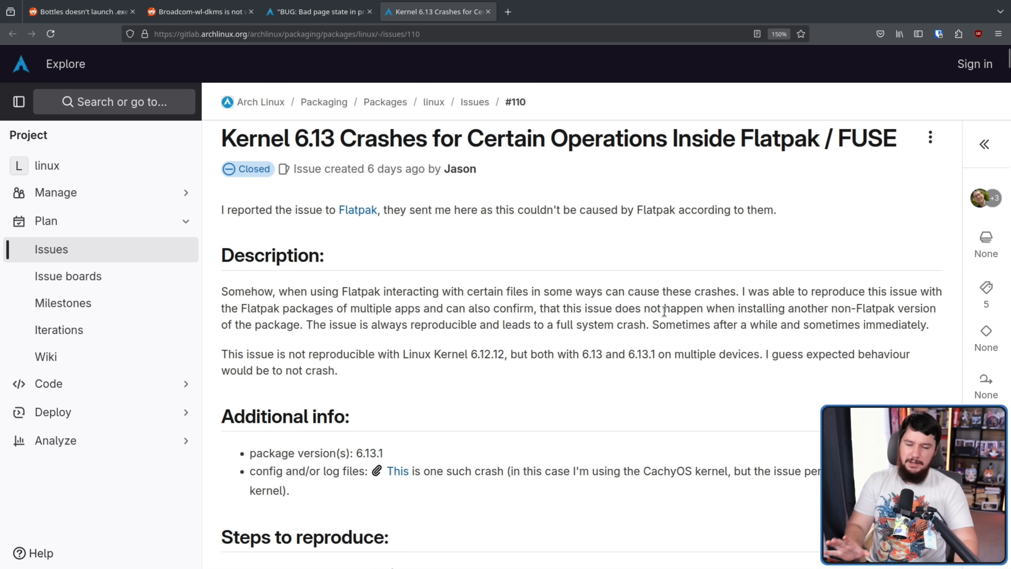
pyautogui.moveTo(701, 390)
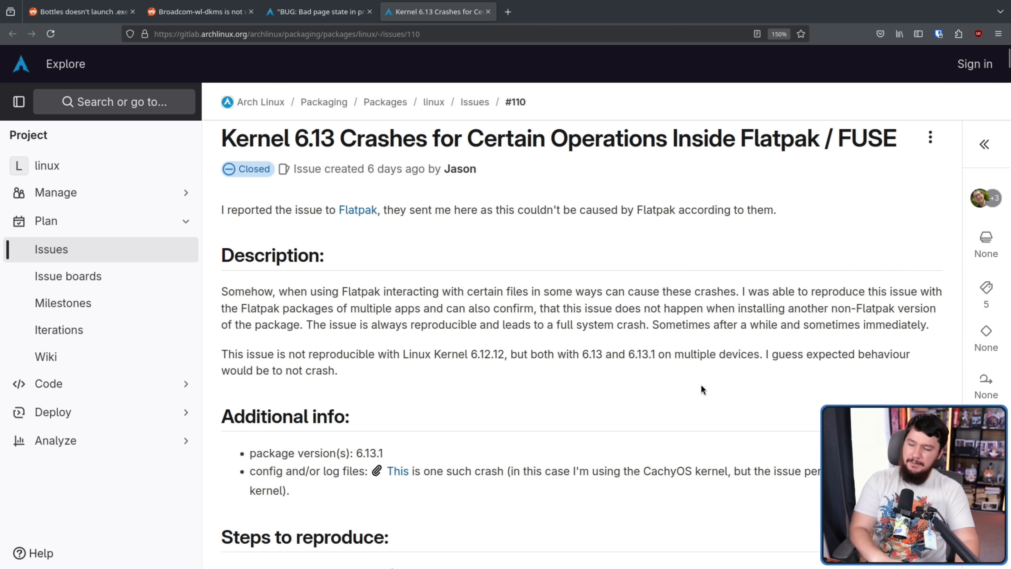
pyautogui.moveTo(530, 295)
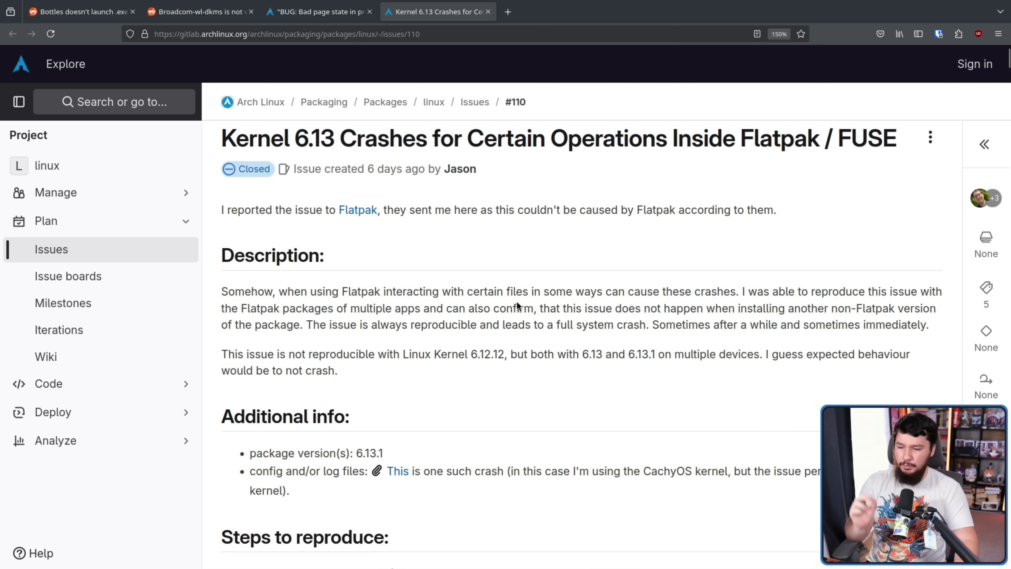
pyautogui.doubleClick(488, 354)
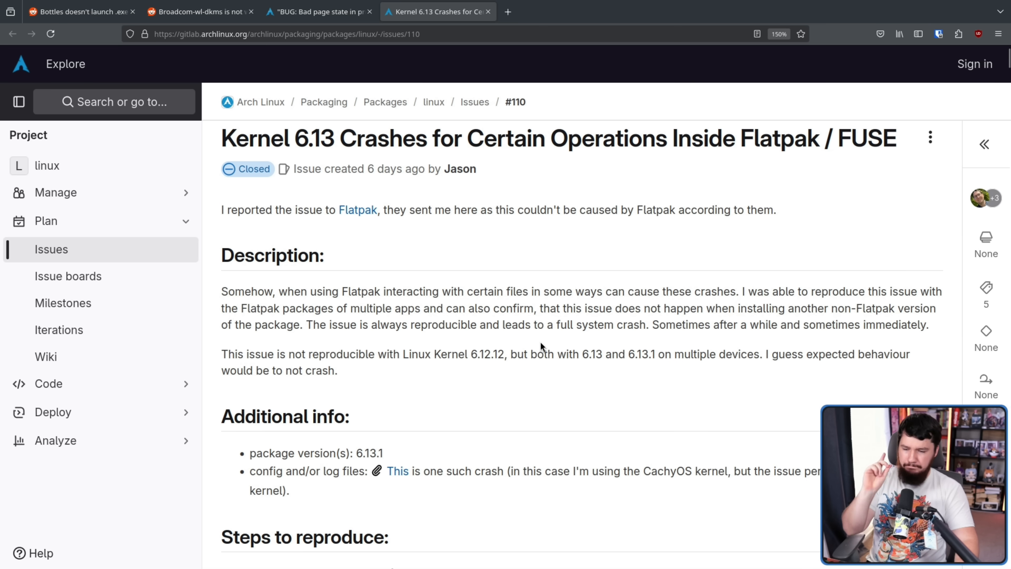
pyautogui.moveTo(651, 341)
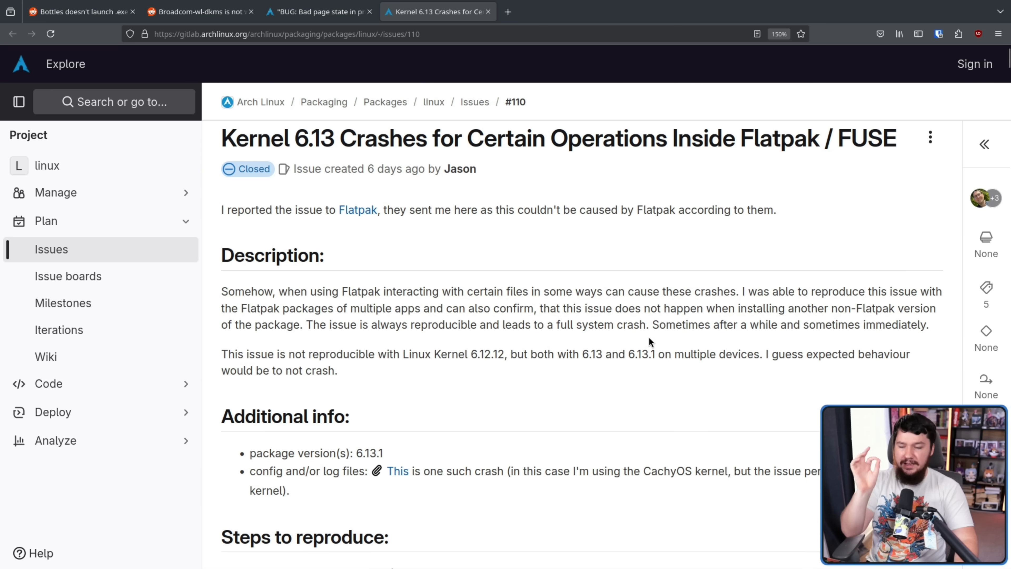
pyautogui.moveTo(656, 338)
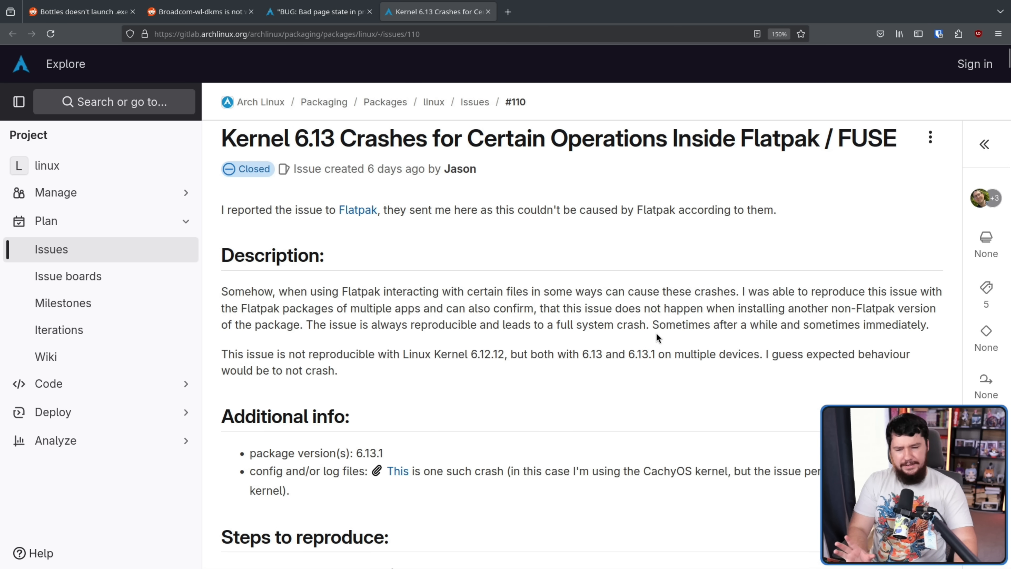
pyautogui.moveTo(664, 339)
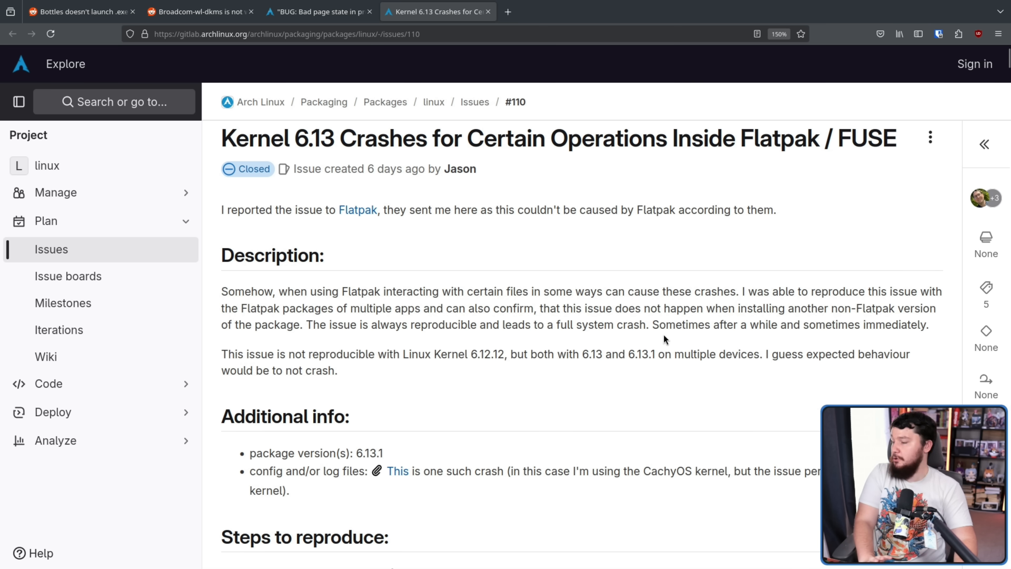
pyautogui.moveTo(615, 269)
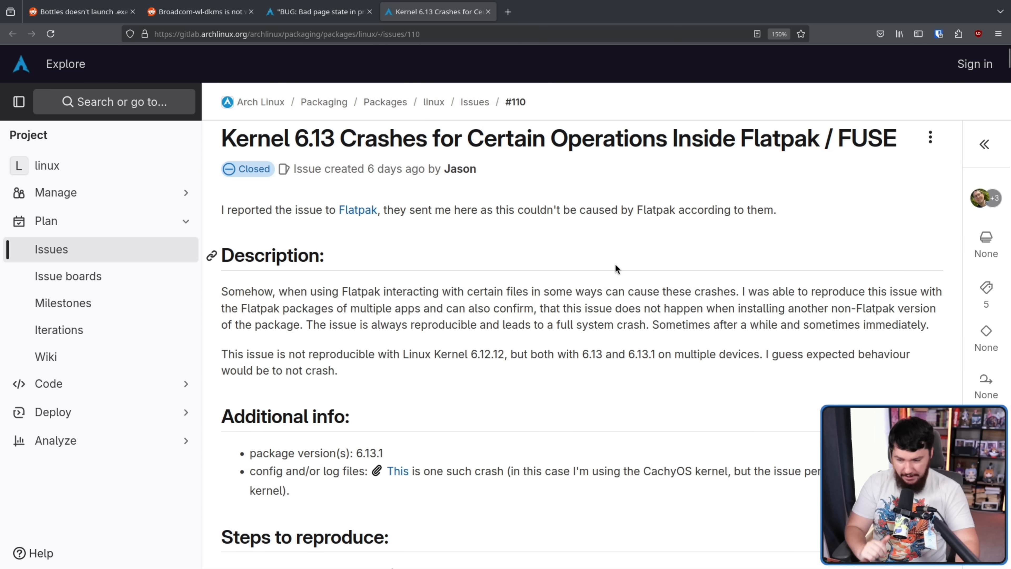
# Reach the Steps to reproduce in the FUSE crash issue, then glance back at the bad page state forum thread.
pyautogui.scroll(-3)
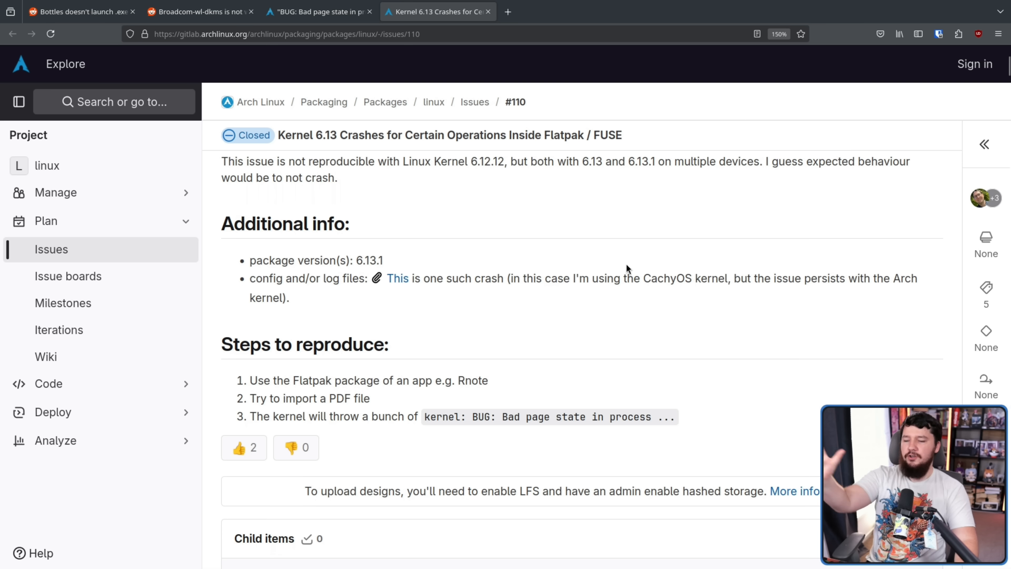
pyautogui.moveTo(635, 253)
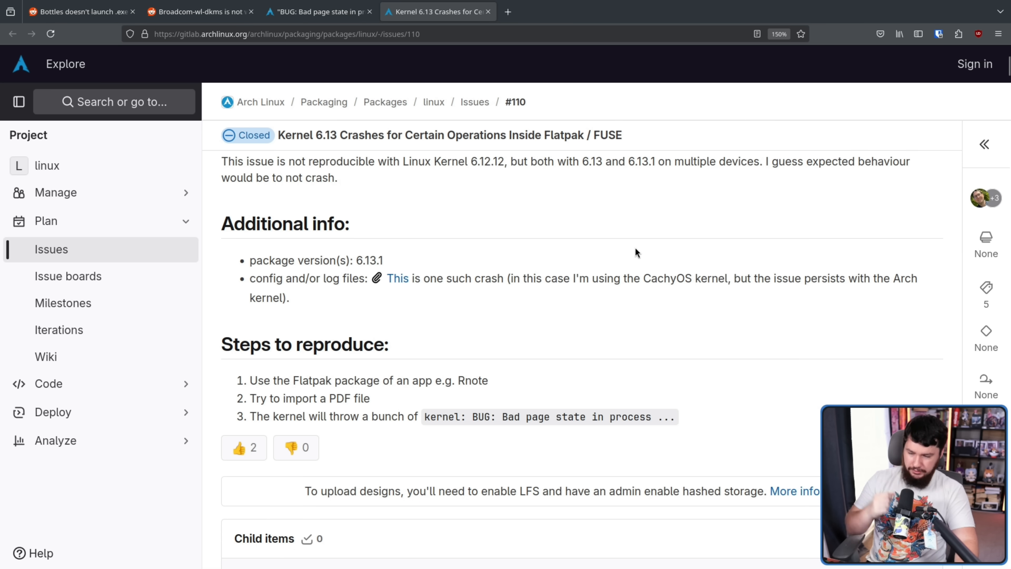
pyautogui.moveTo(394, 396)
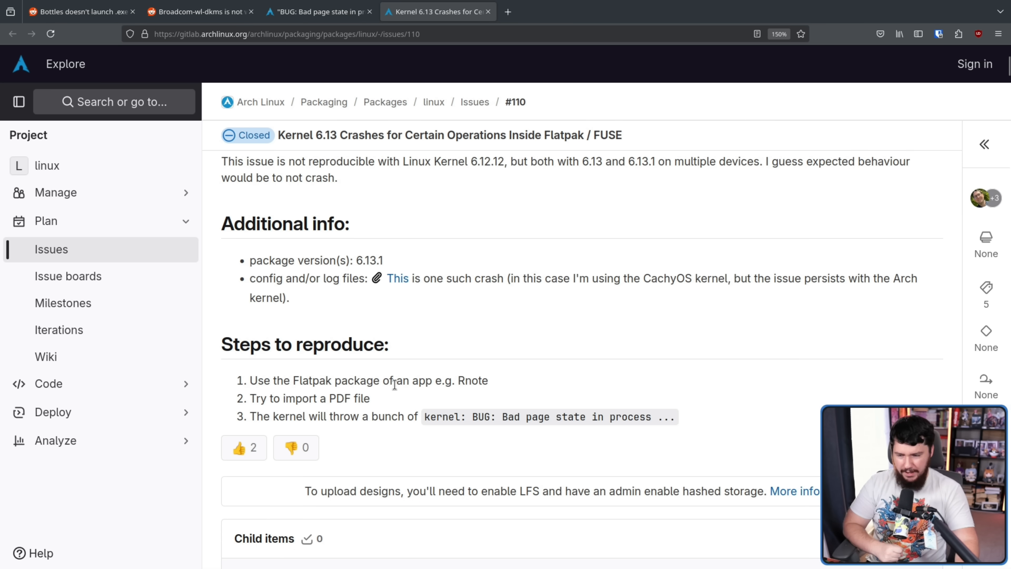
pyautogui.moveTo(403, 396)
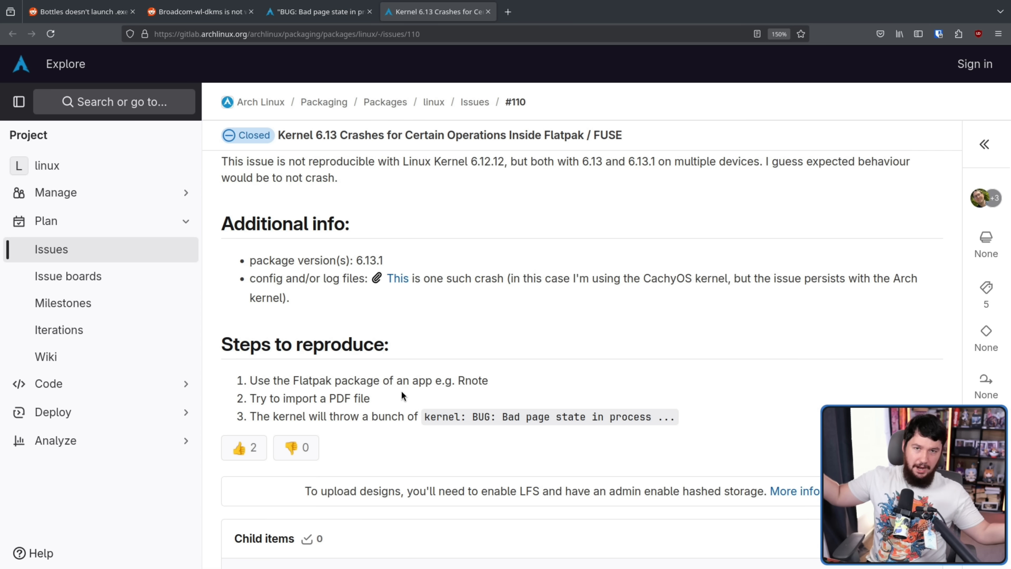
pyautogui.moveTo(653, 340)
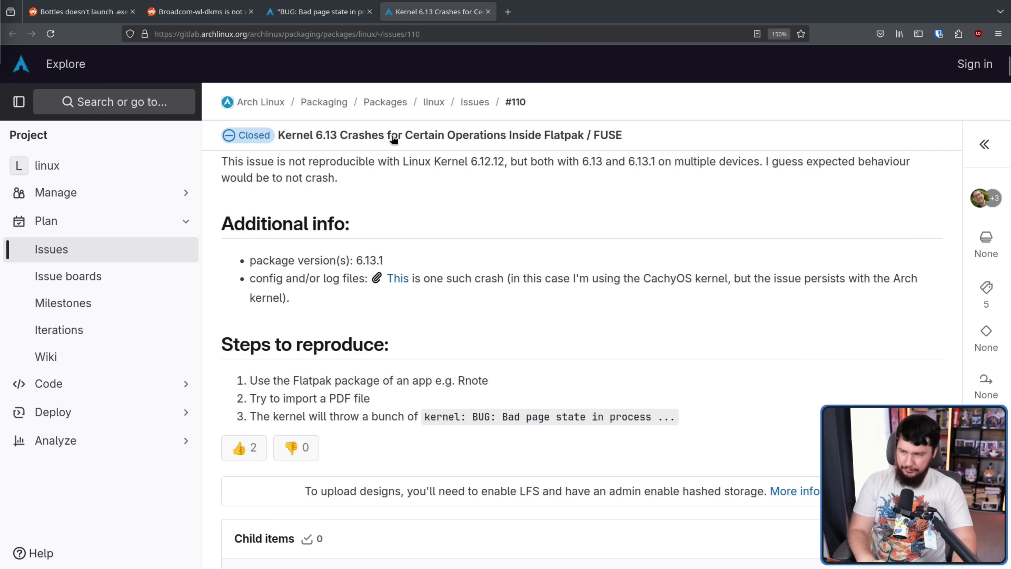
pyautogui.click(318, 12)
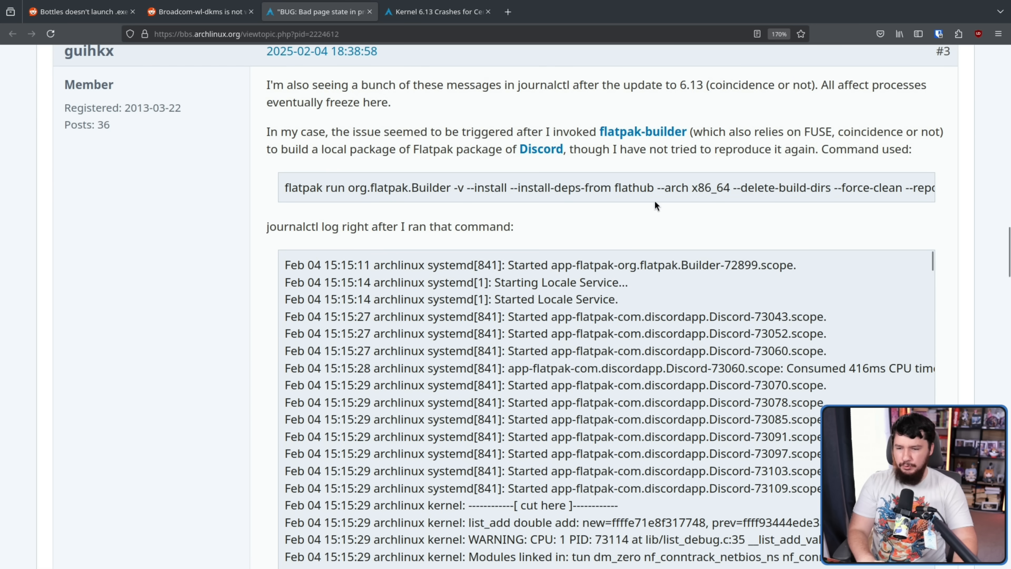
pyautogui.scroll(3)
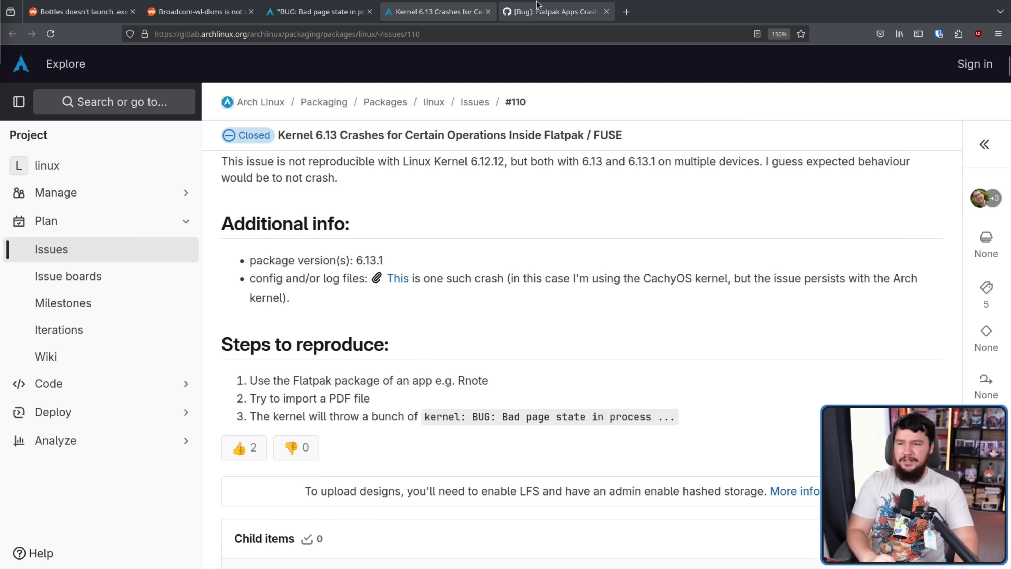
# View Flatpak issue #6102 down to the collaborator's reply calling the crash a kernel bug.
pyautogui.click(555, 12)
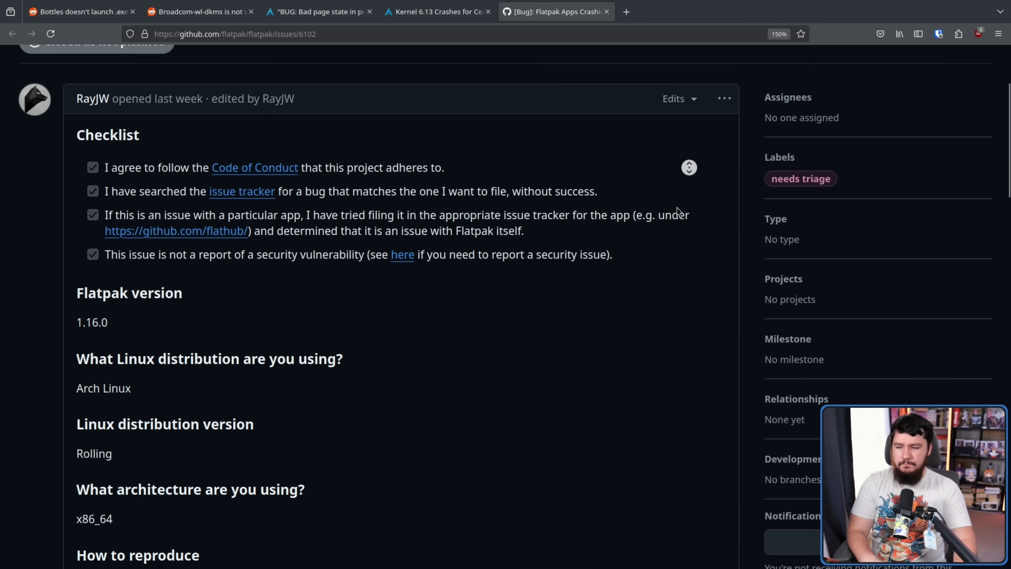
pyautogui.scroll(-3)
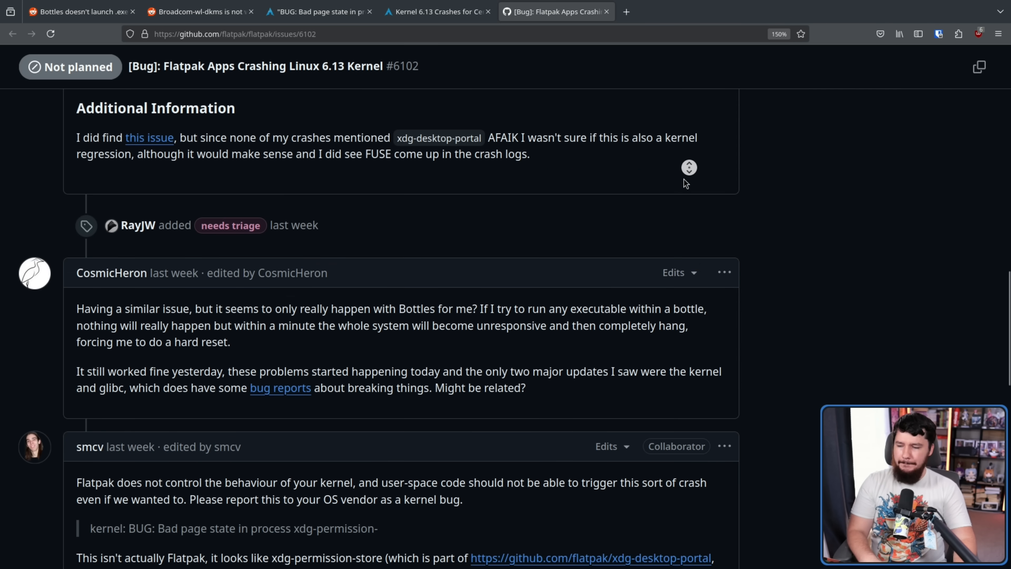
pyautogui.scroll(-3)
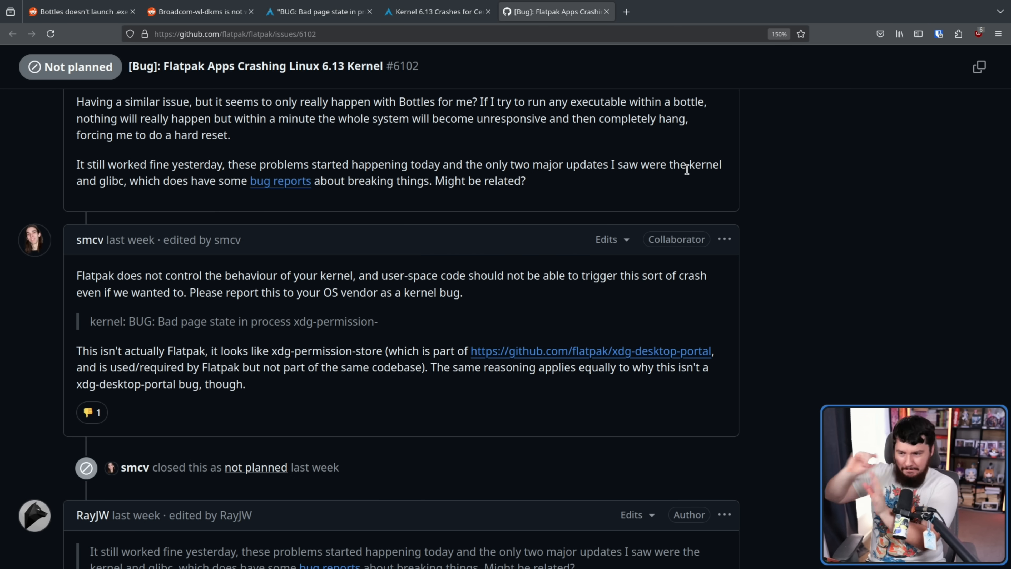
pyautogui.moveTo(741, 362)
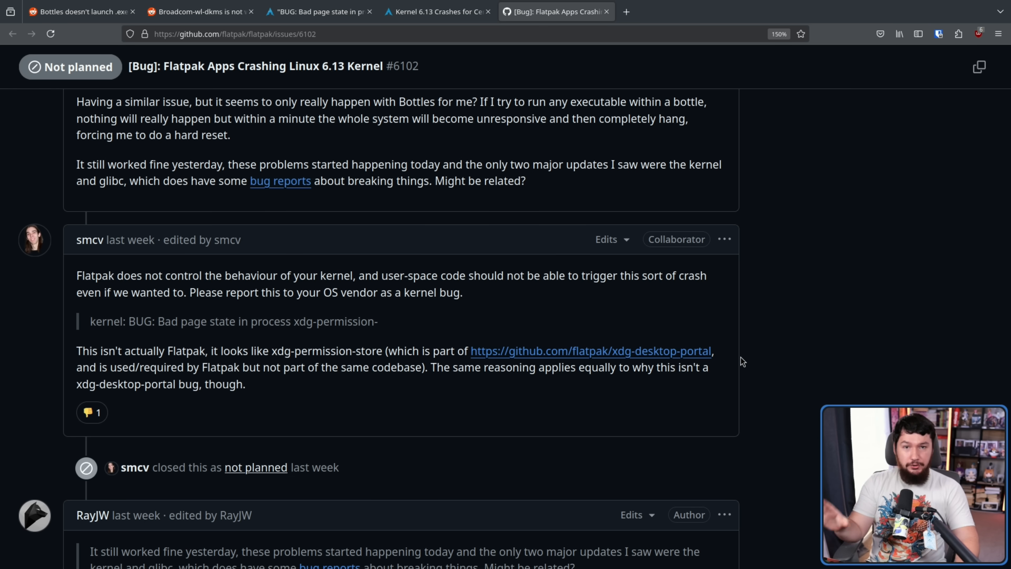
pyautogui.moveTo(437, 11)
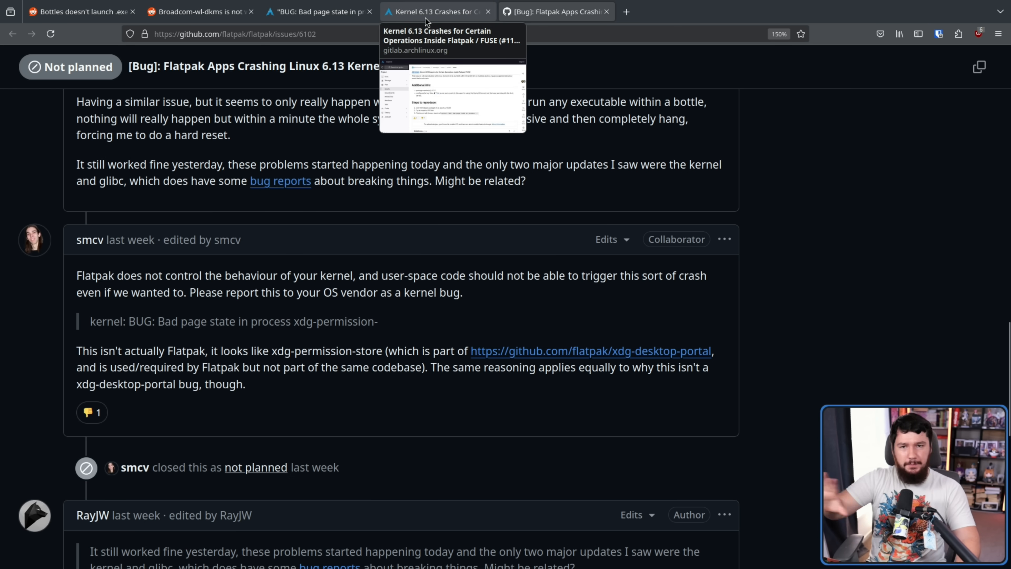
# Return to the top of GitLab issue #110 and follow it to the ArchWiki FUSE page.
pyautogui.click(436, 12)
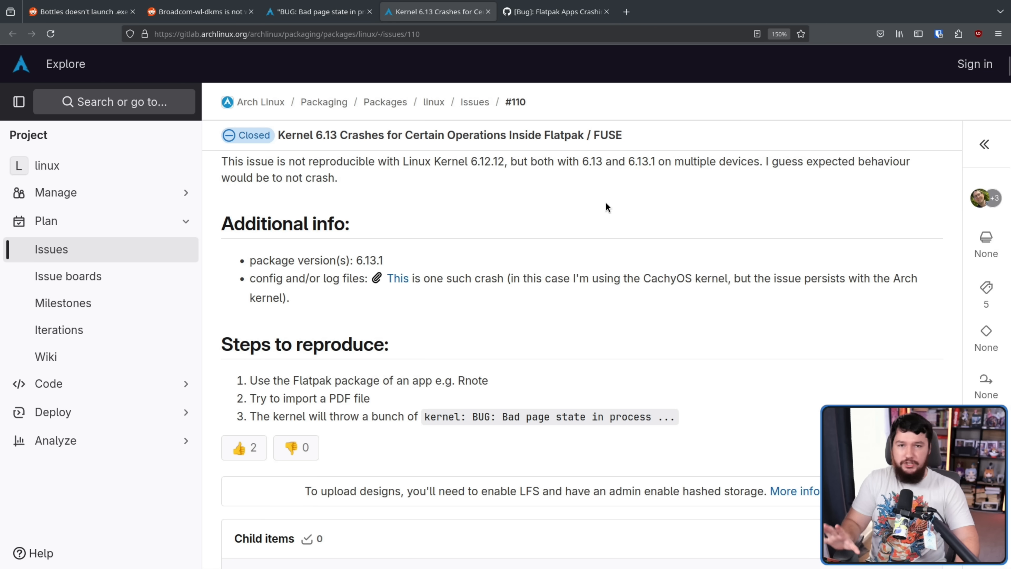
pyautogui.scroll(3)
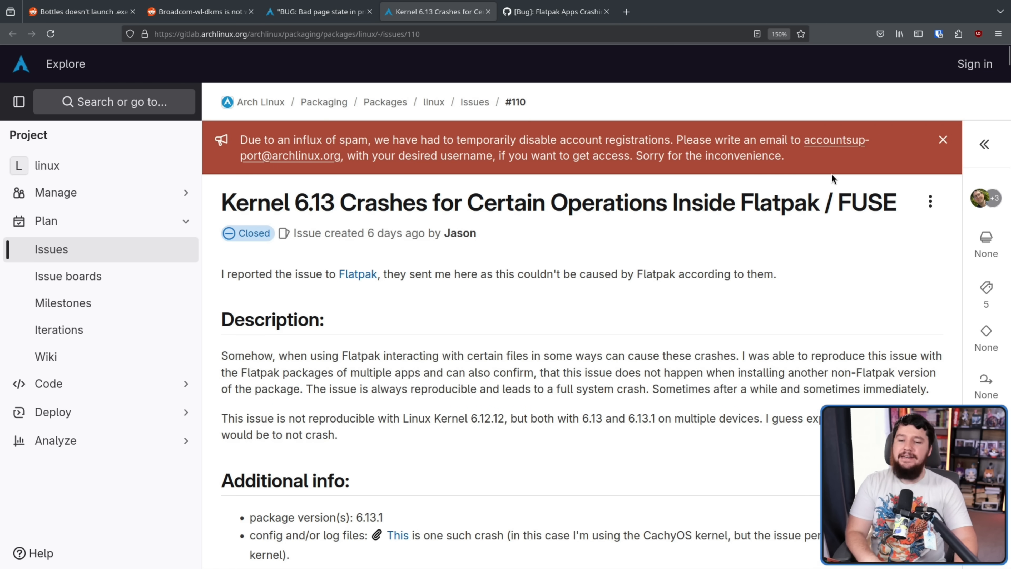
pyautogui.doubleClick(866, 203)
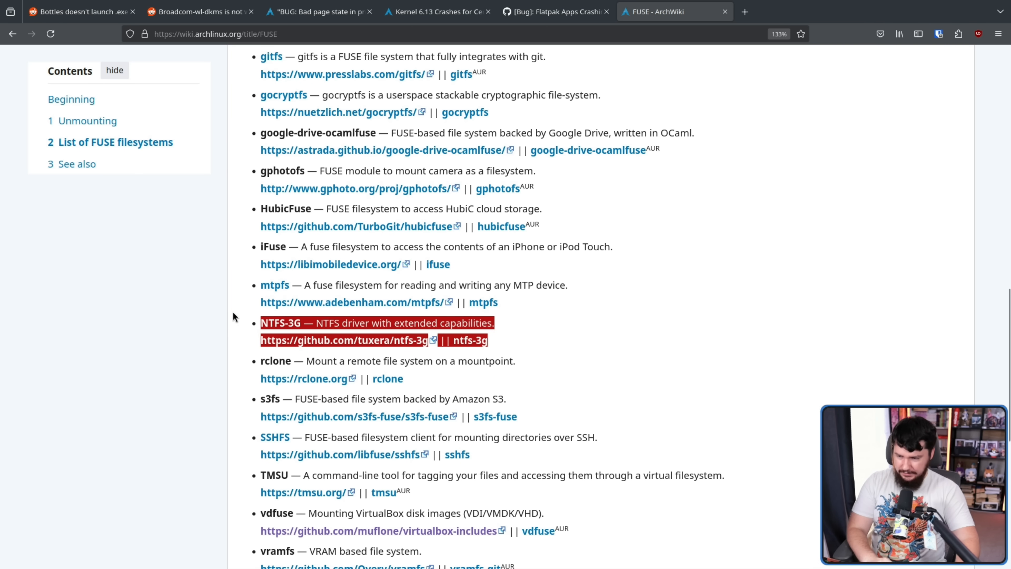
# Read the ArchWiki FUSE filesystem list to its end, then go back to the Kernel 6.13 FUSE crash issue.
pyautogui.scroll(3)
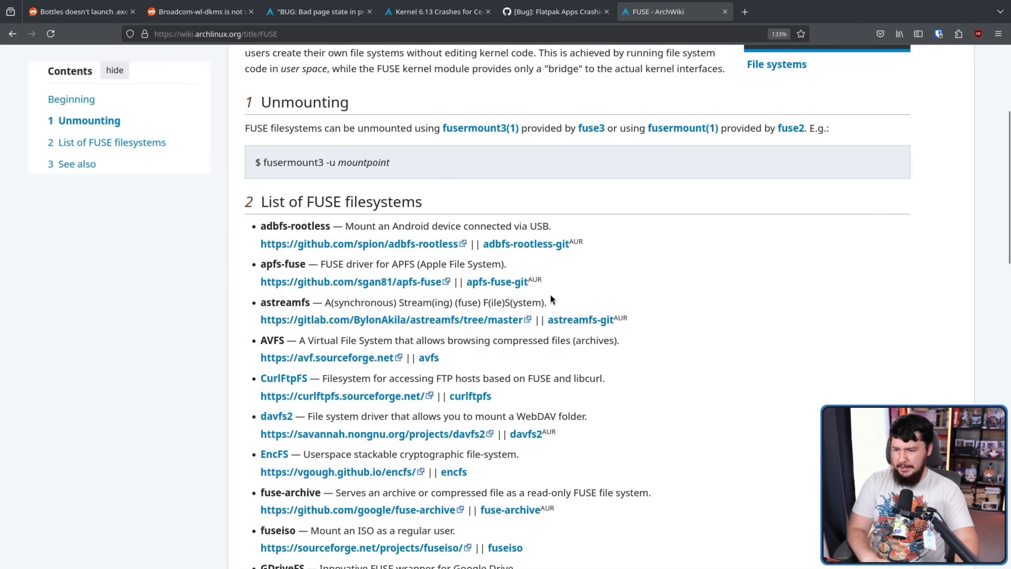
pyautogui.moveTo(676, 263)
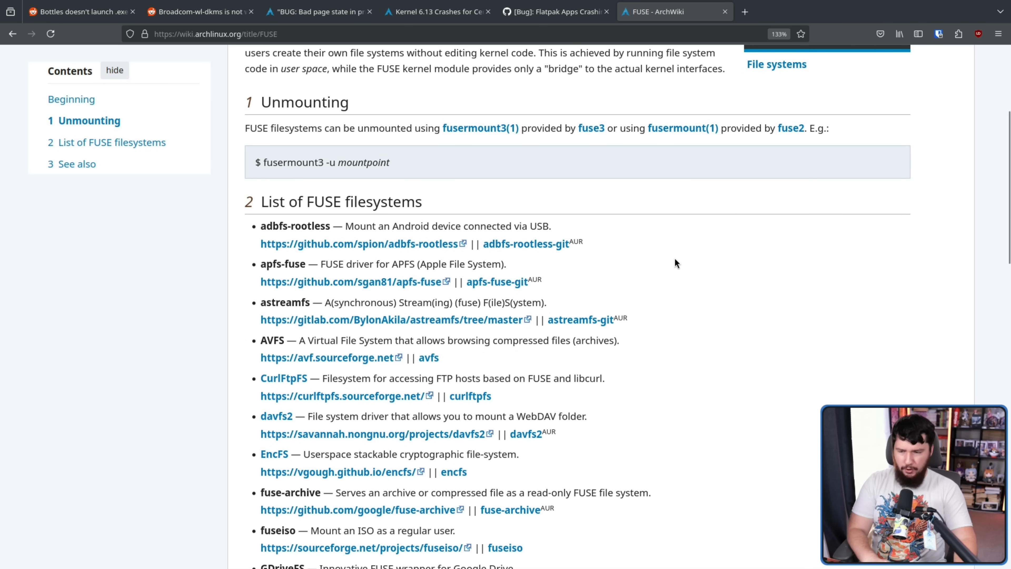
pyautogui.moveTo(654, 263)
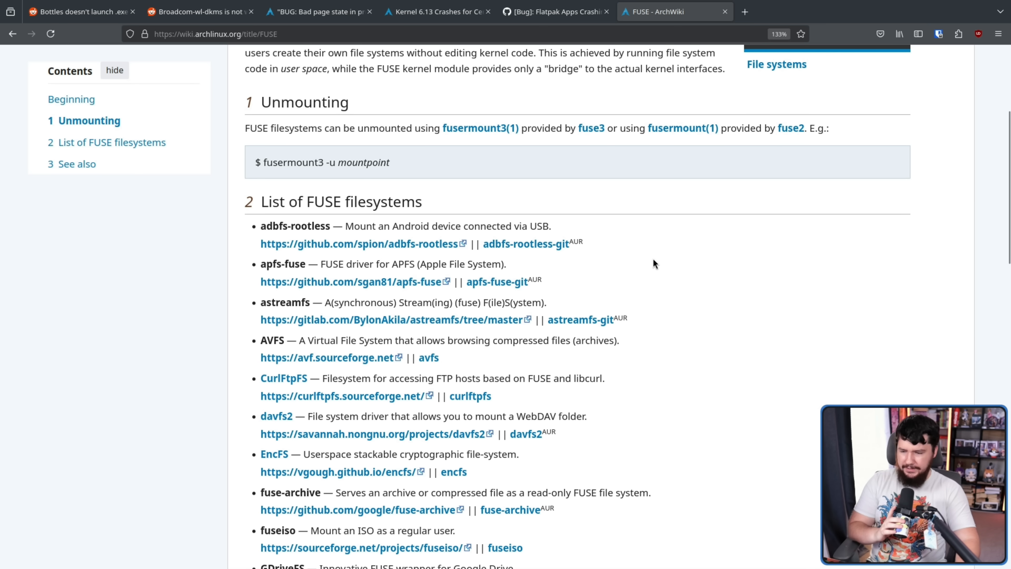
pyautogui.moveTo(722, 338)
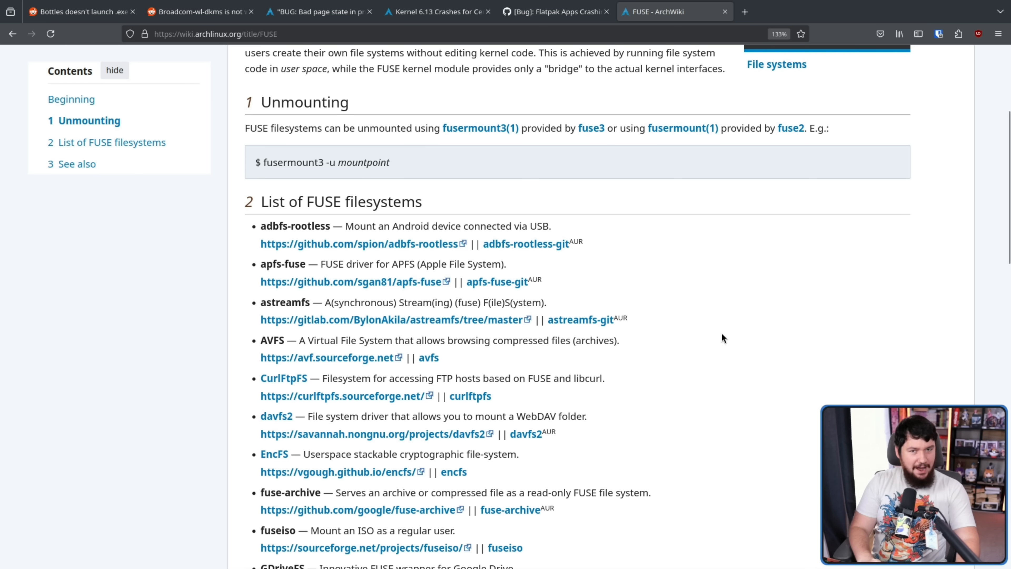
pyautogui.scroll(-3)
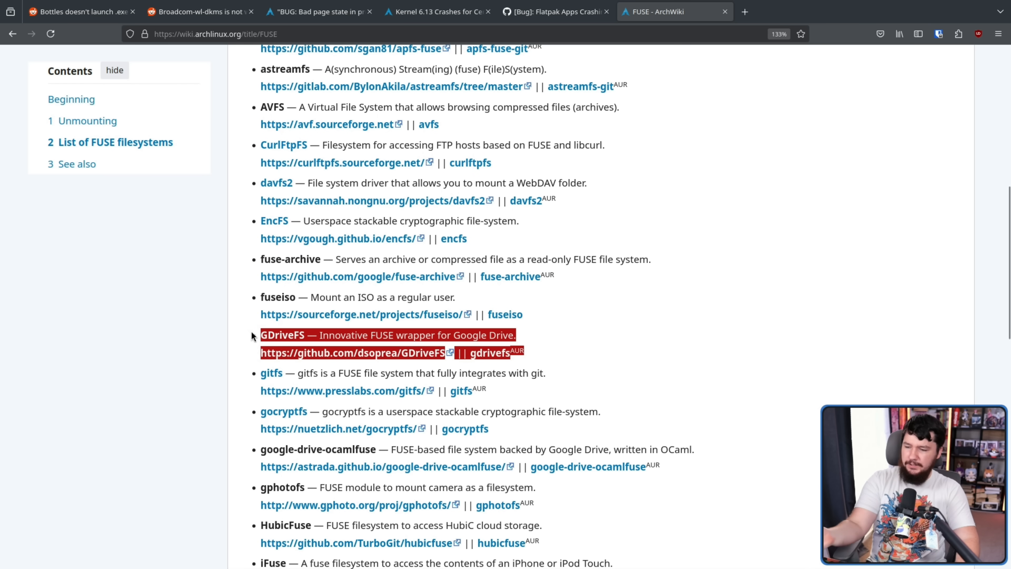
pyautogui.moveTo(646, 349)
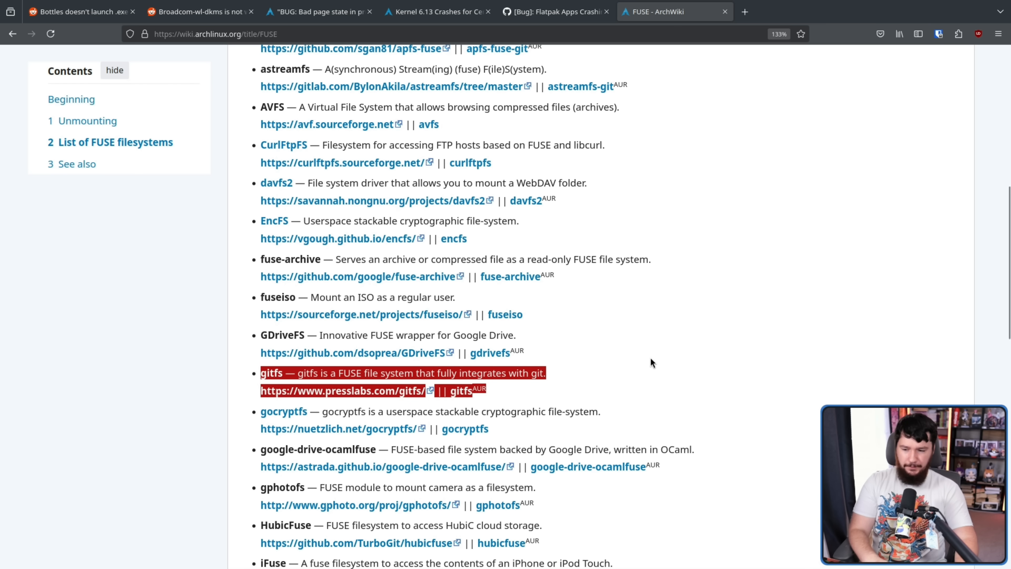
pyautogui.moveTo(655, 355)
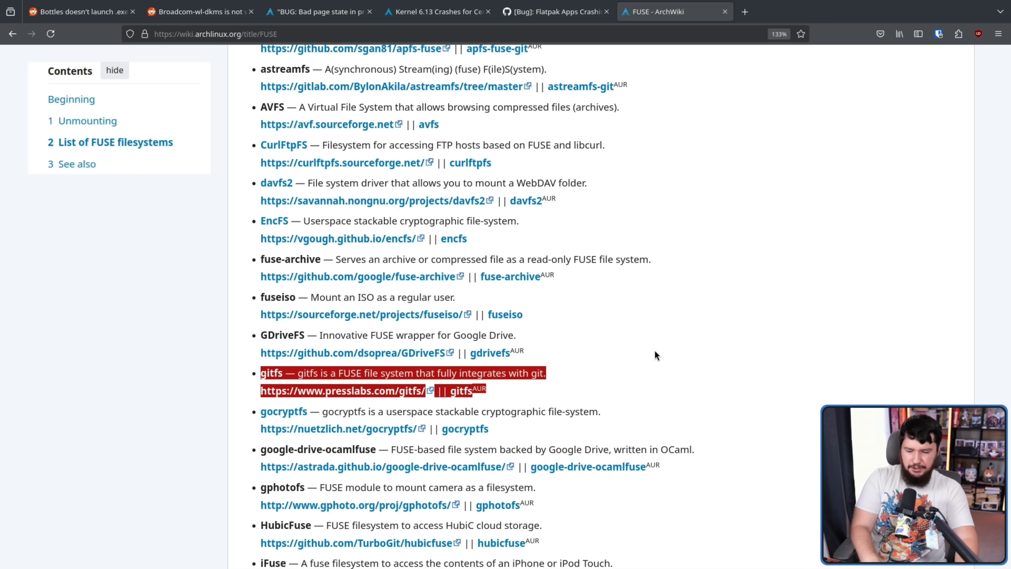
pyautogui.moveTo(653, 366)
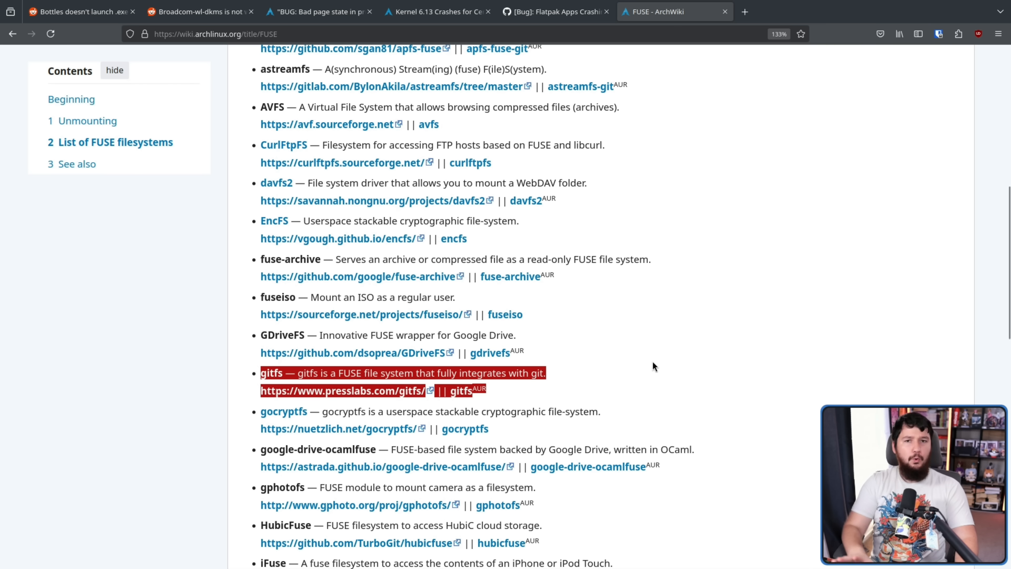
pyautogui.moveTo(645, 320)
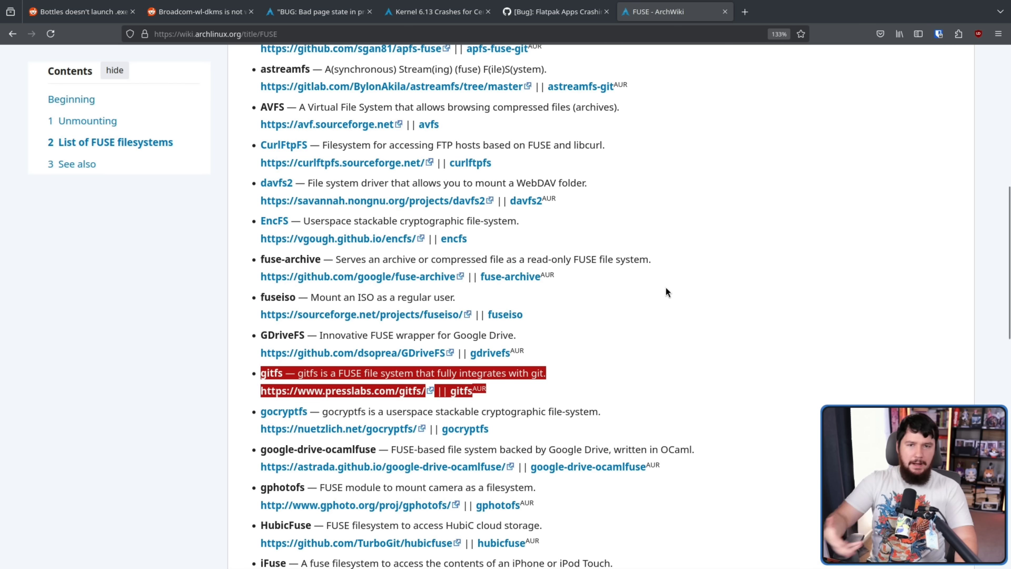
pyautogui.scroll(-3)
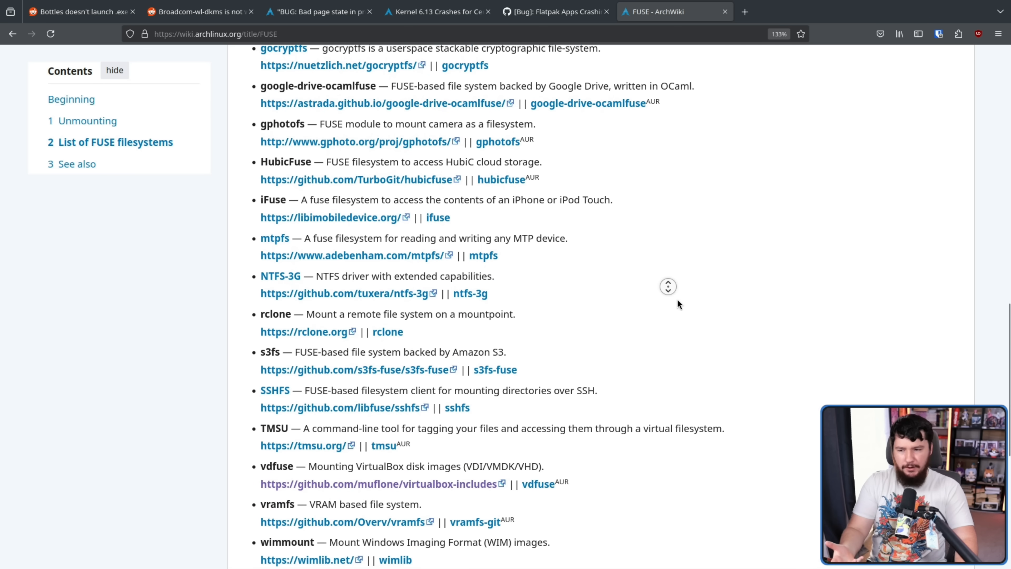
pyautogui.scroll(-3)
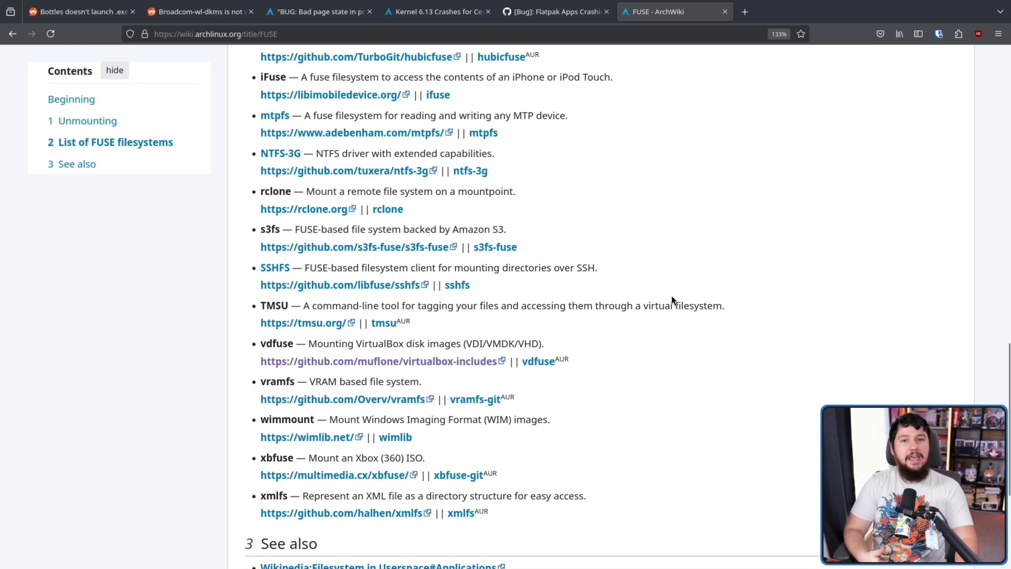
pyautogui.click(439, 11)
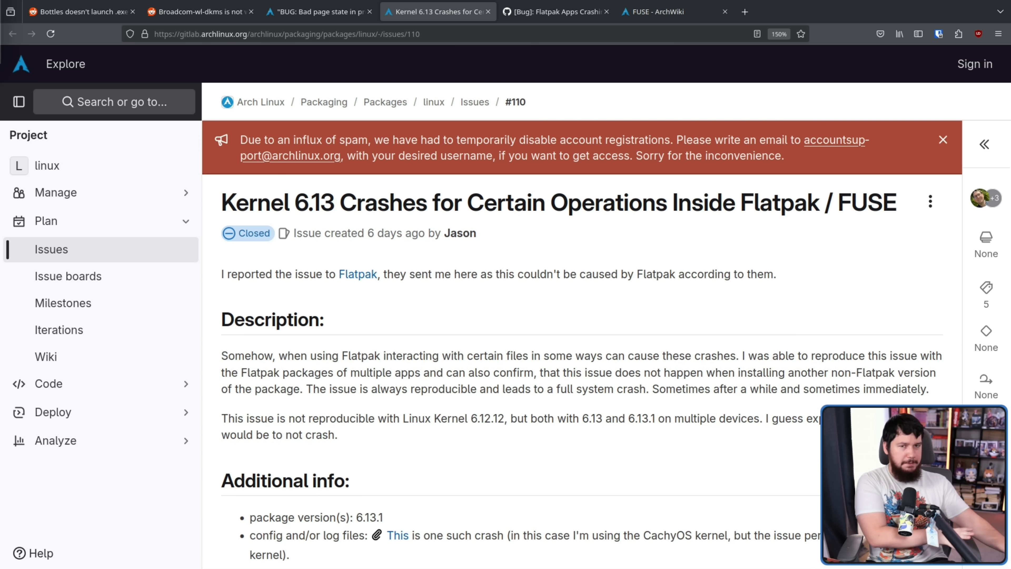
pyautogui.scroll(-3)
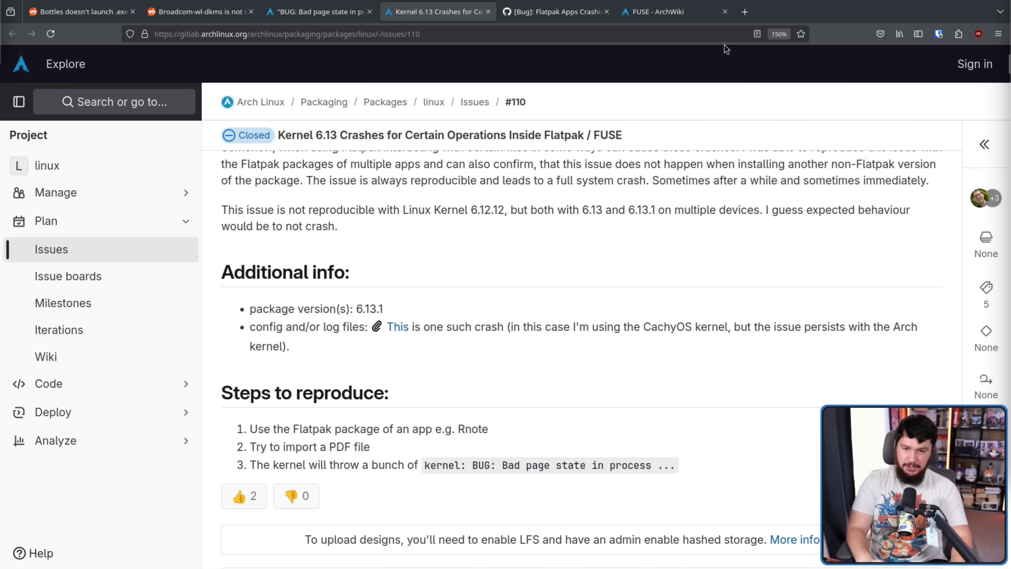
pyautogui.scroll(-3)
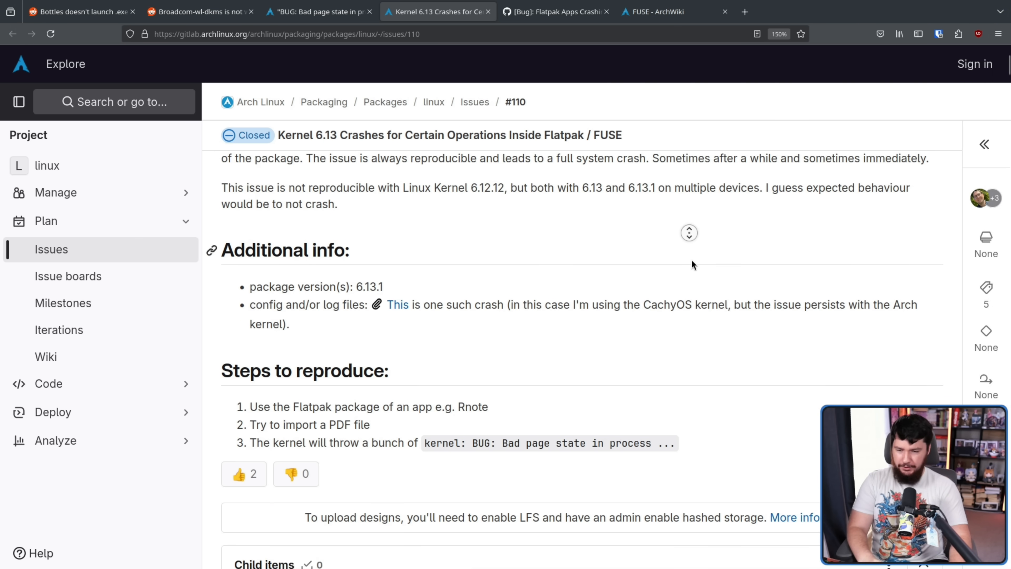
pyautogui.scroll(-3)
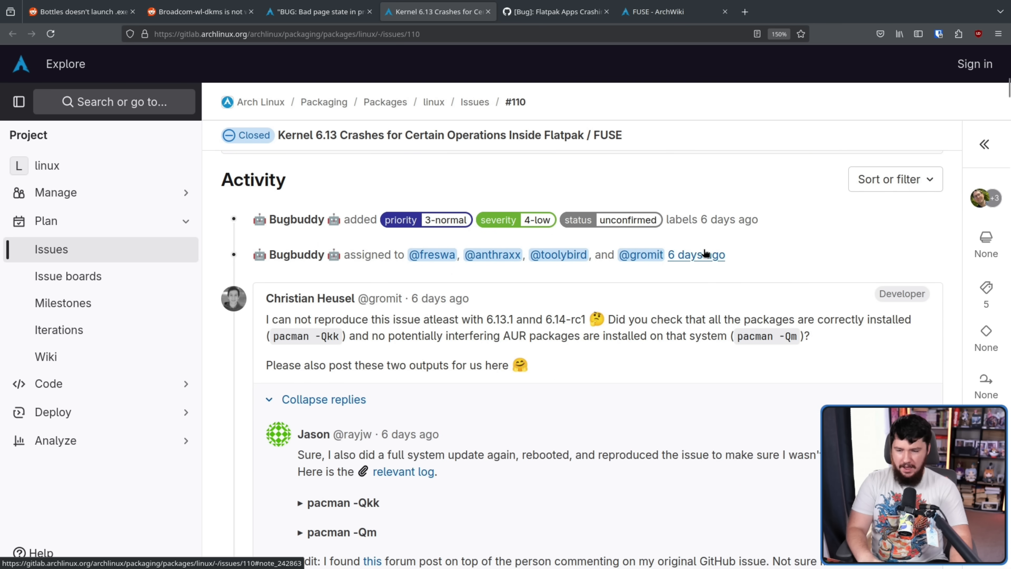
pyautogui.moveTo(803, 219)
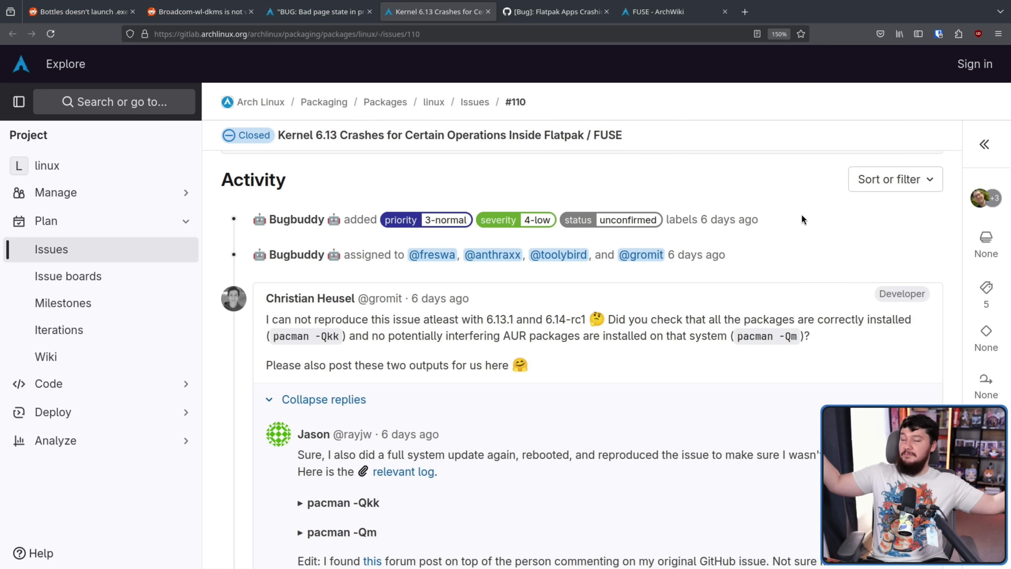
pyautogui.scroll(3)
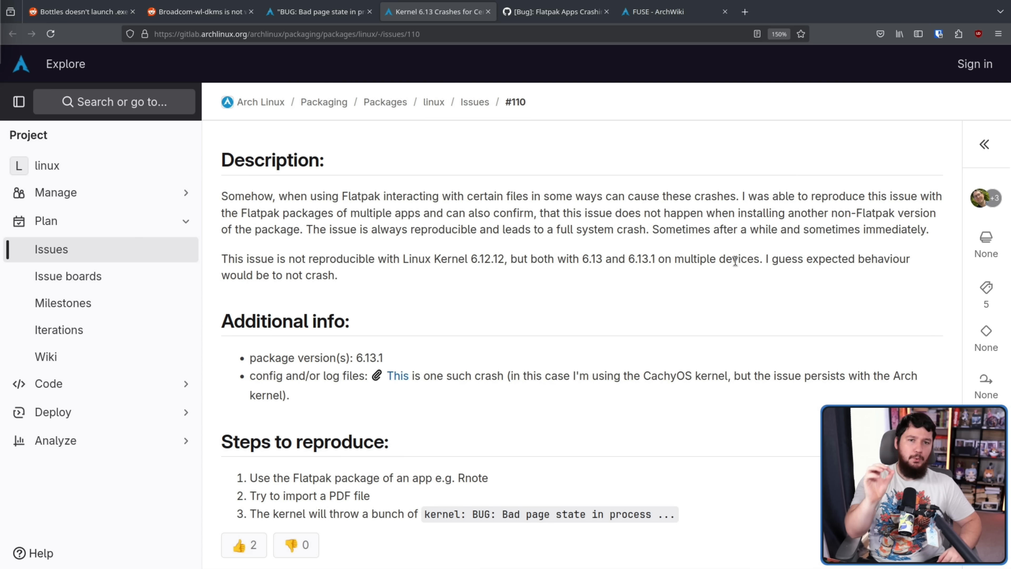
pyautogui.moveTo(822, 379)
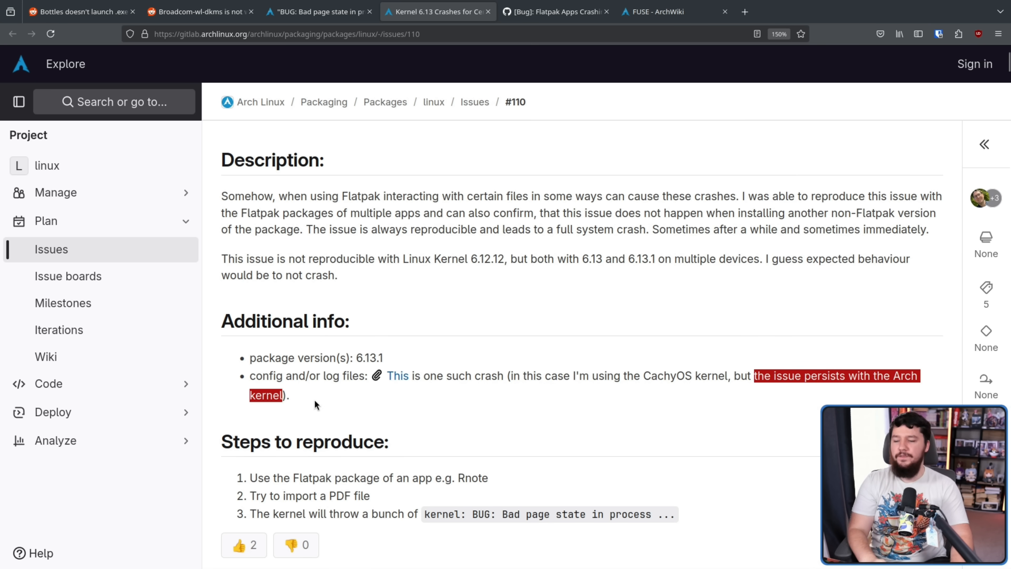
pyautogui.scroll(-3)
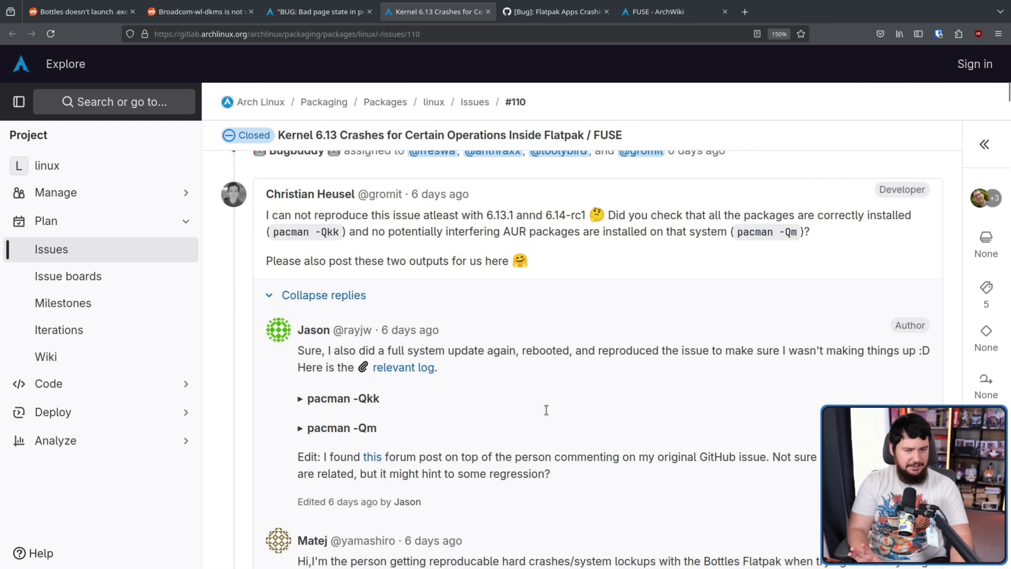
pyautogui.scroll(-3)
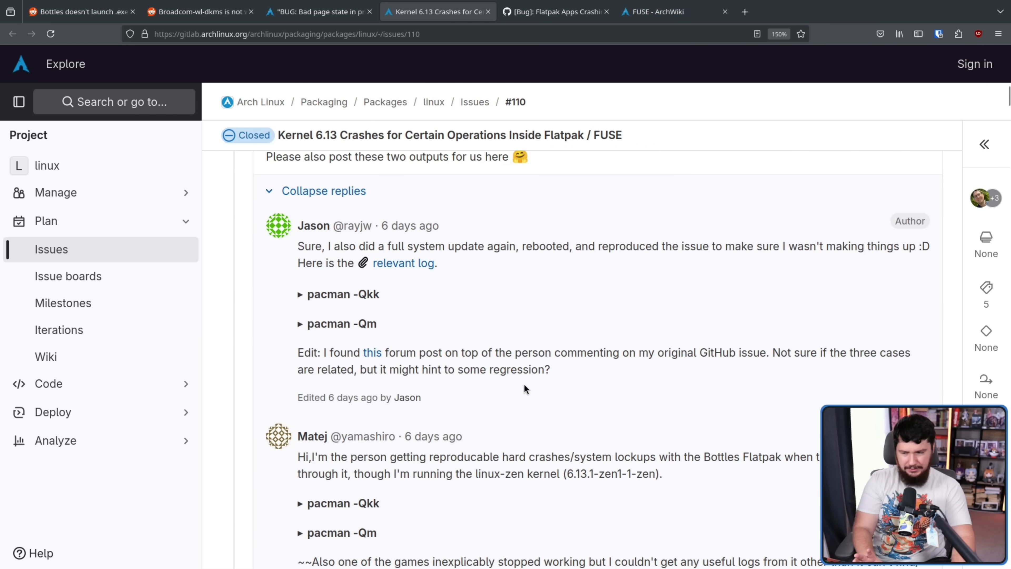
pyautogui.scroll(-3)
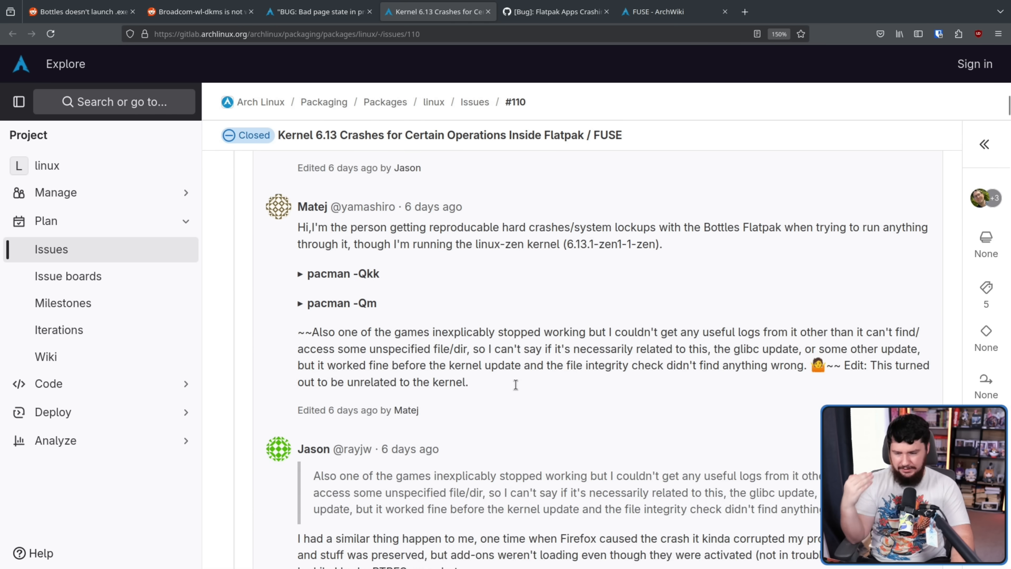
pyautogui.scroll(-3)
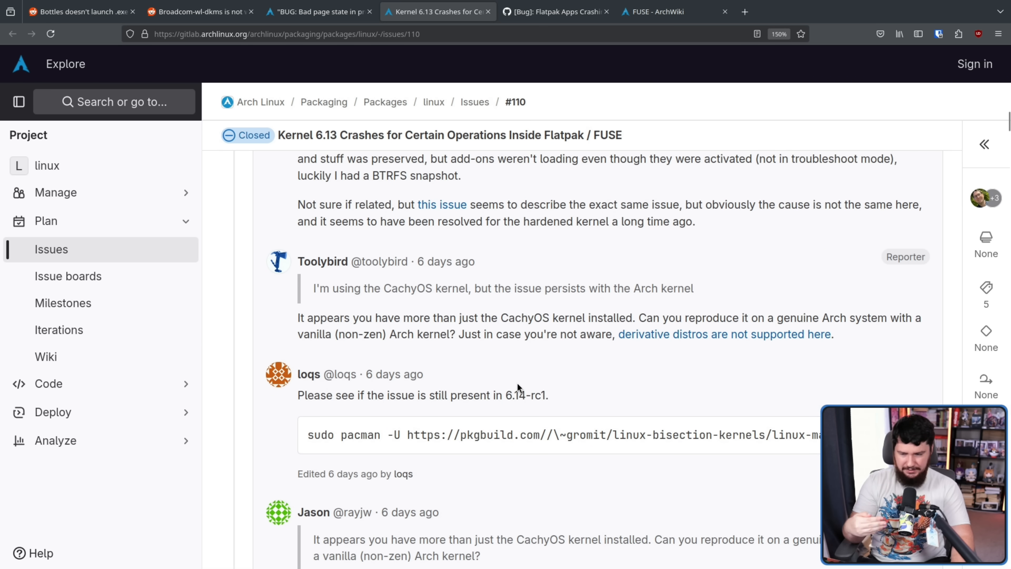
pyautogui.moveTo(520, 379)
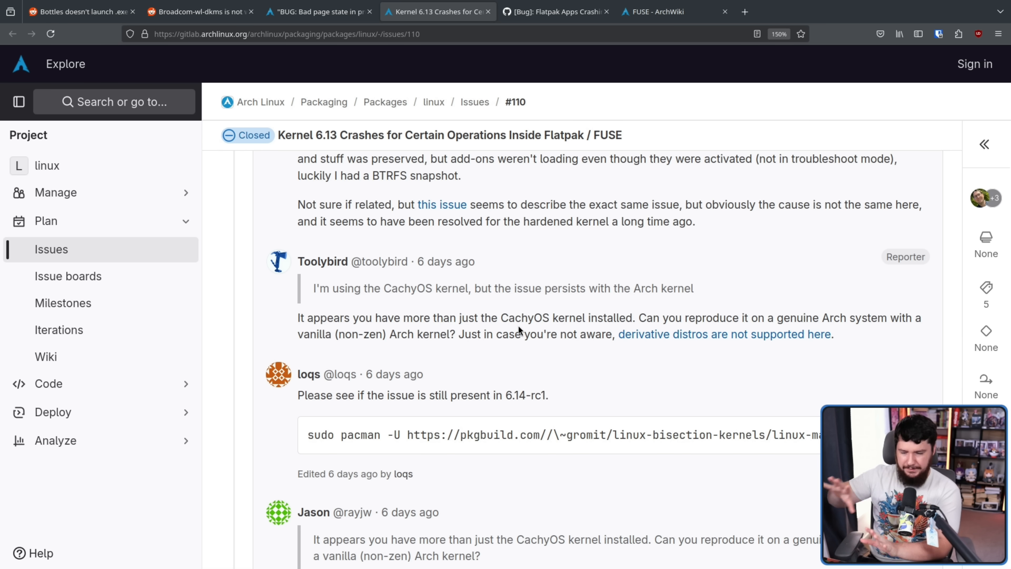
pyautogui.scroll(-3)
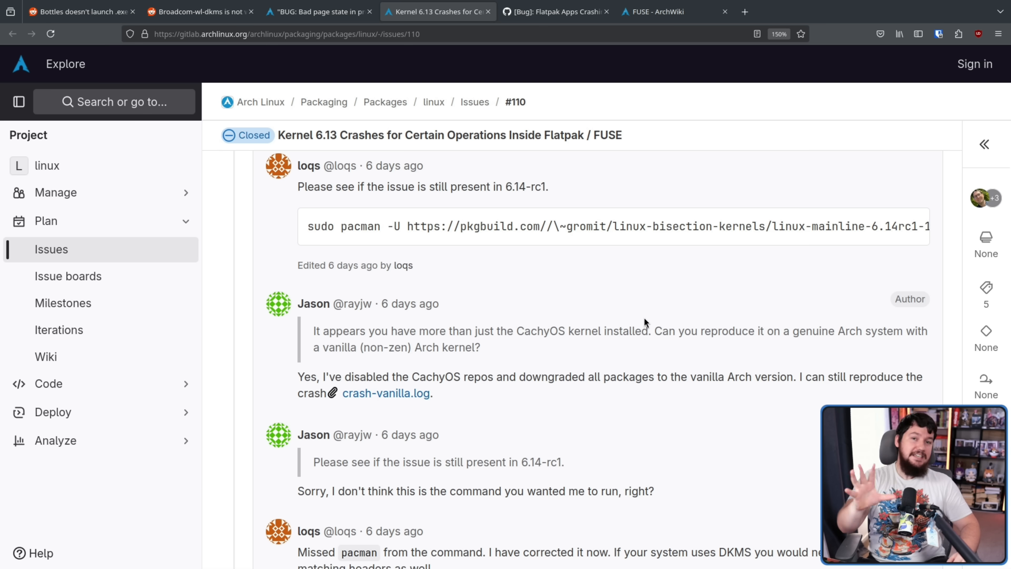
pyautogui.moveTo(717, 319)
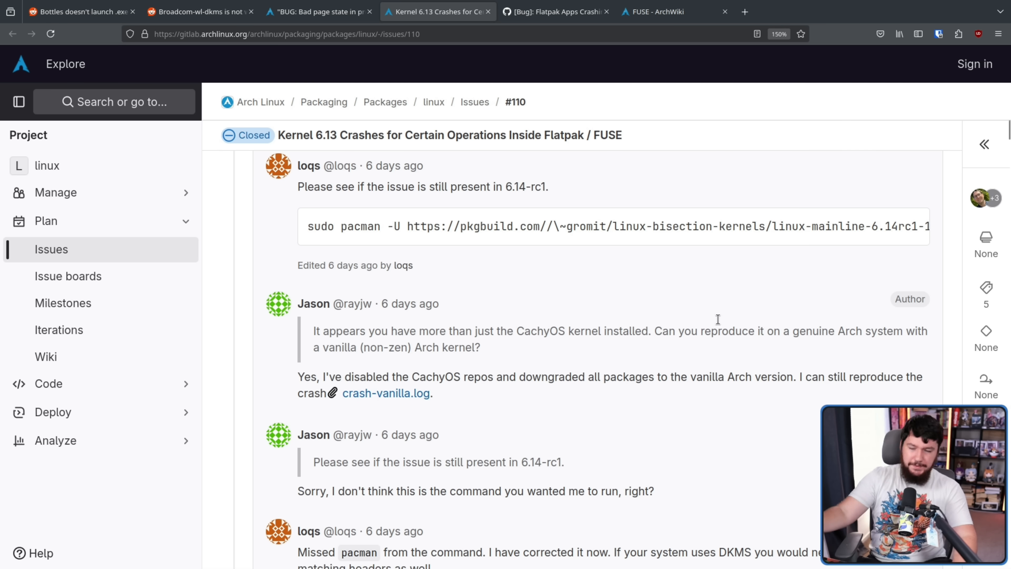
pyautogui.moveTo(744, 400)
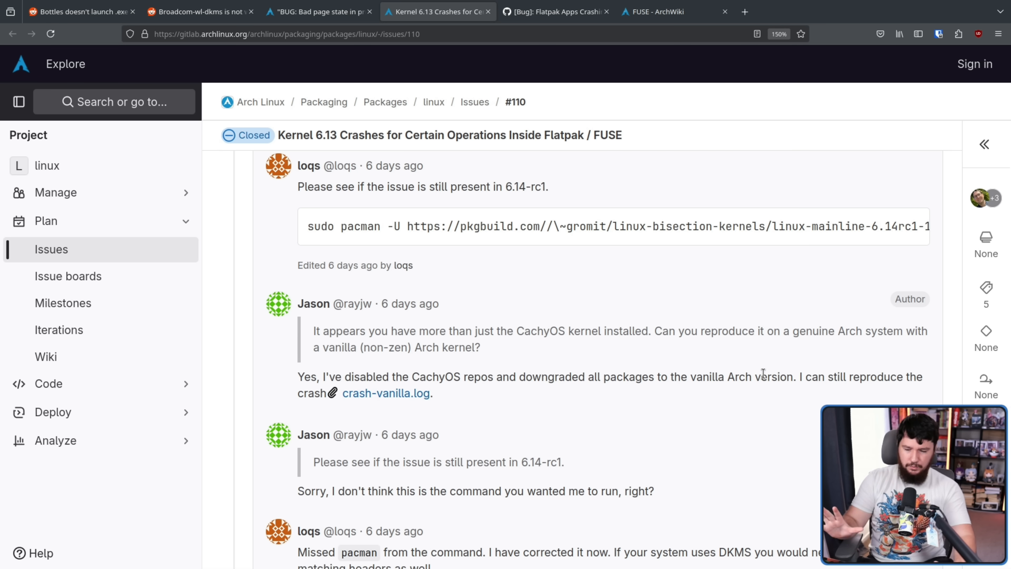
pyautogui.scroll(-3)
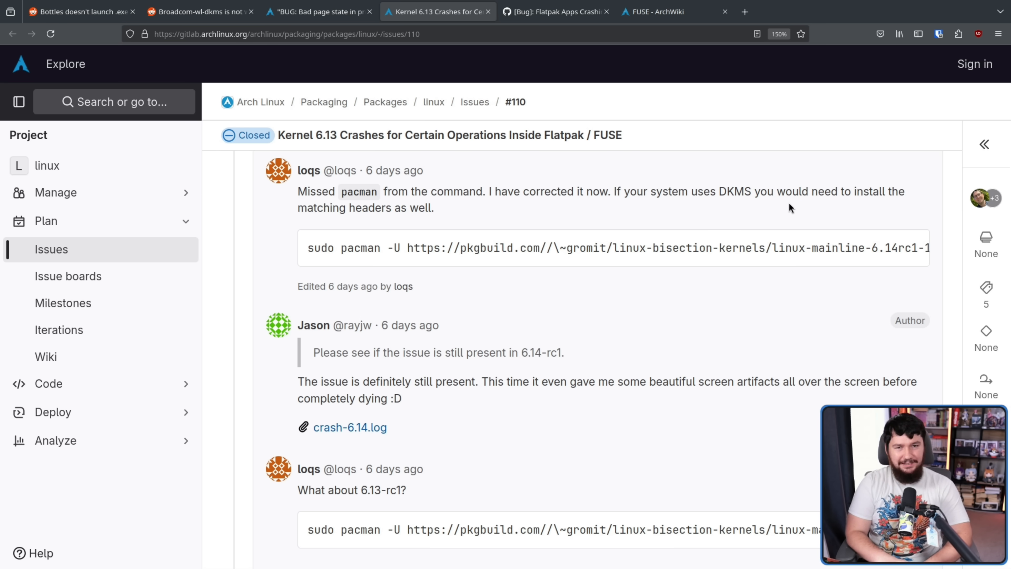
pyautogui.scroll(-3)
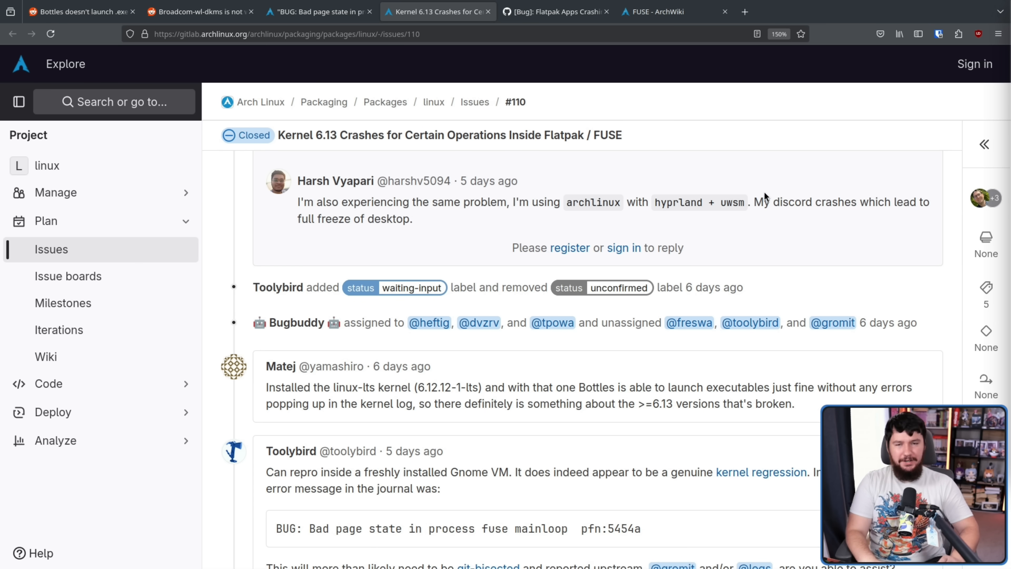
pyautogui.moveTo(966, 220)
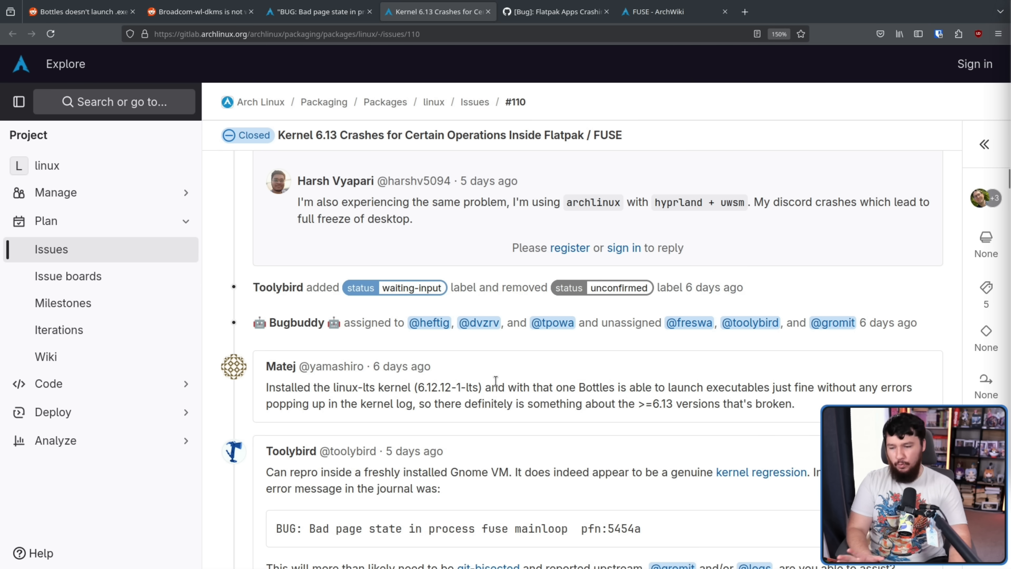
pyautogui.moveTo(469, 382)
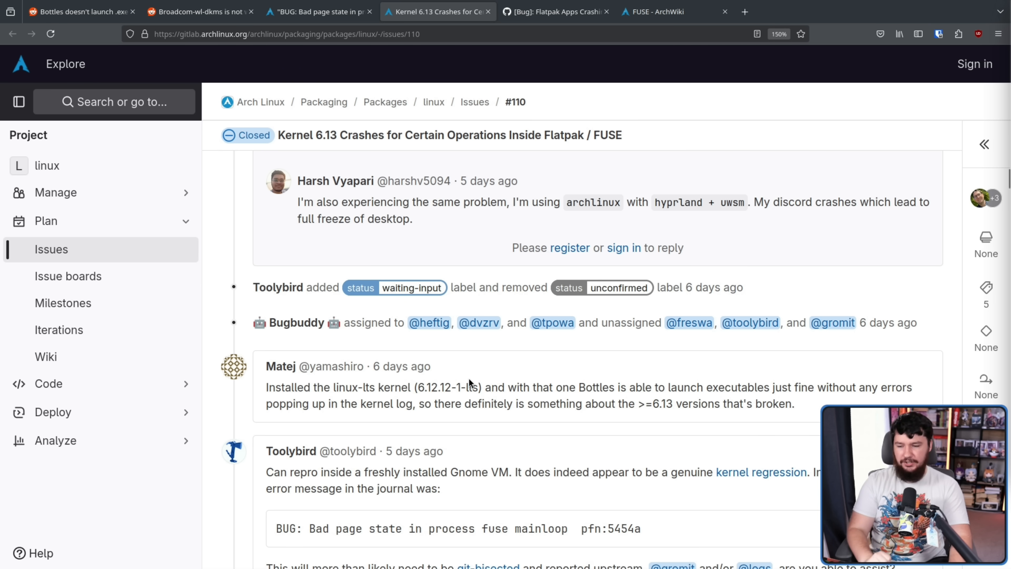
pyautogui.moveTo(511, 402)
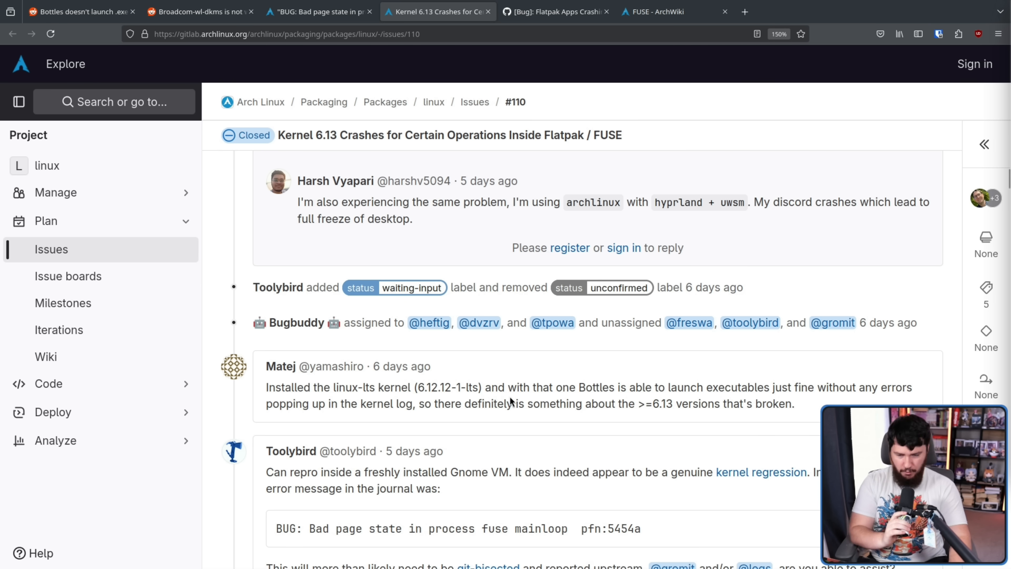
pyautogui.moveTo(511, 421)
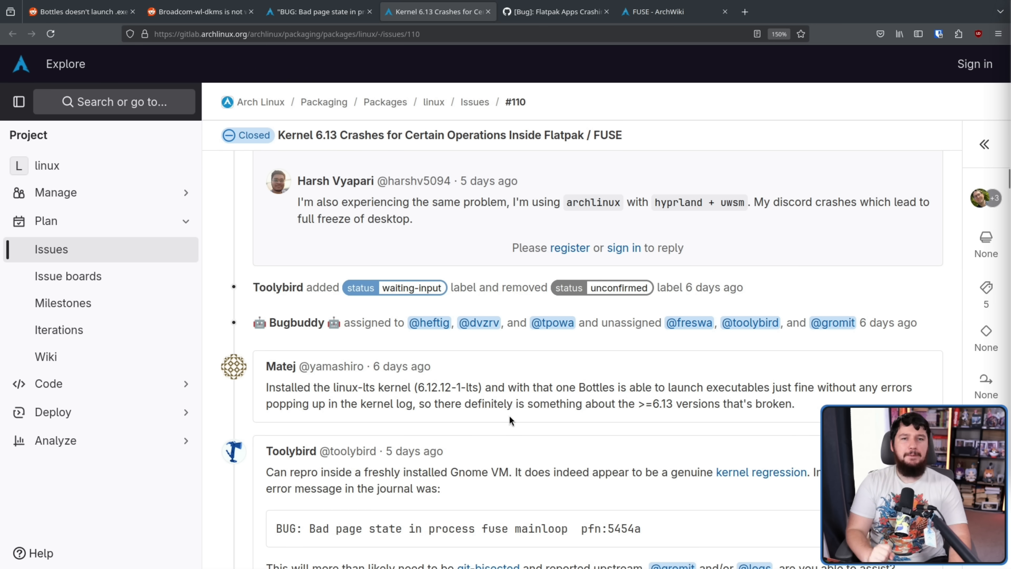
pyautogui.moveTo(587, 401)
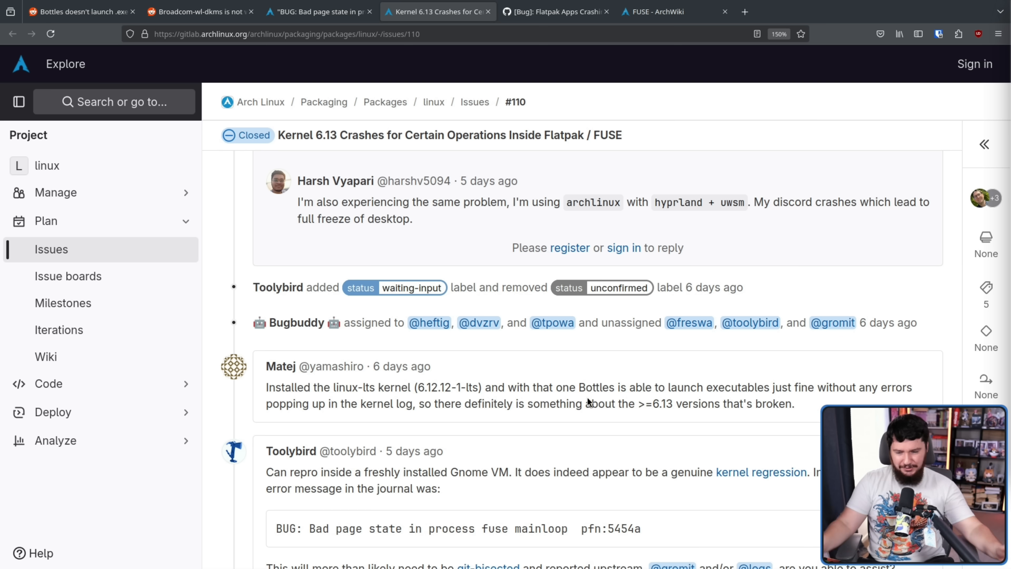
pyautogui.moveTo(637, 355)
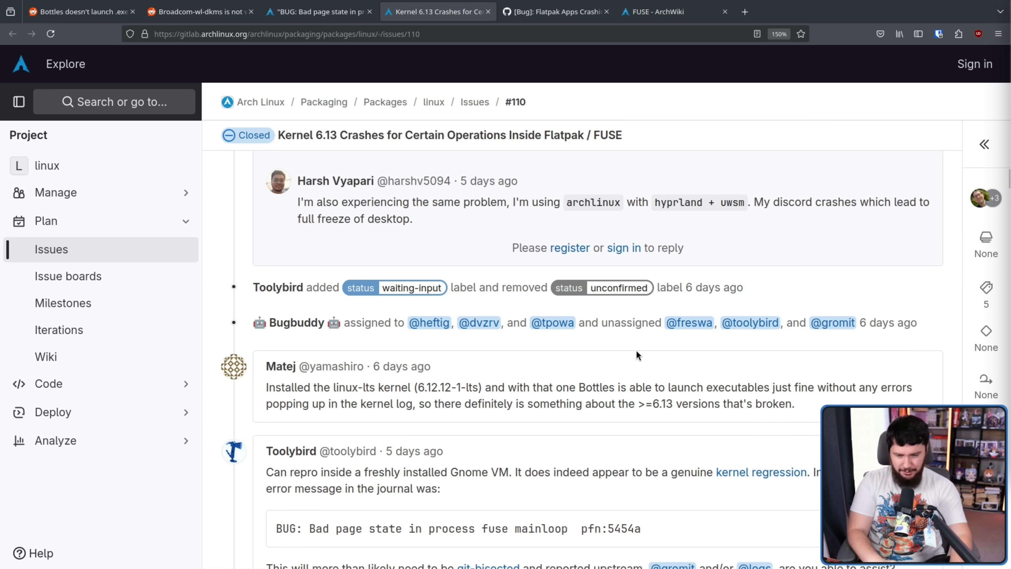
# Read the issue #110 replies on Rnote reproduction, the general kernel regression comment and the v6.12–v6.13 bisection proposal.
pyautogui.scroll(-3)
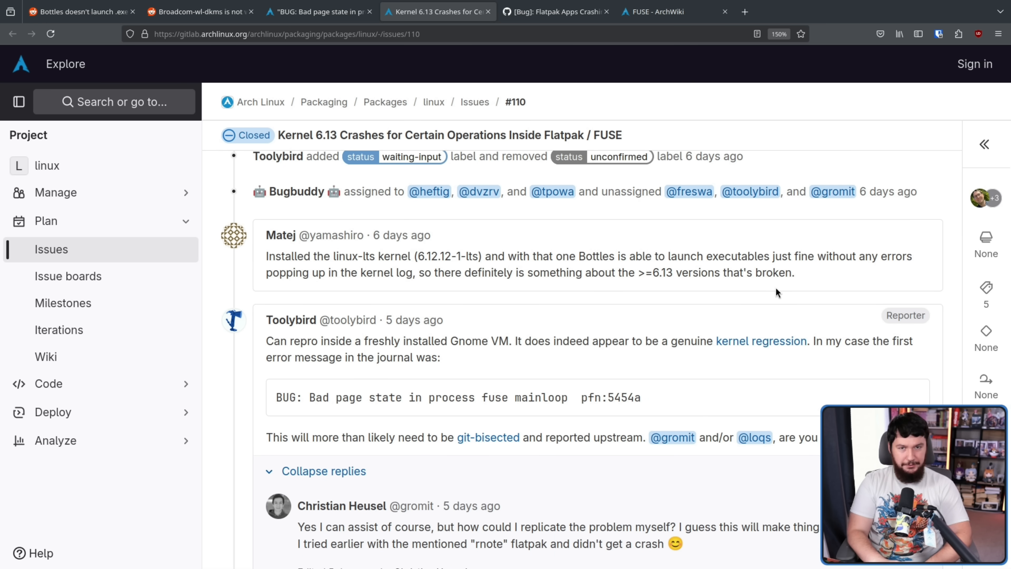
pyautogui.moveTo(664, 330)
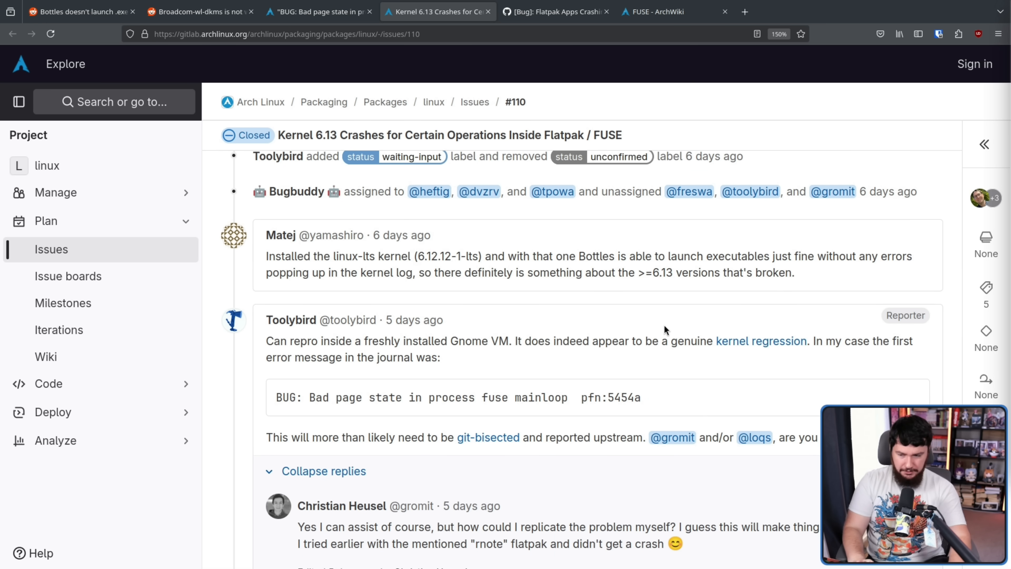
pyautogui.scroll(-3)
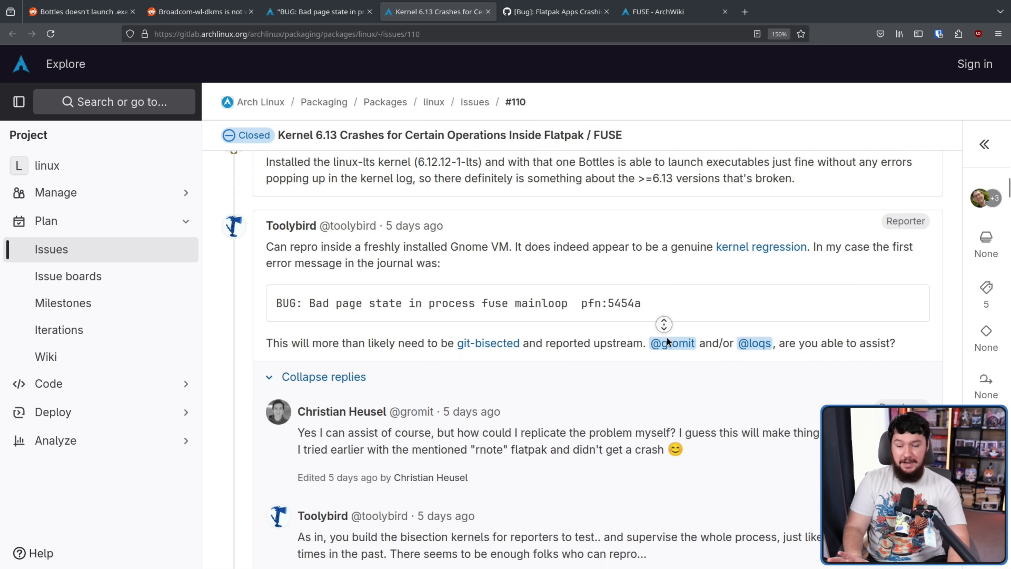
pyautogui.scroll(-3)
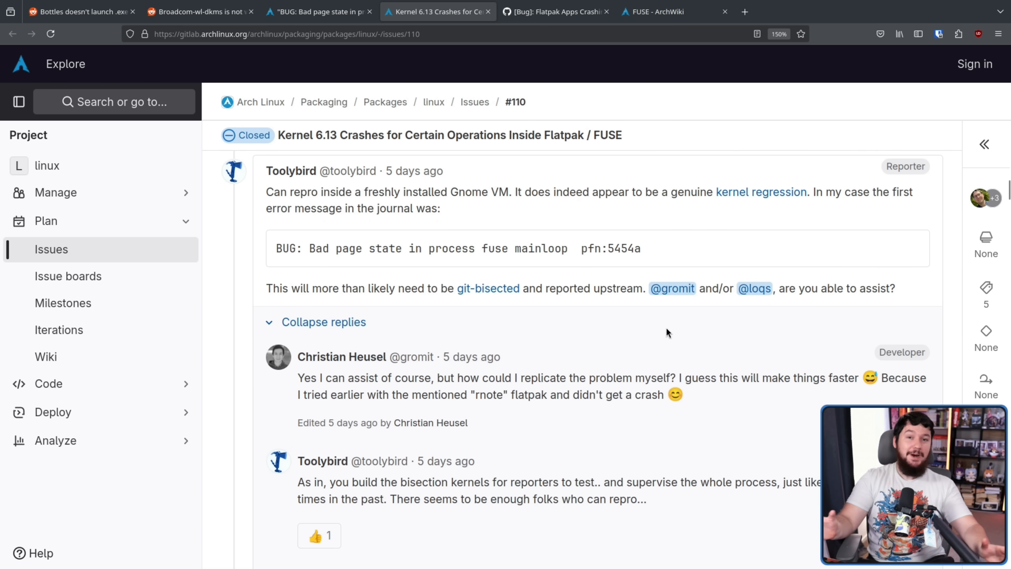
pyautogui.moveTo(687, 324)
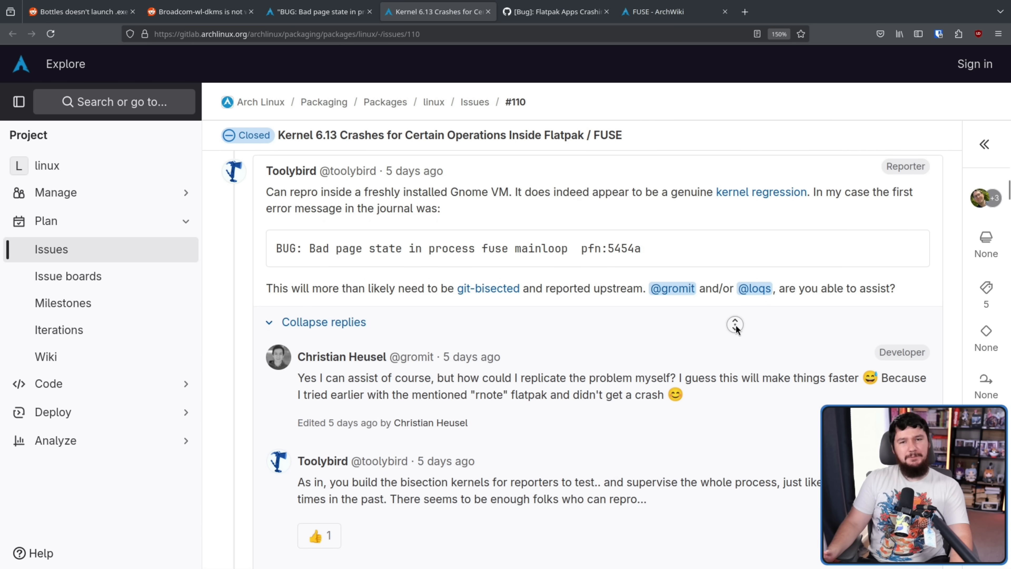
pyautogui.scroll(-3)
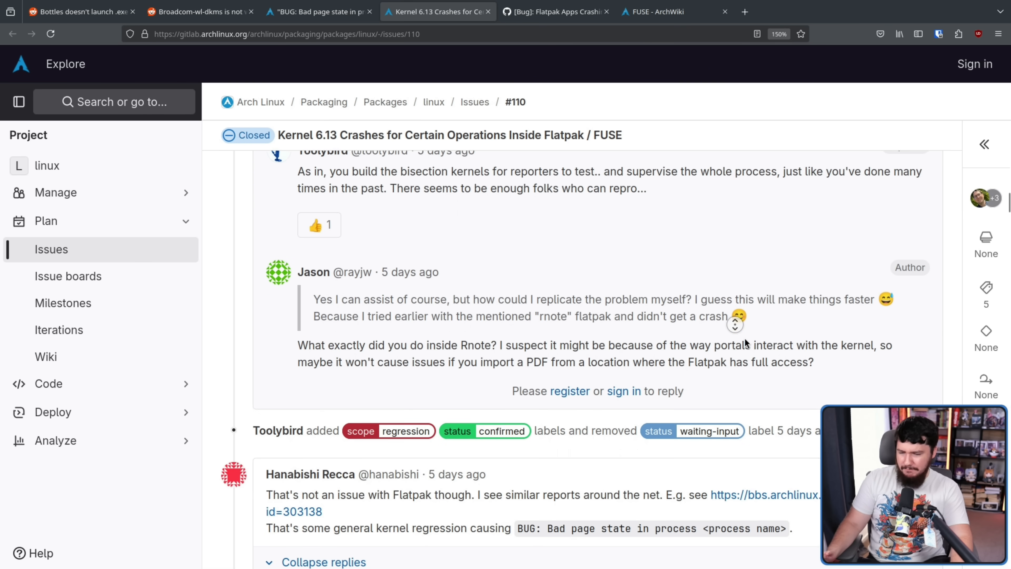
pyautogui.scroll(-3)
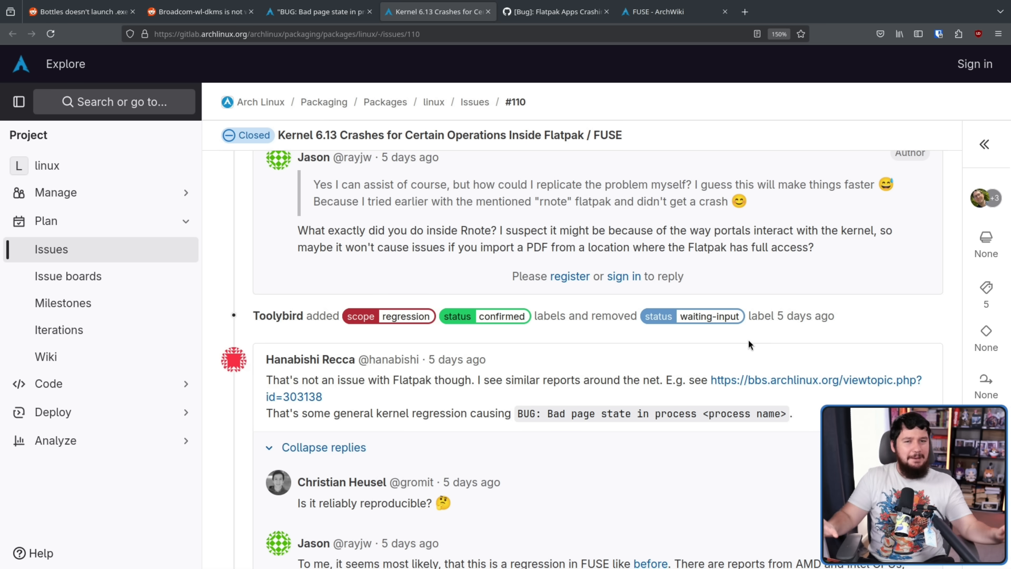
pyautogui.scroll(-3)
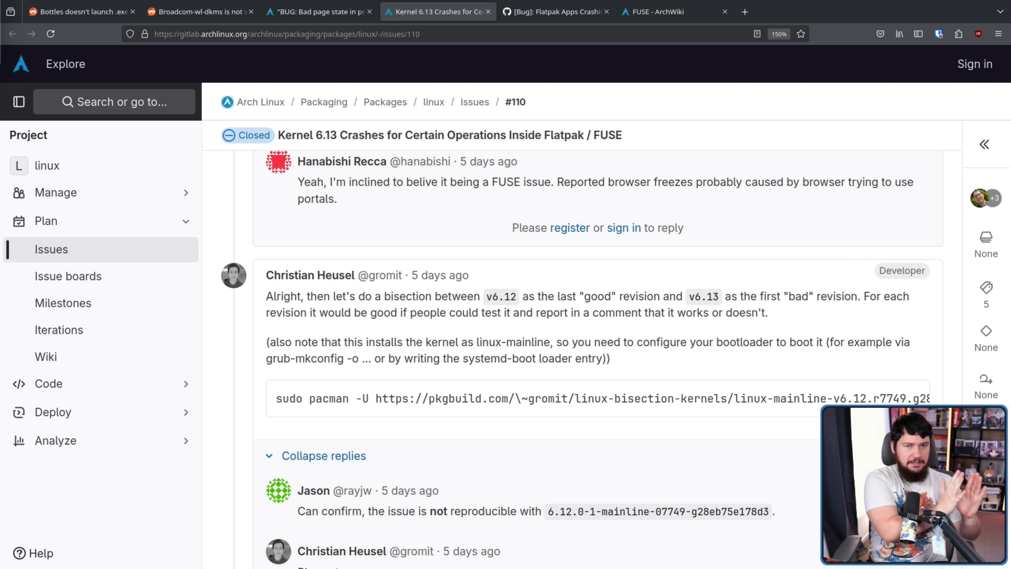
pyautogui.moveTo(62, 303)
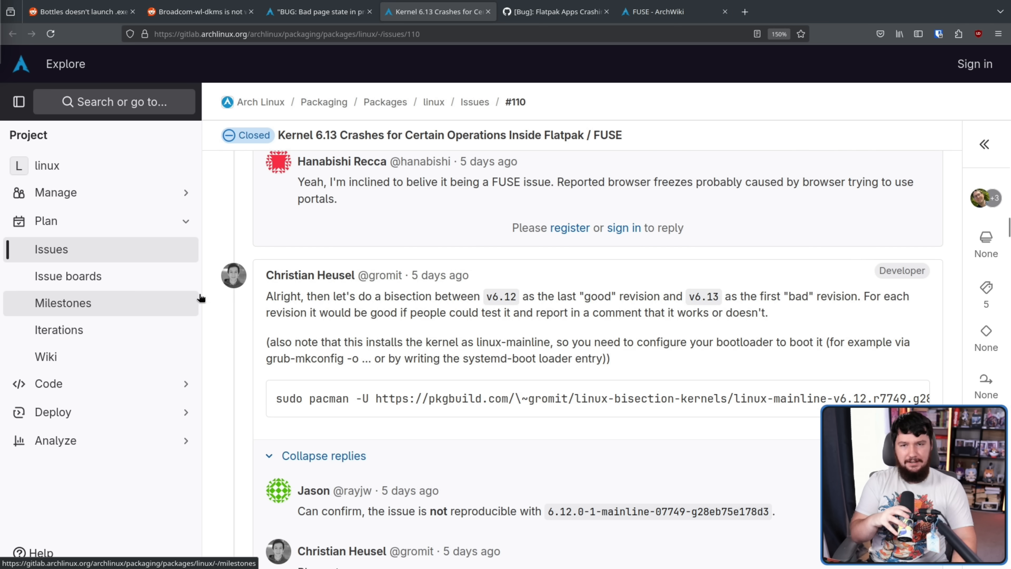
pyautogui.moveTo(954, 181)
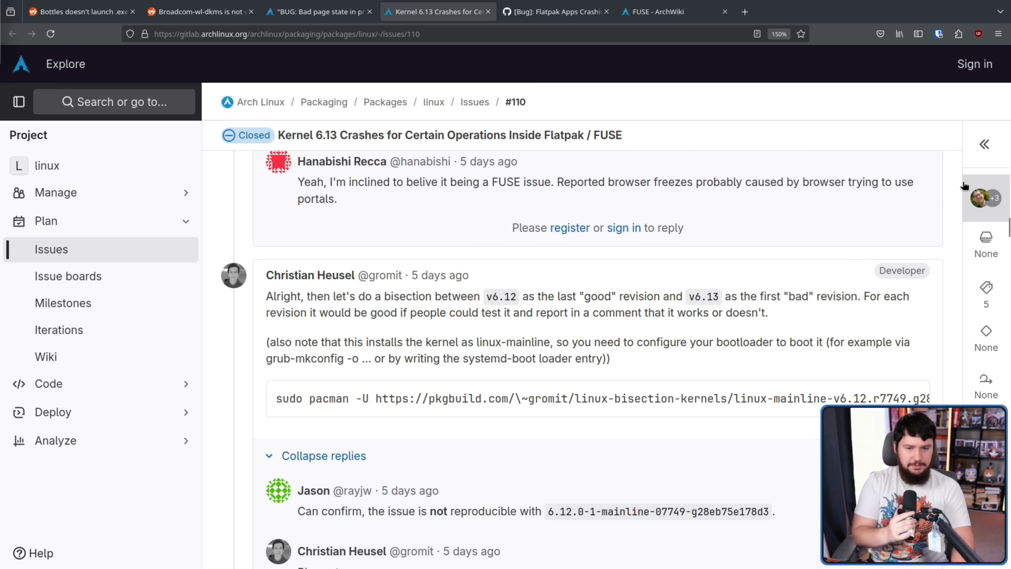
# Read through the bisection test reports with pacman install commands and crash/no-crash results.
pyautogui.scroll(-3)
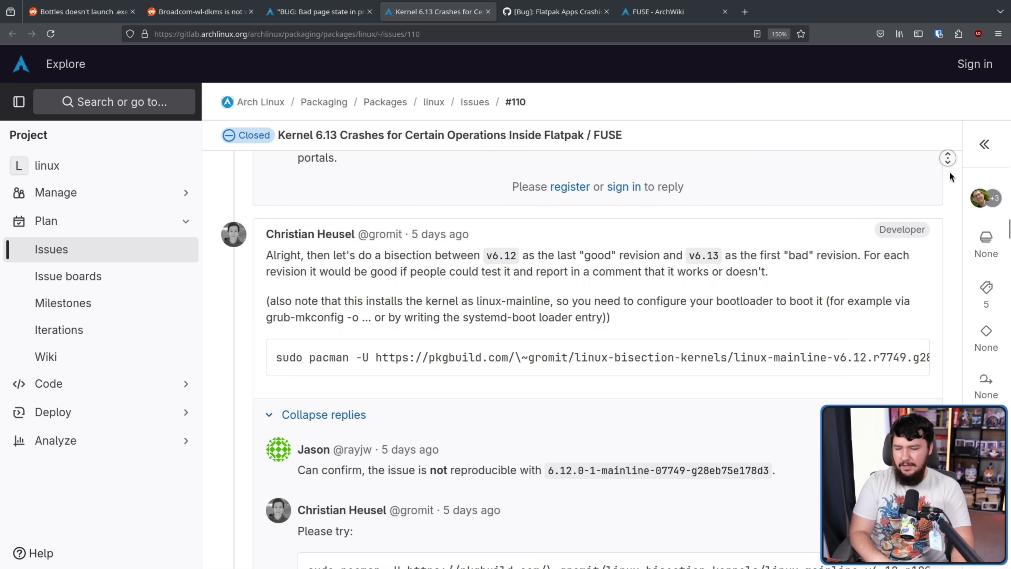
pyautogui.scroll(-3)
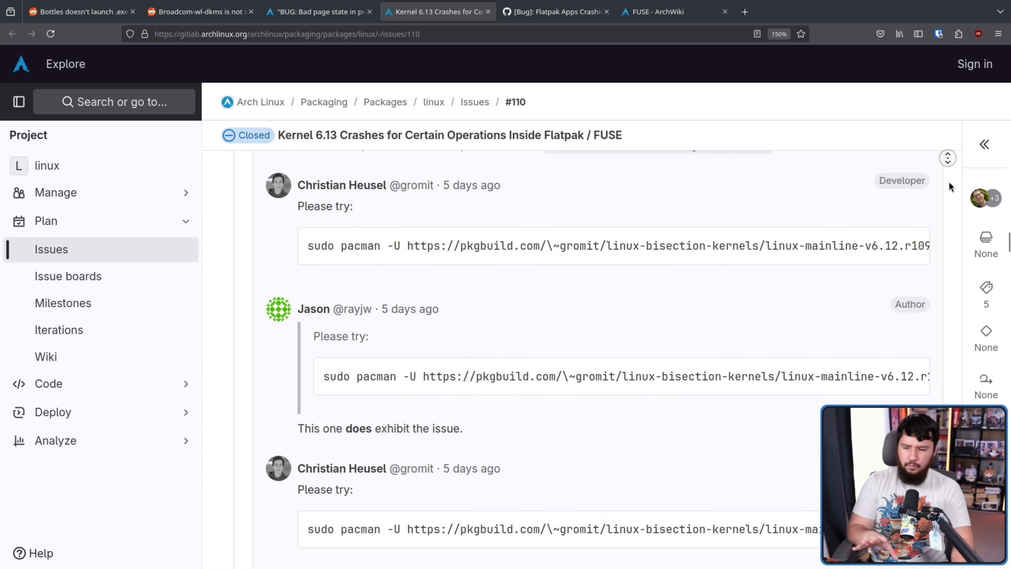
pyautogui.scroll(-3)
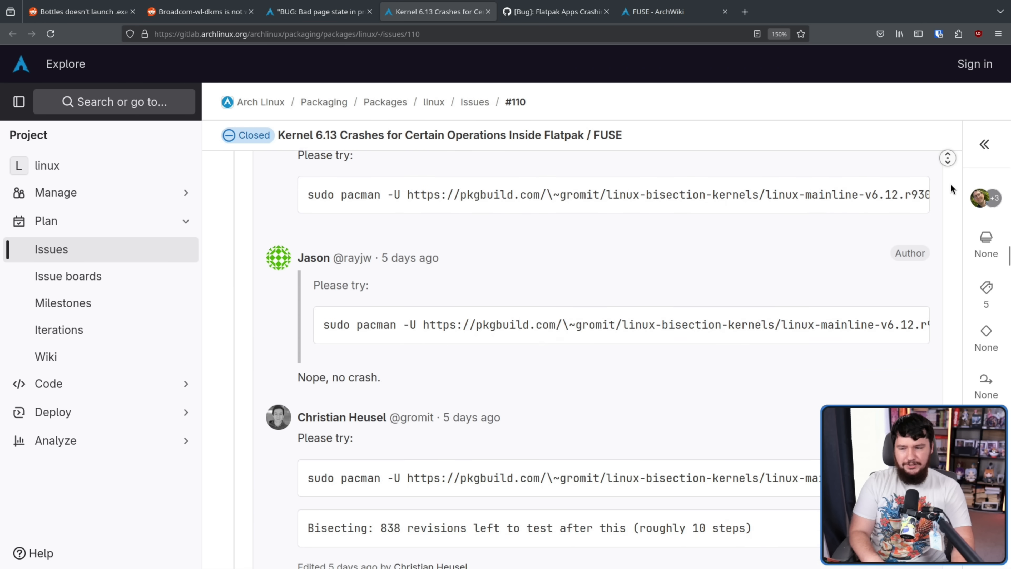
pyautogui.scroll(-3)
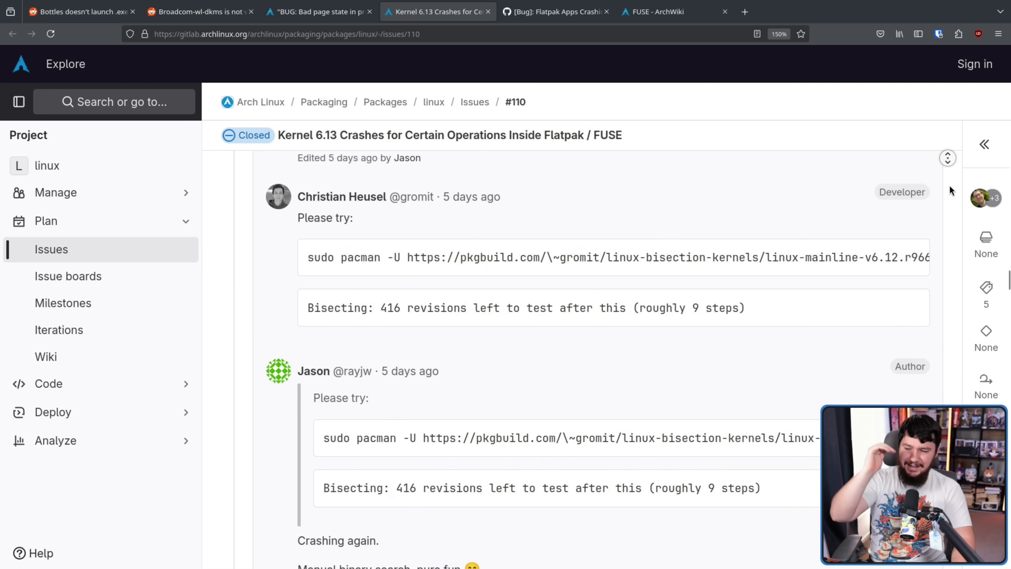
pyautogui.scroll(-3)
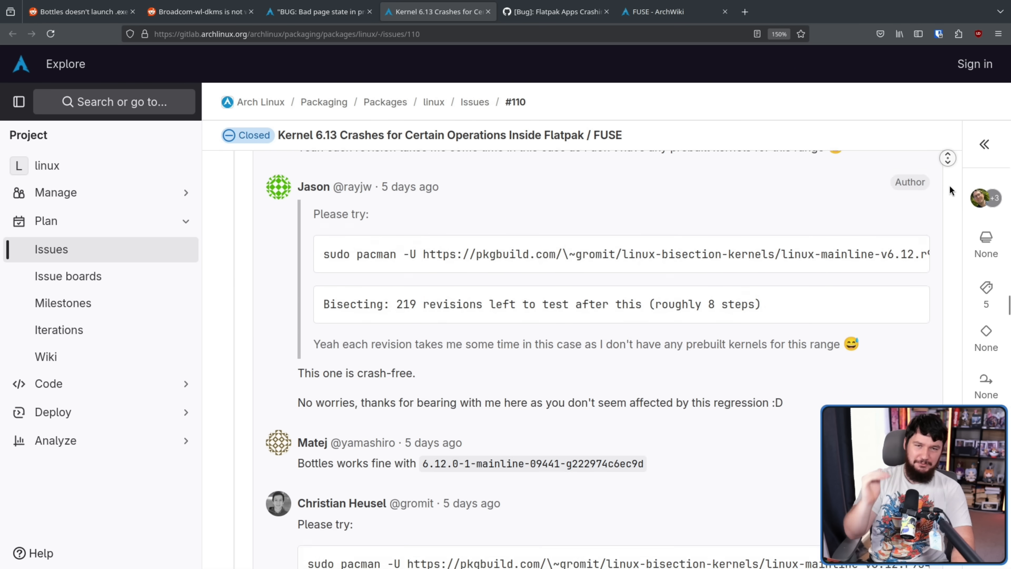
pyautogui.scroll(-3)
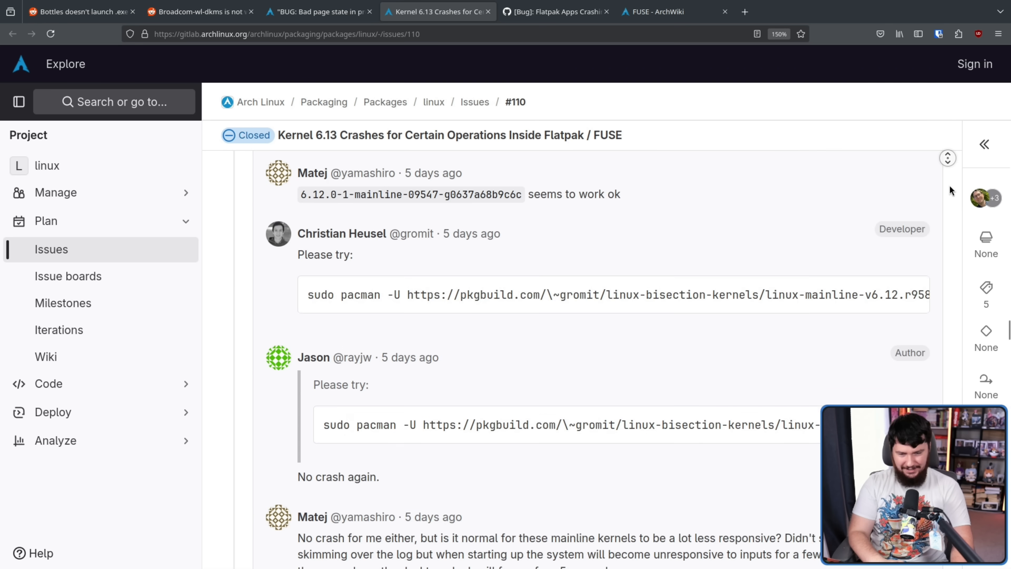
pyautogui.scroll(-3)
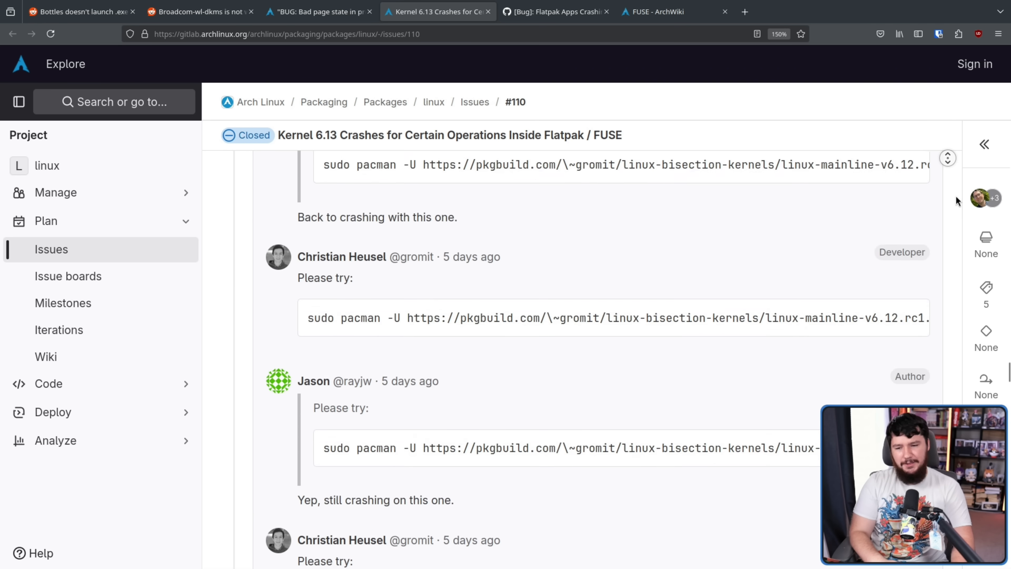
pyautogui.scroll(-3)
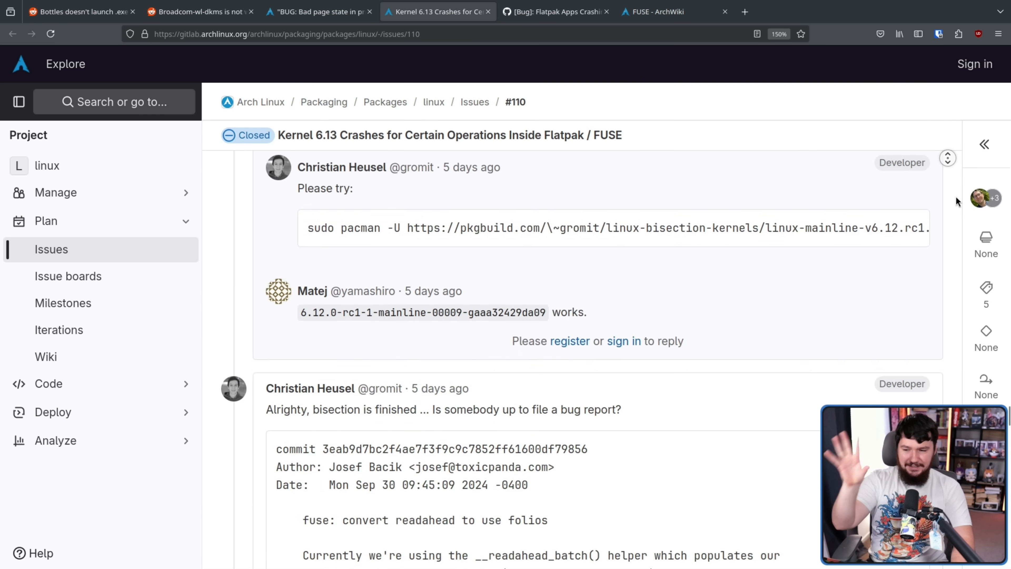
pyautogui.scroll(3)
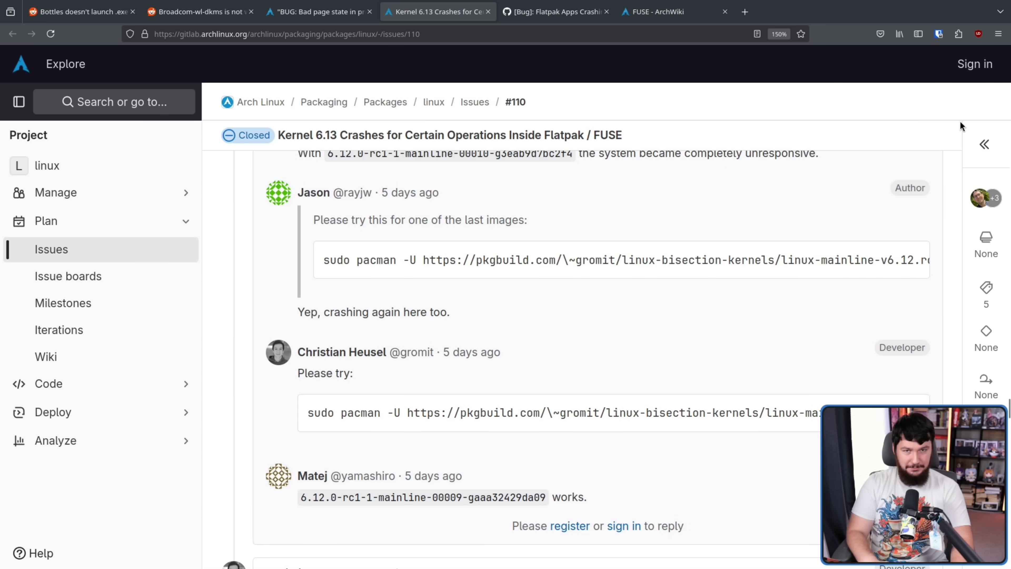
# Read the 'bisection is finished' comment, the FUSE readahead folios commit message and its fs/fuse/file.c change summary.
pyautogui.scroll(-3)
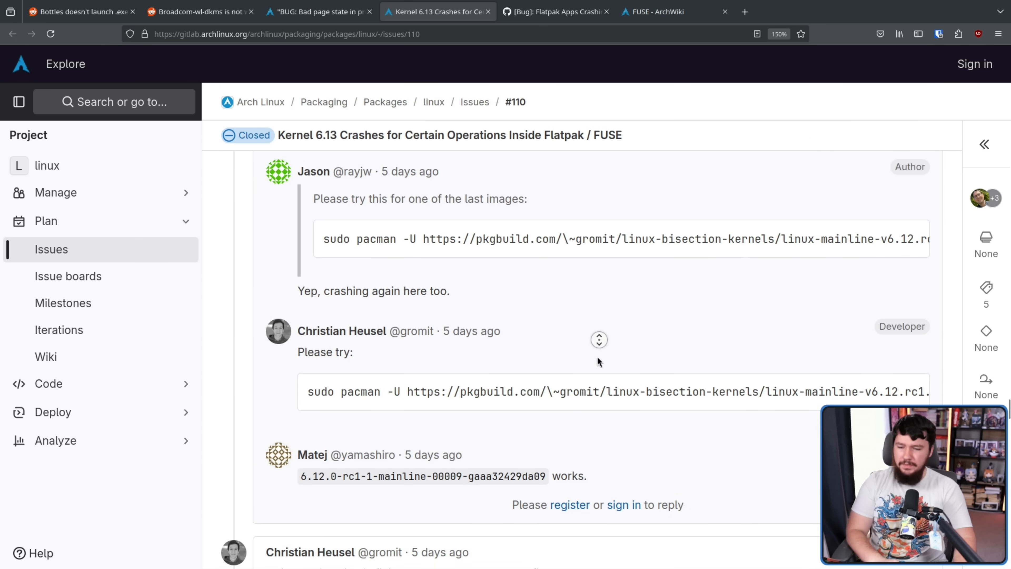
pyautogui.scroll(-3)
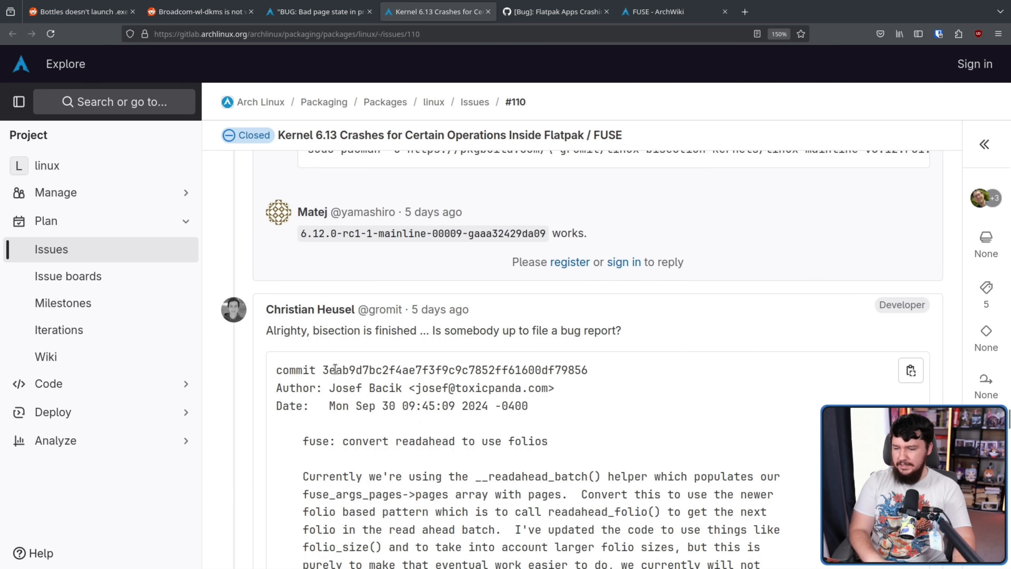
pyautogui.moveTo(472, 343)
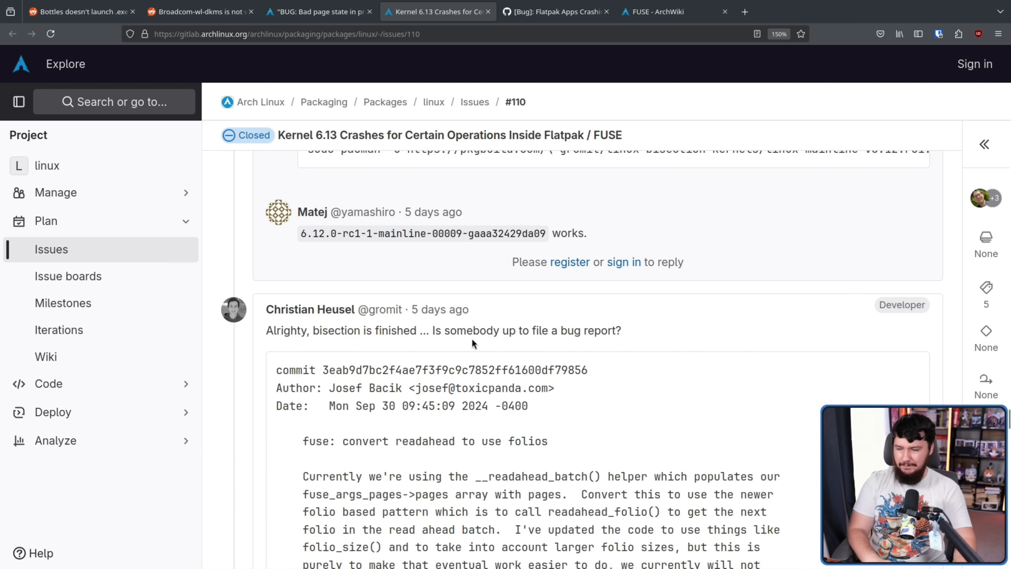
pyautogui.moveTo(631, 345)
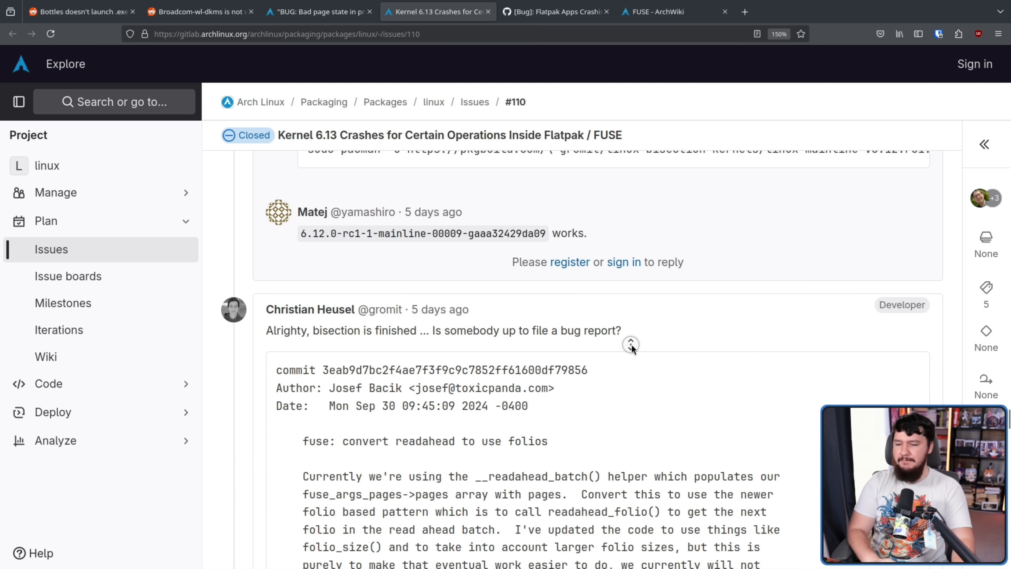
pyautogui.scroll(-3)
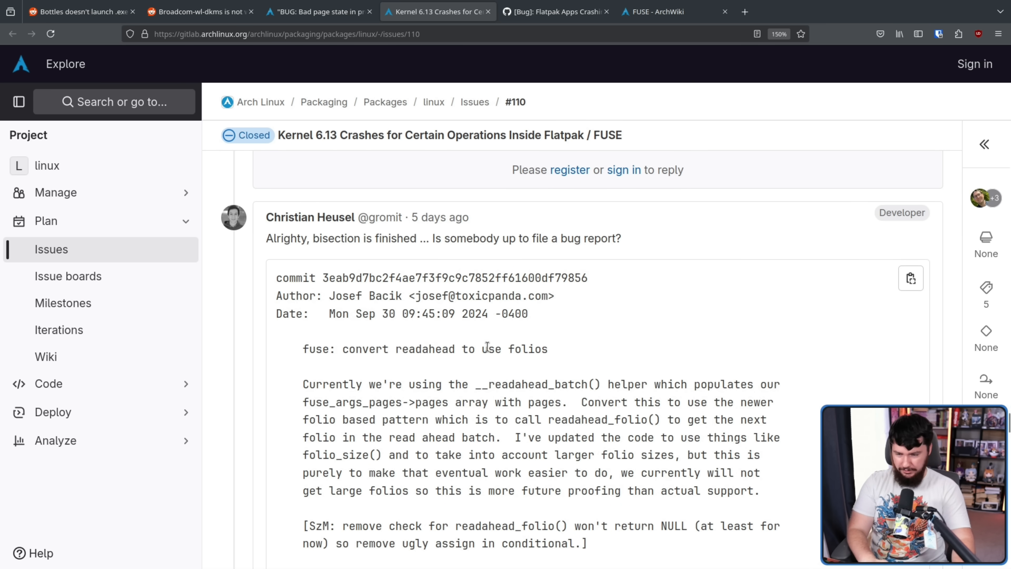
pyautogui.moveTo(810, 327)
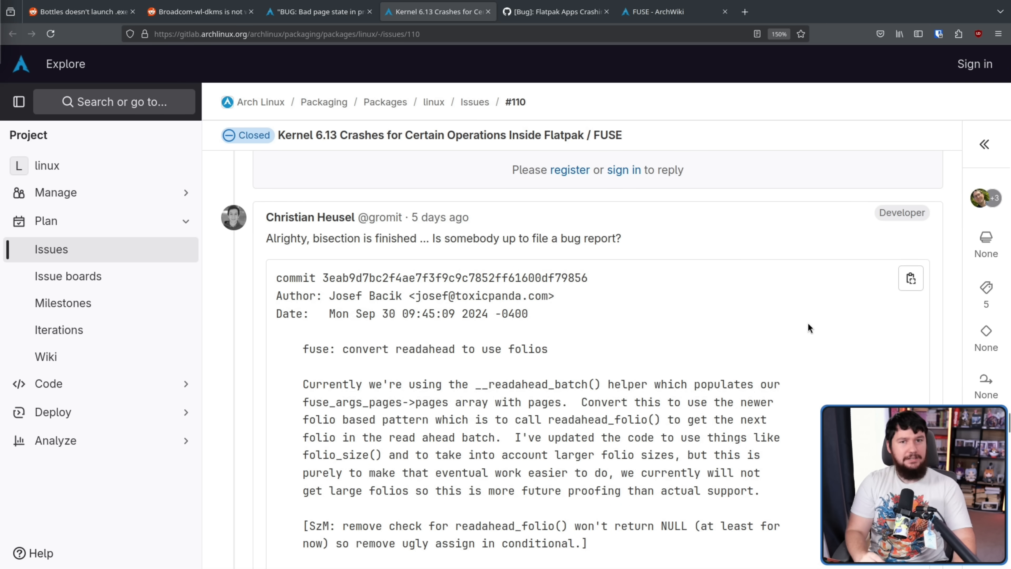
pyautogui.scroll(-3)
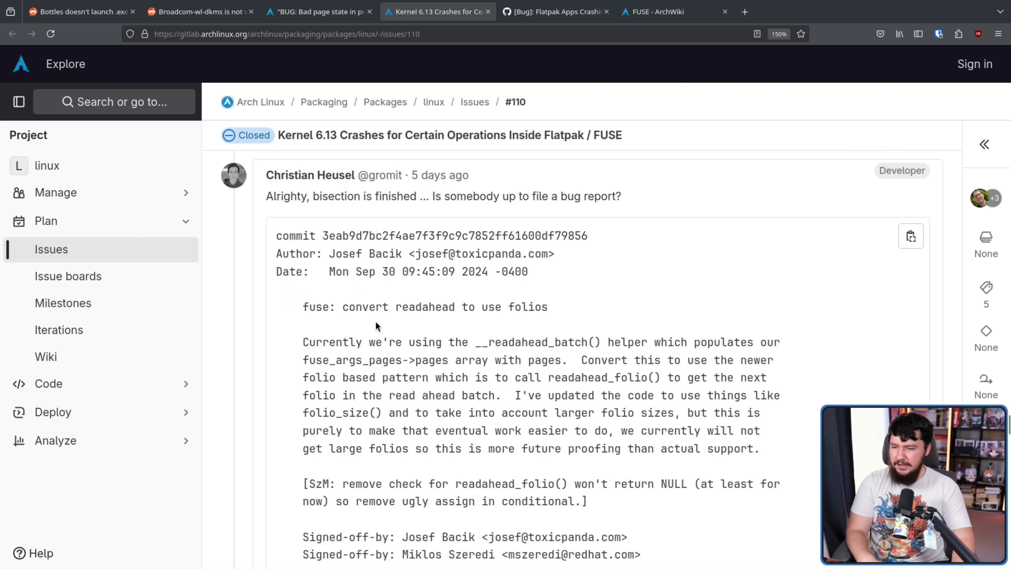
pyautogui.scroll(-3)
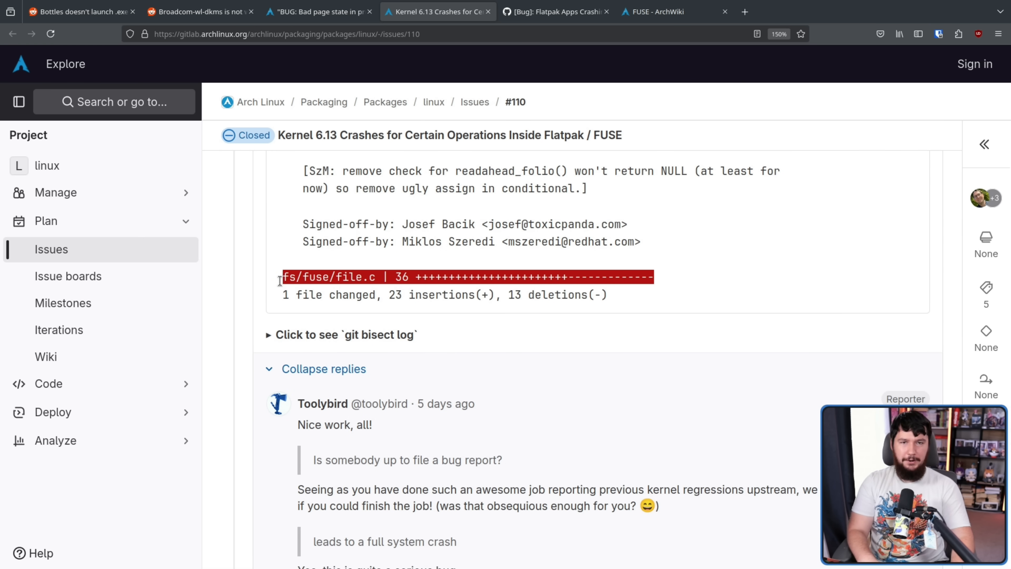
pyautogui.scroll(3)
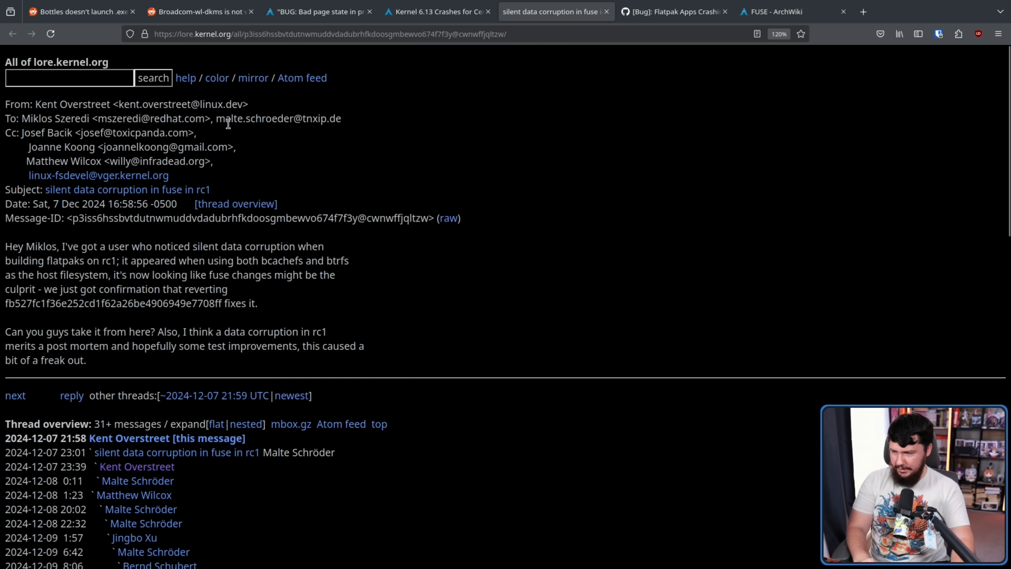
# Highlight the sender of the silent FUSE data corruption report and look over the thread overview.
pyautogui.doubleClick(71, 104)
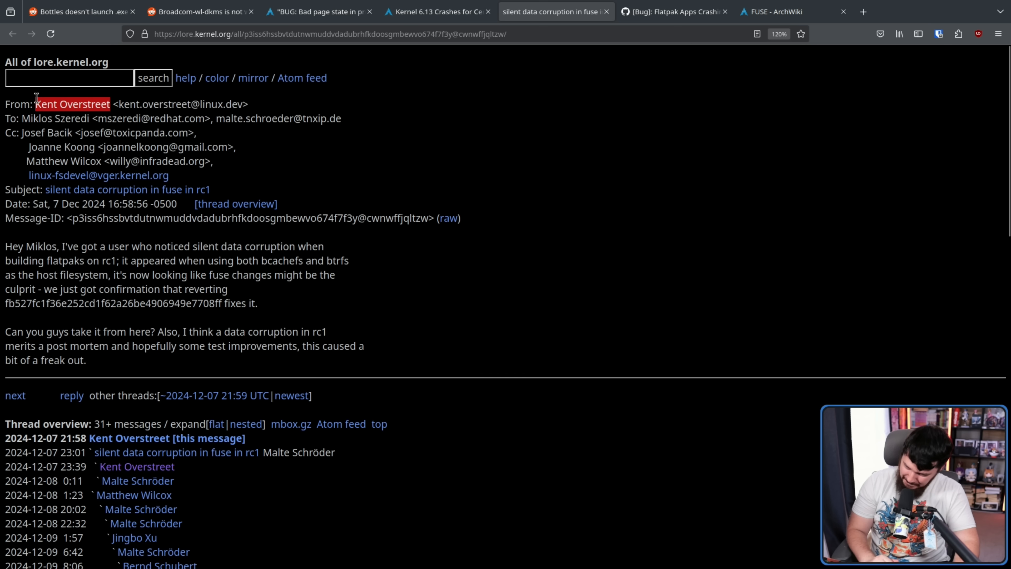
pyautogui.moveTo(424, 192)
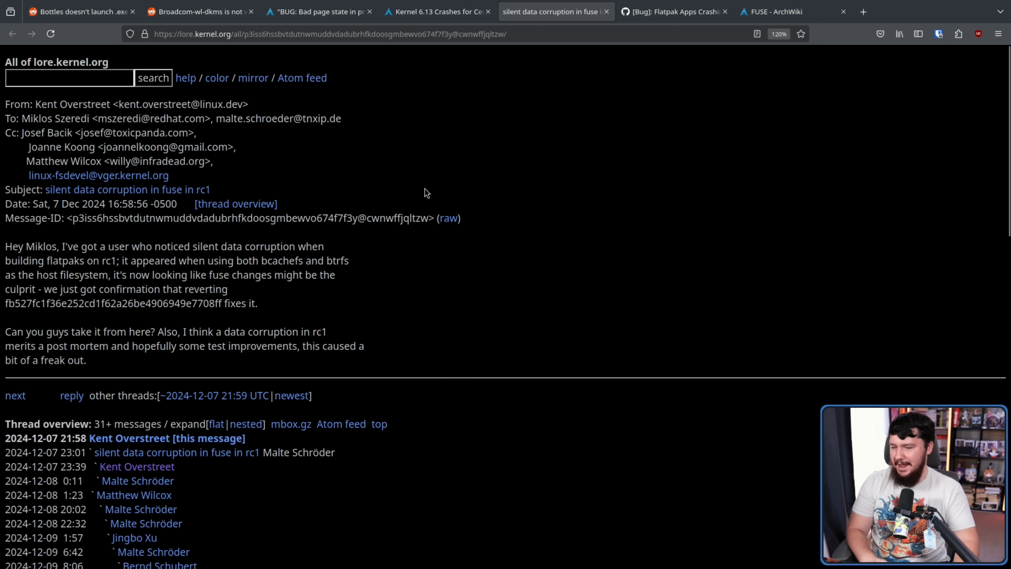
pyautogui.scroll(-3)
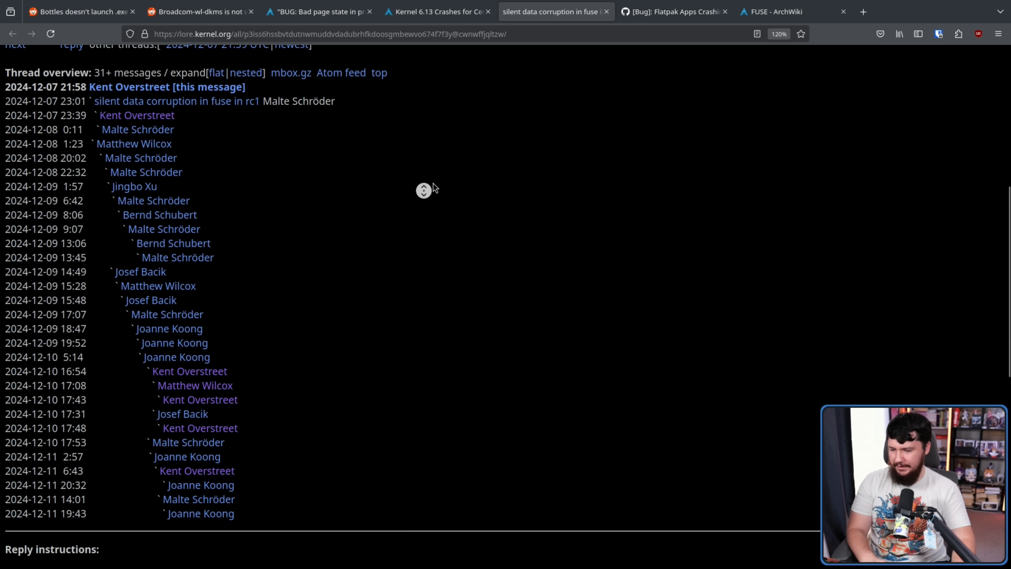
pyautogui.scroll(3)
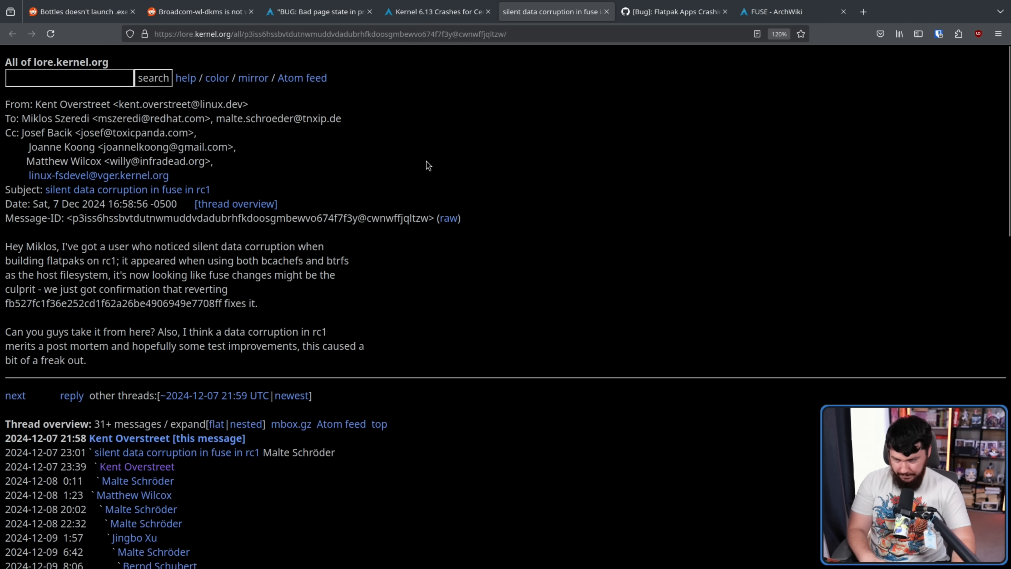
pyautogui.moveTo(437, 11)
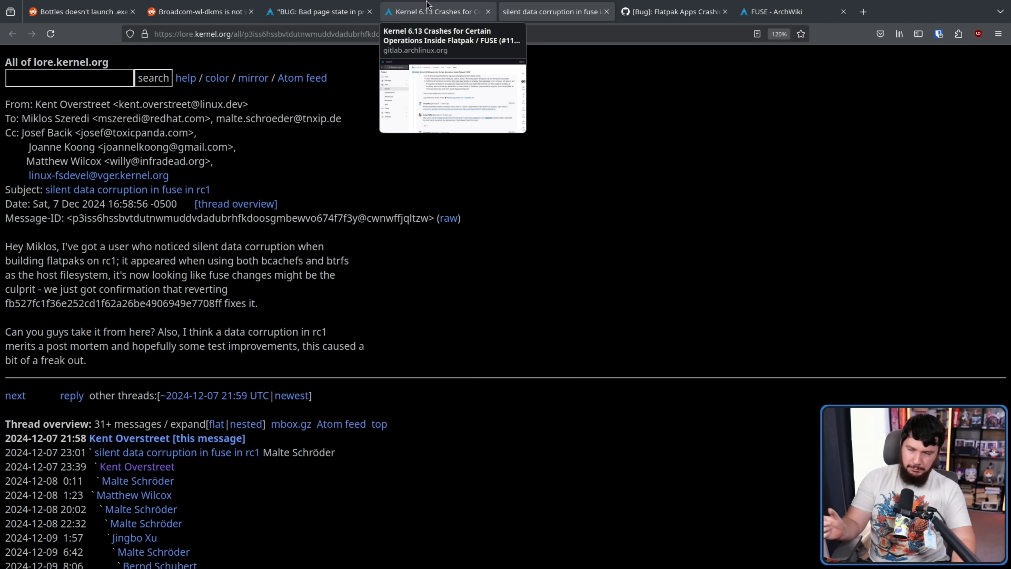
# Return to the Kernel 6.13 FUSE crash issue and the replies noting the suggested patch was already included.
pyautogui.click(436, 11)
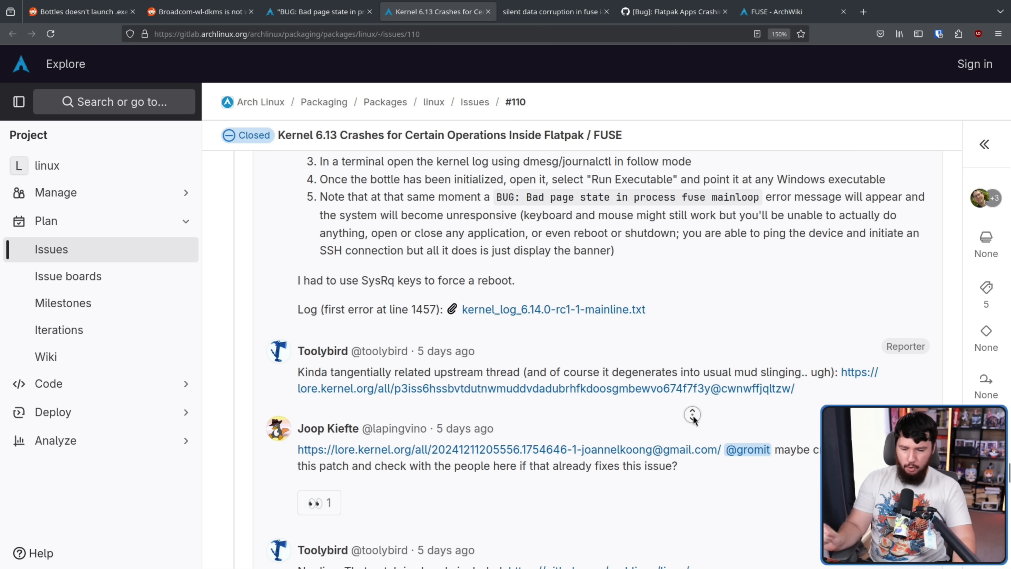
pyautogui.scroll(-3)
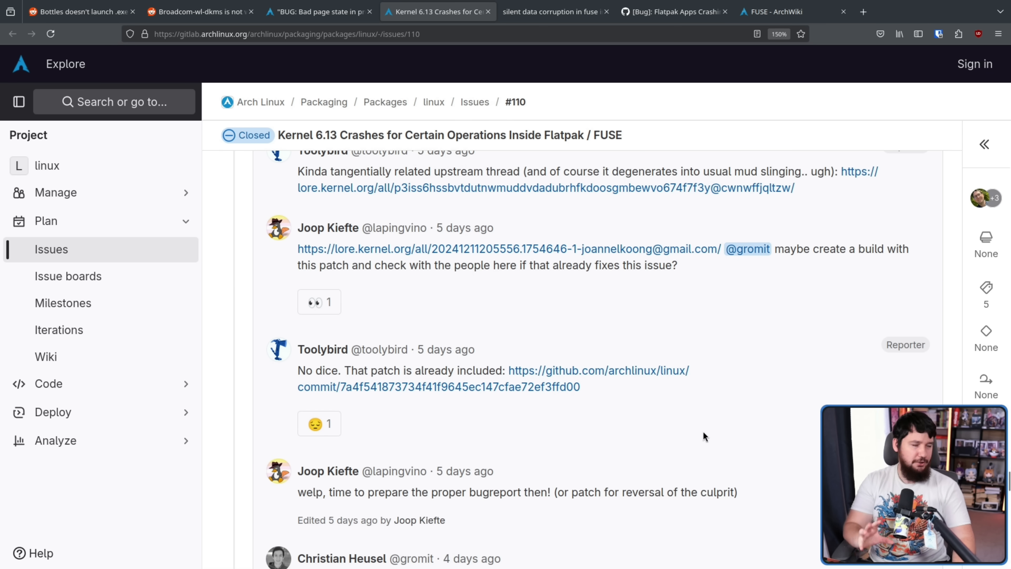
pyautogui.moveTo(706, 403)
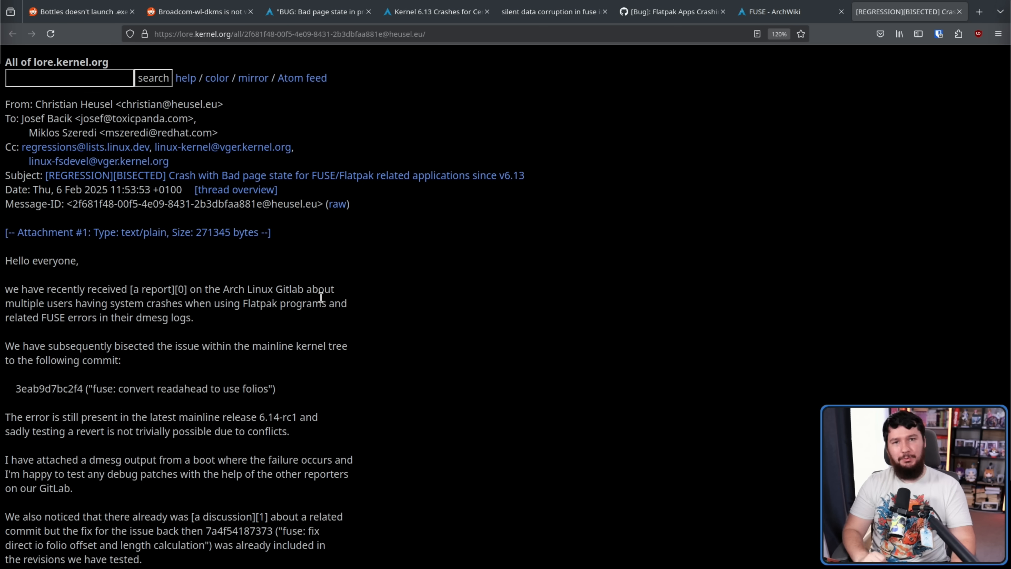
pyautogui.moveTo(217, 216)
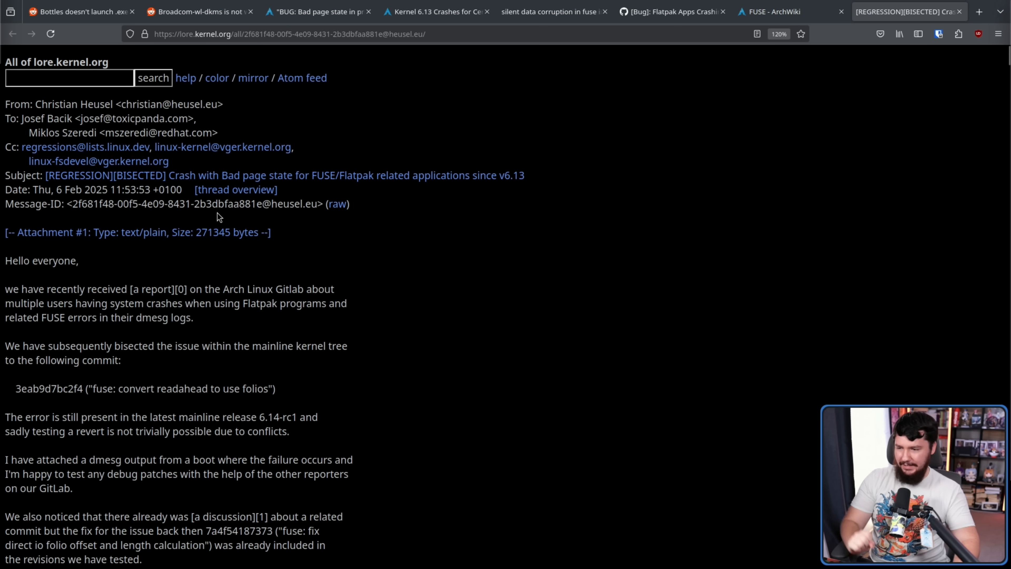
pyautogui.moveTo(293, 185)
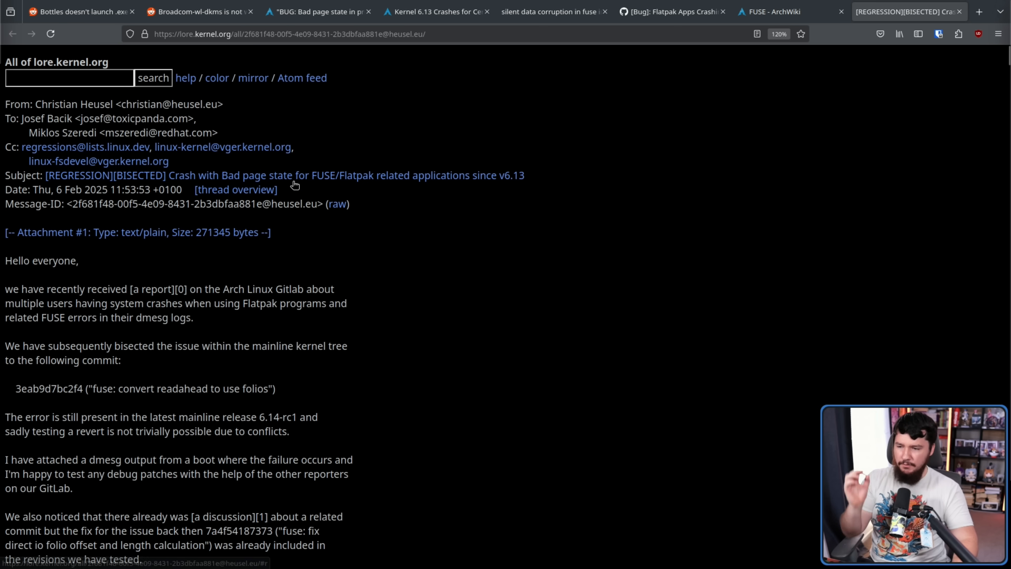
pyautogui.moveTo(504, 193)
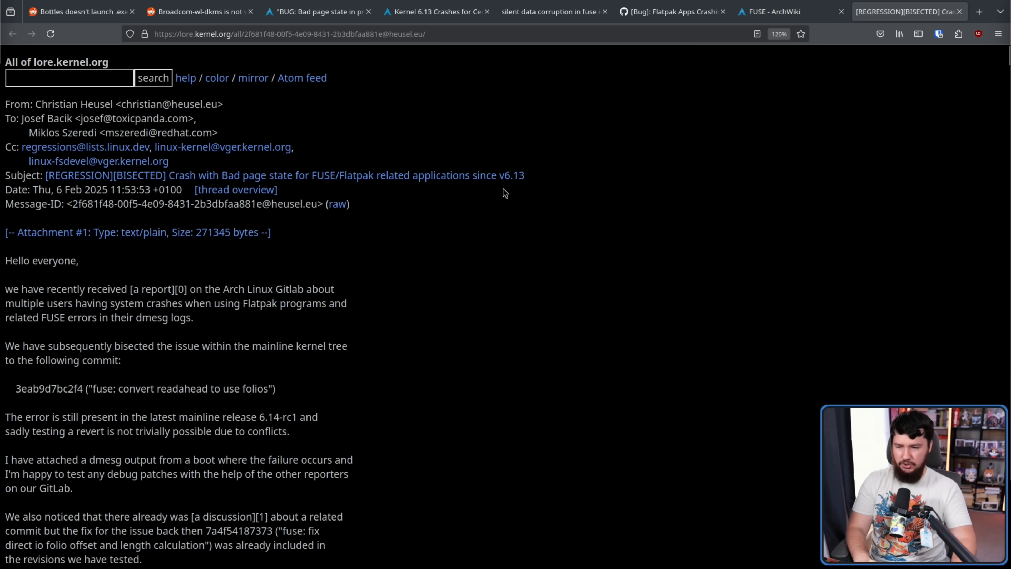
pyautogui.moveTo(507, 193)
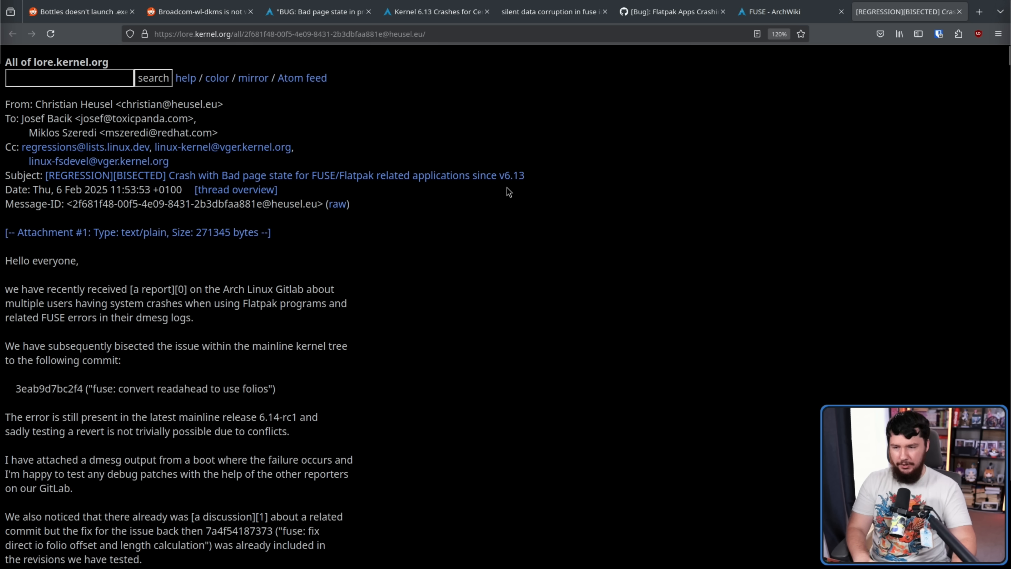
pyautogui.scroll(-3)
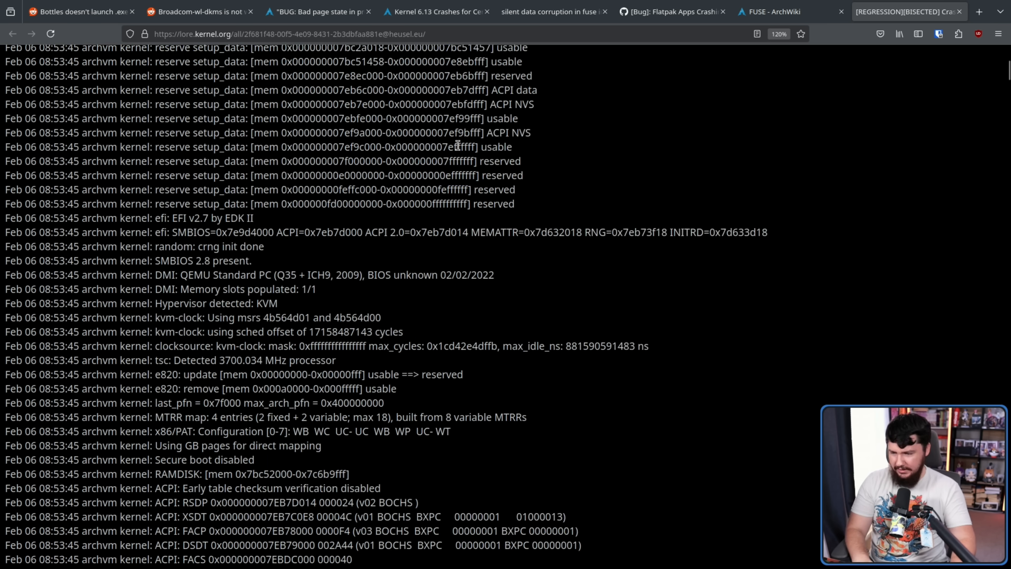
# Read through the regression report's dmesg log to its end and the thread overview of replies.
pyautogui.scroll(-3)
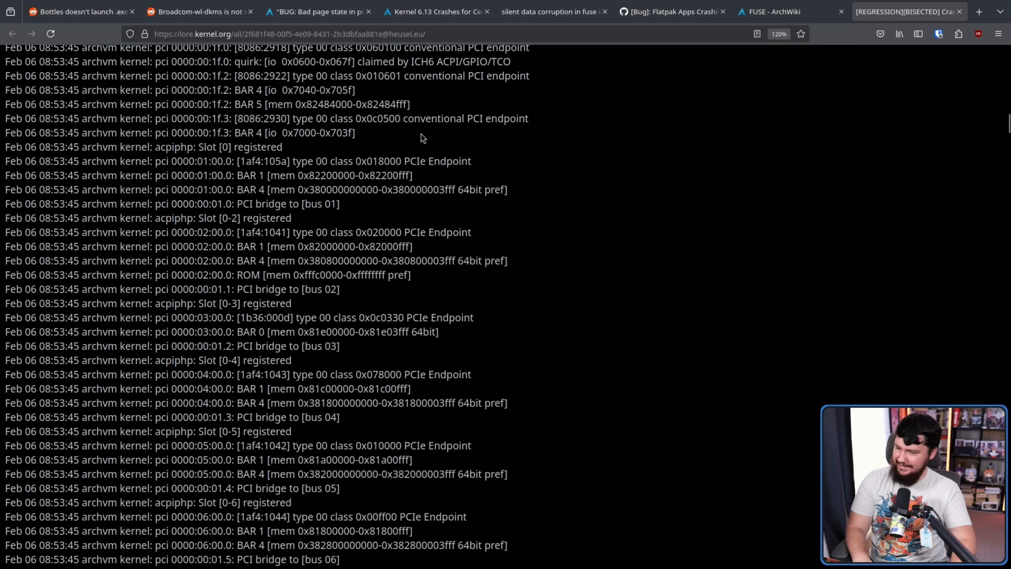
pyautogui.scroll(-3)
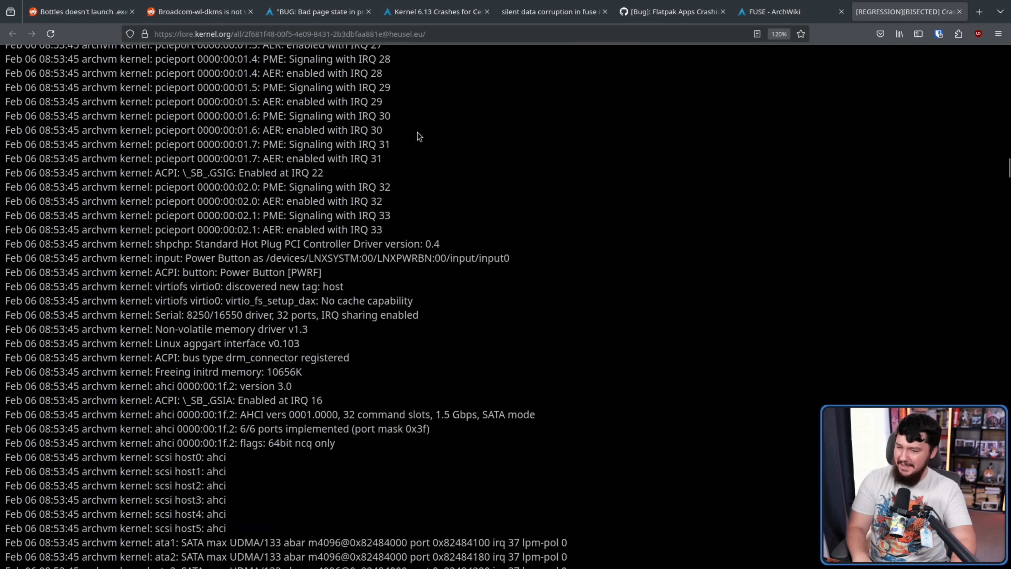
pyautogui.scroll(-3)
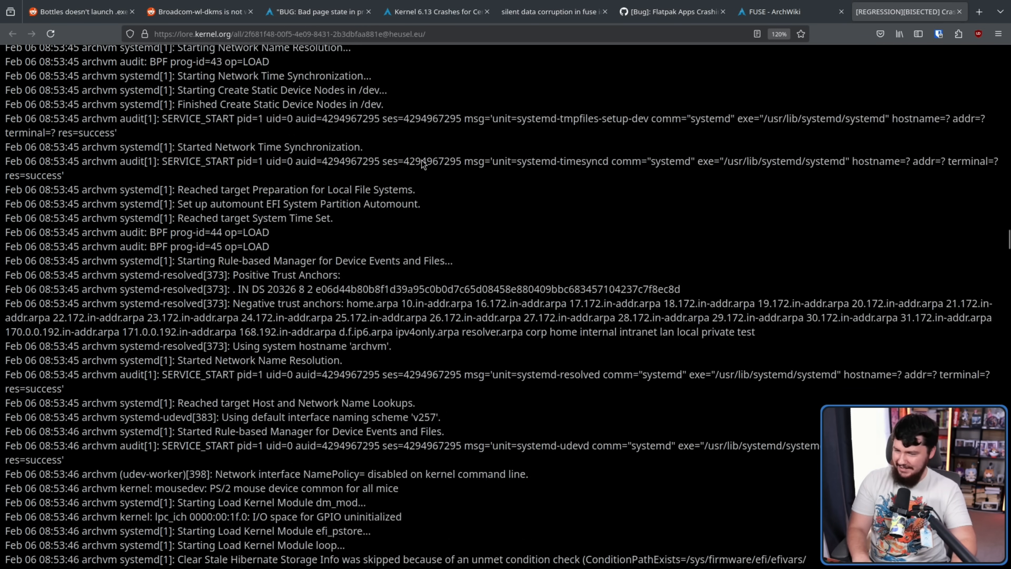
pyautogui.scroll(-3)
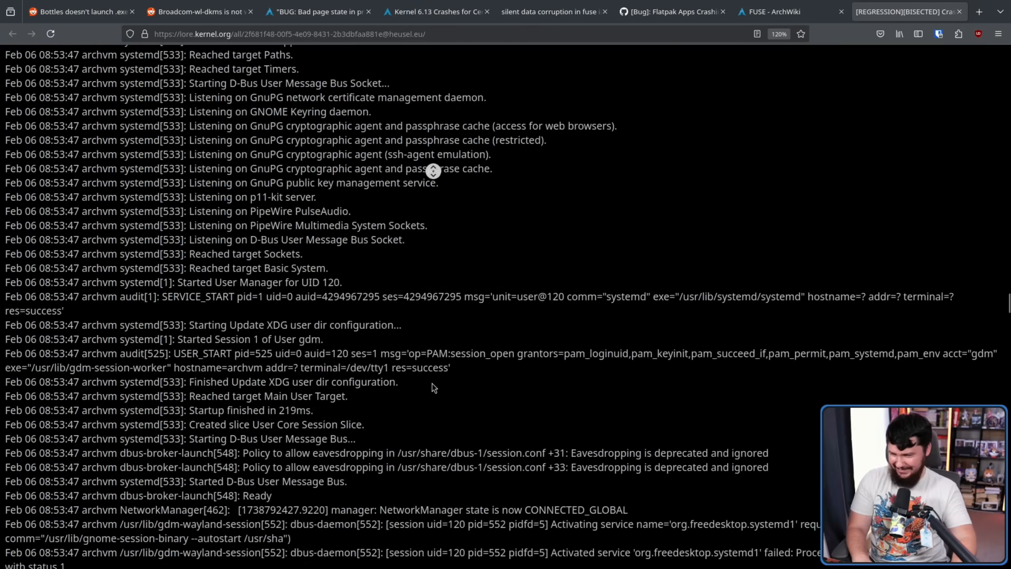
pyautogui.scroll(-3)
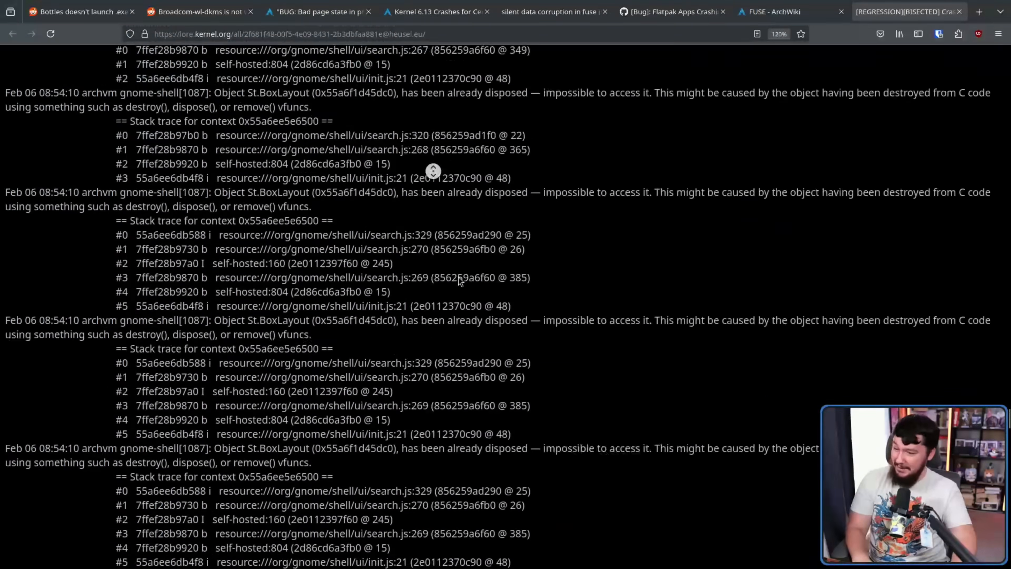
pyautogui.scroll(-3)
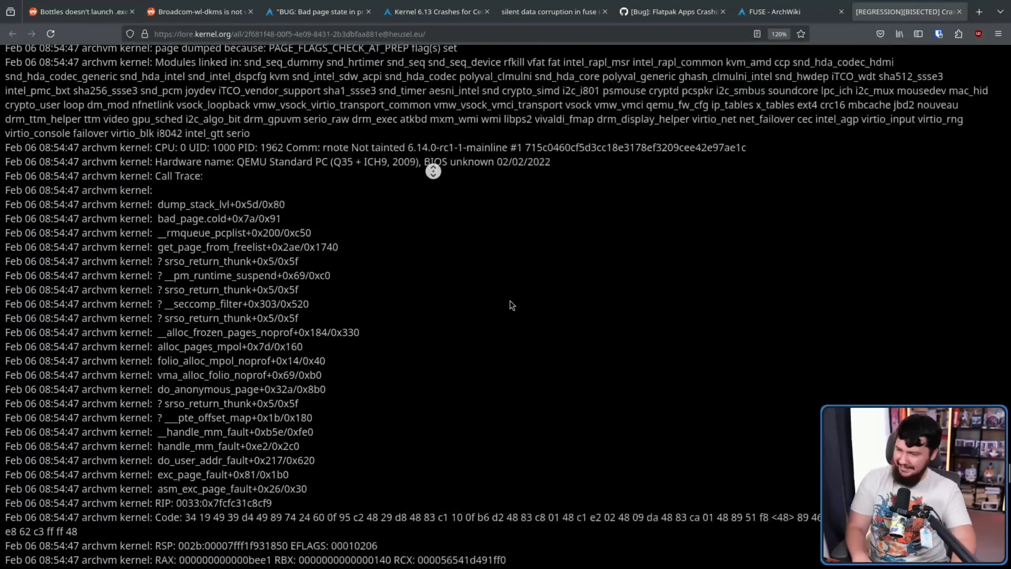
pyautogui.scroll(-3)
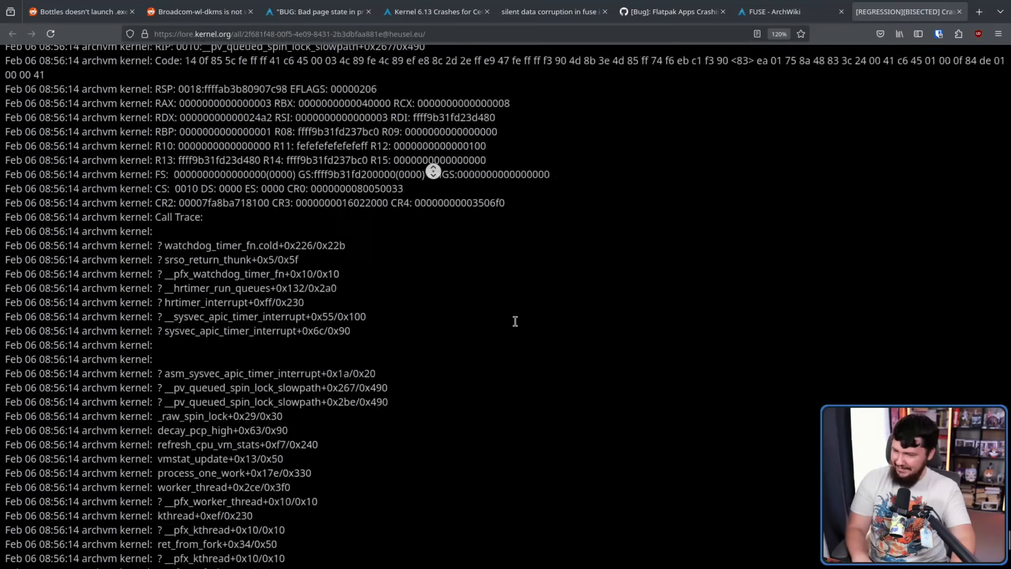
pyautogui.scroll(-3)
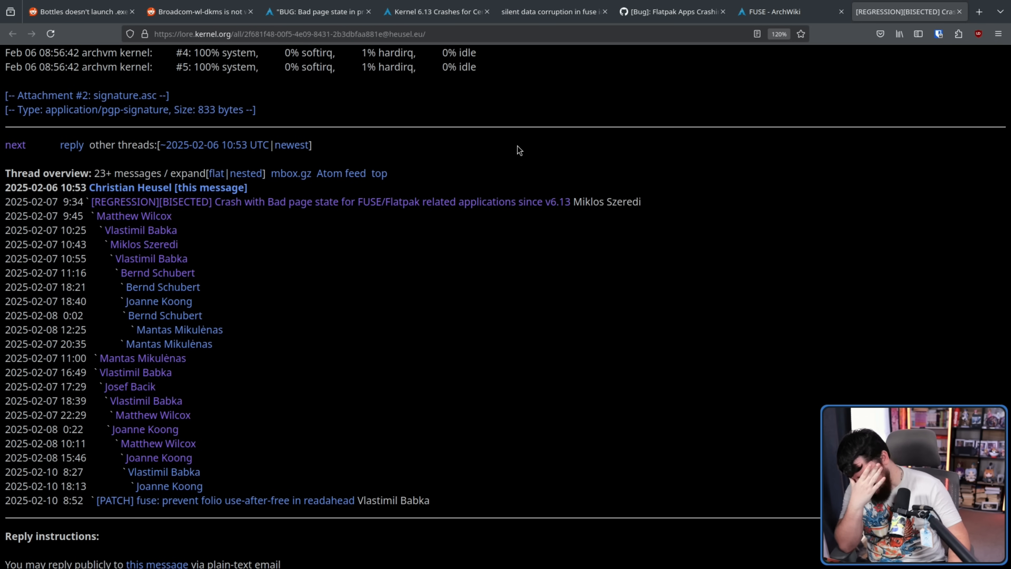
pyautogui.moveTo(210, 271)
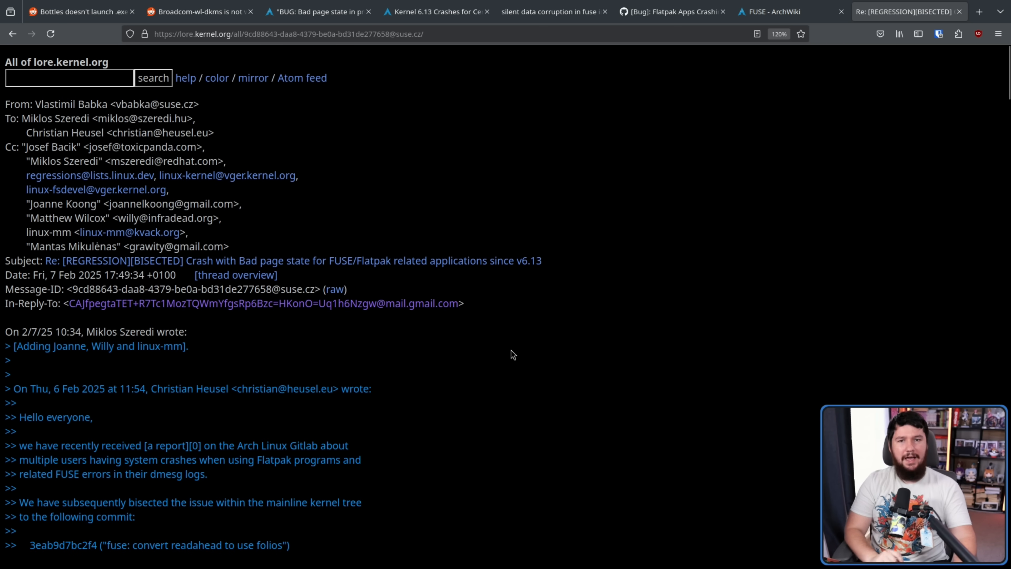
pyautogui.scroll(-3)
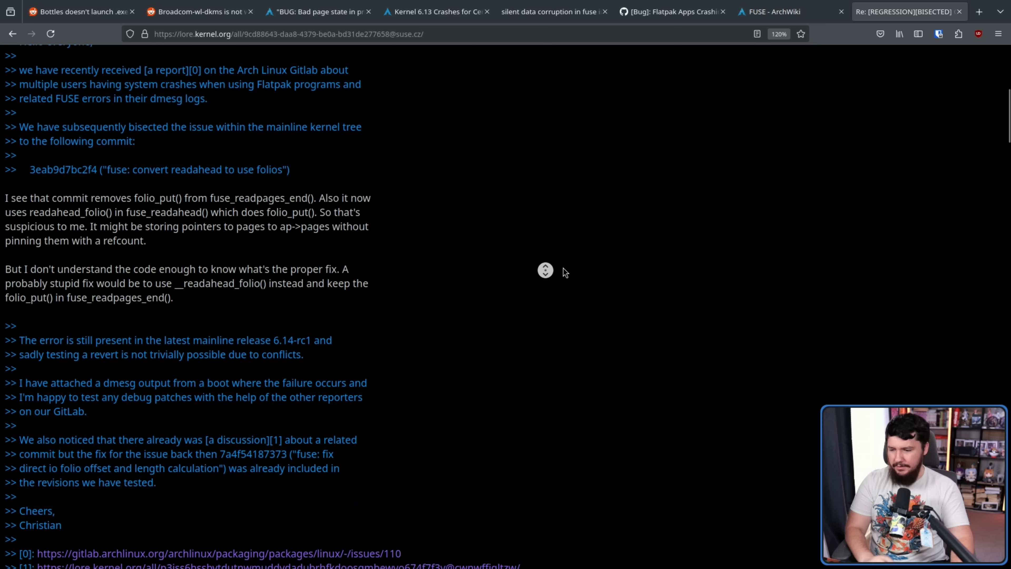
pyautogui.scroll(3)
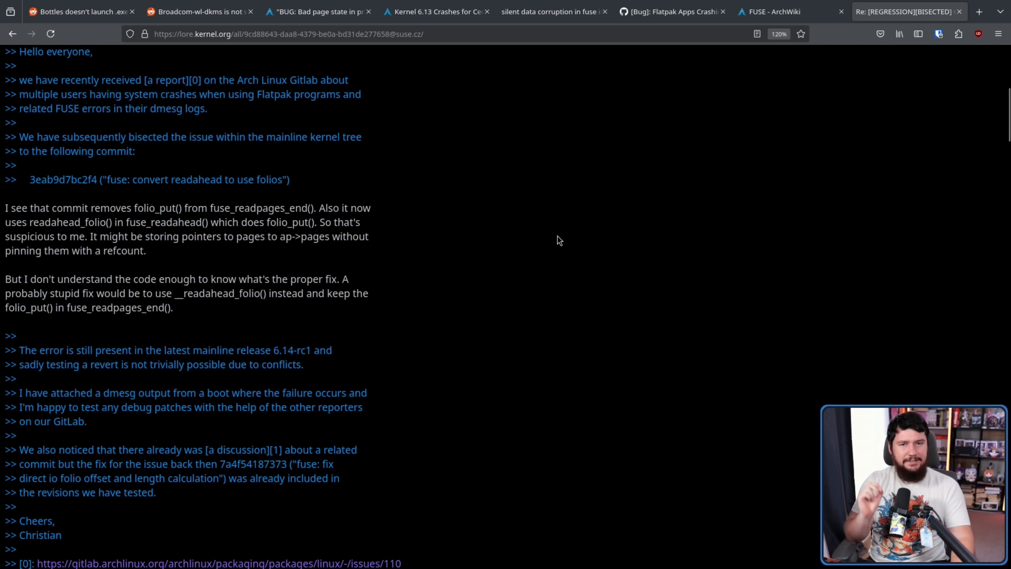
pyautogui.moveTo(580, 253)
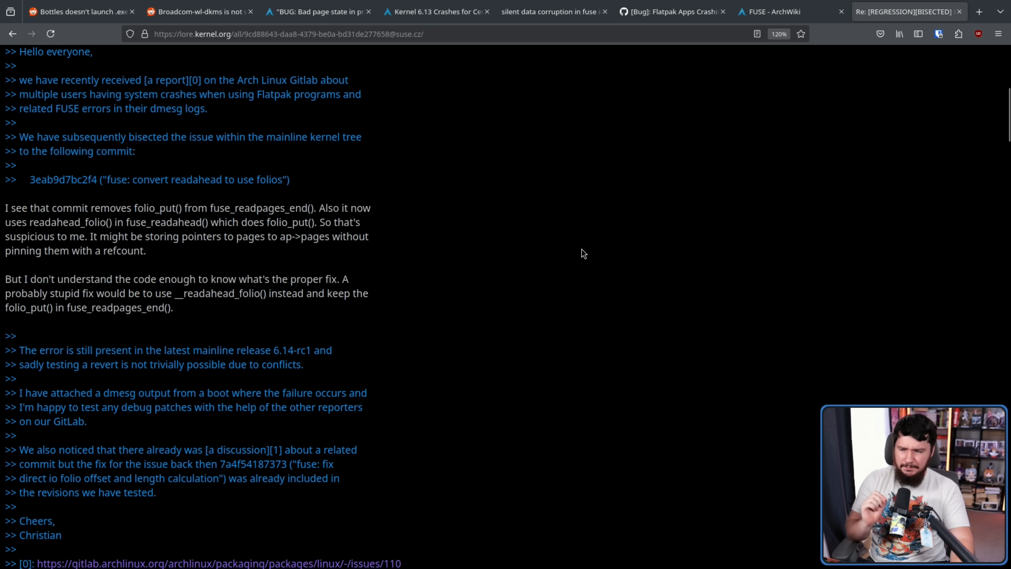
pyautogui.moveTo(585, 243)
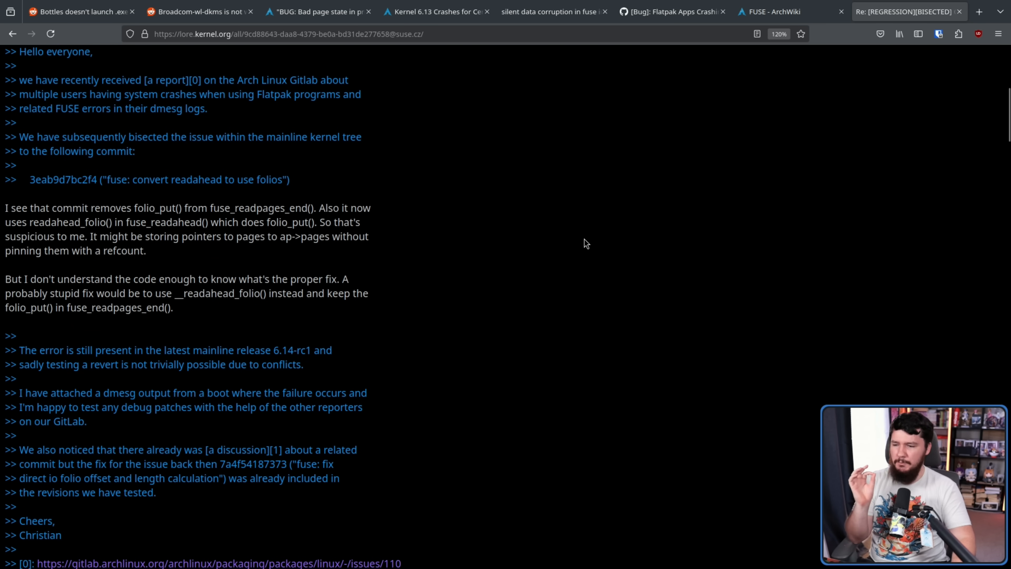
pyautogui.moveTo(599, 215)
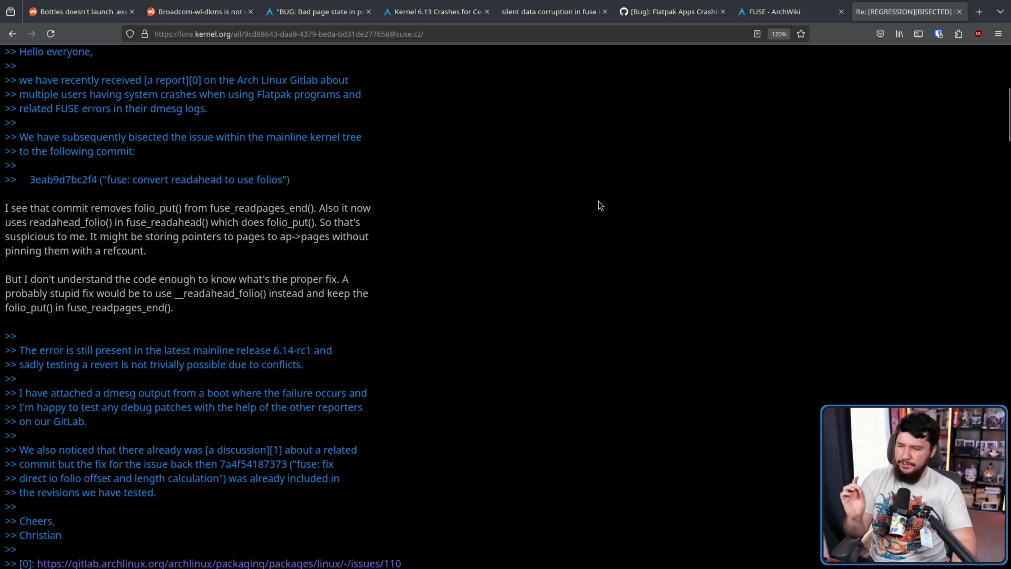
pyautogui.moveTo(603, 193)
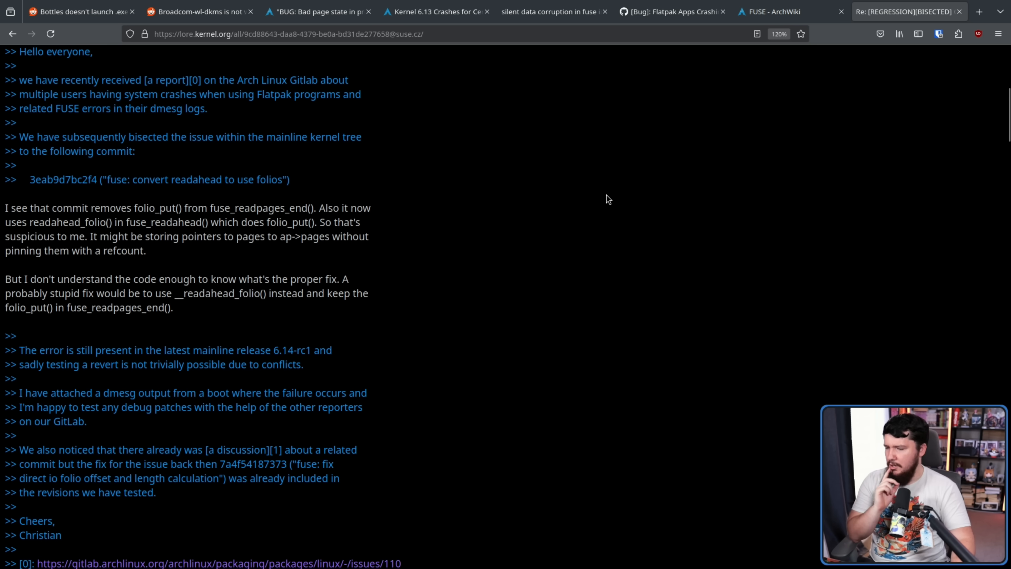
pyautogui.moveTo(494, 200)
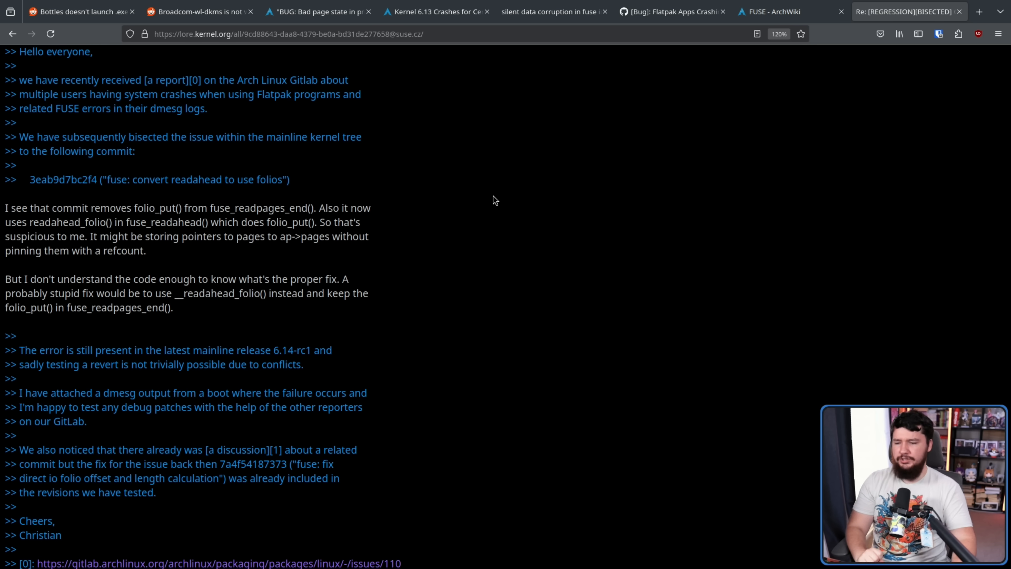
pyautogui.moveTo(501, 179)
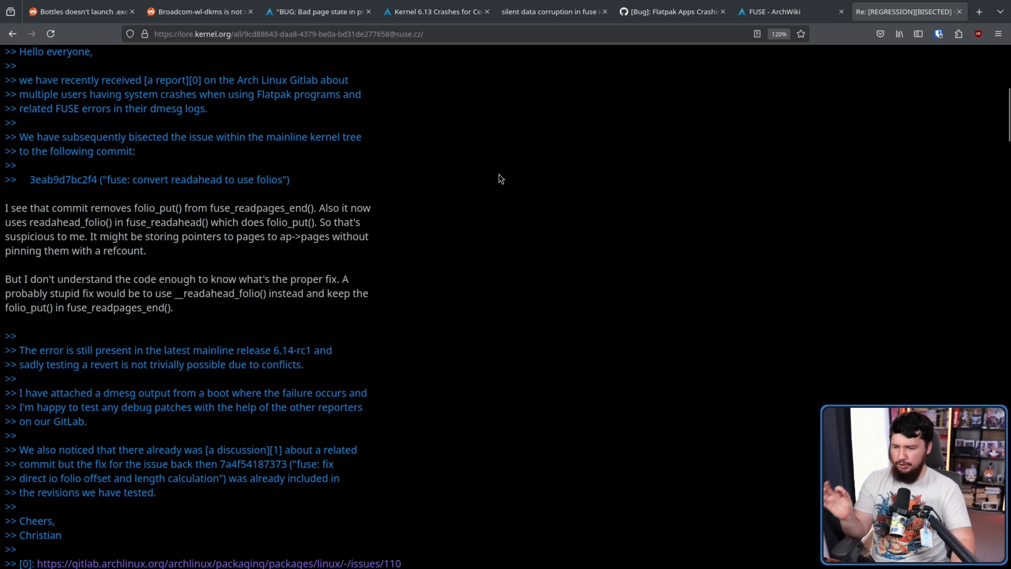
pyautogui.moveTo(187, 292)
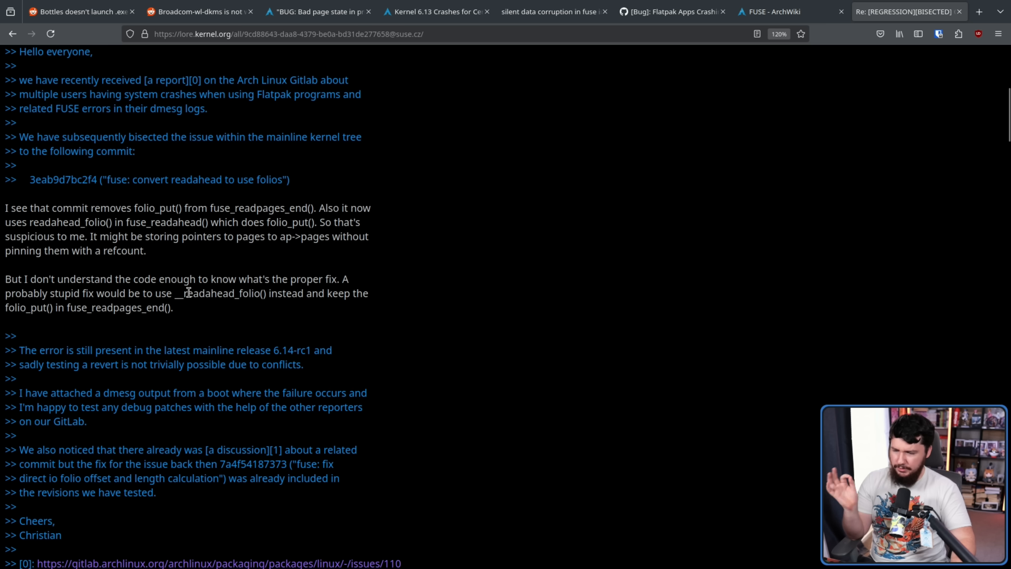
pyautogui.moveTo(318, 276)
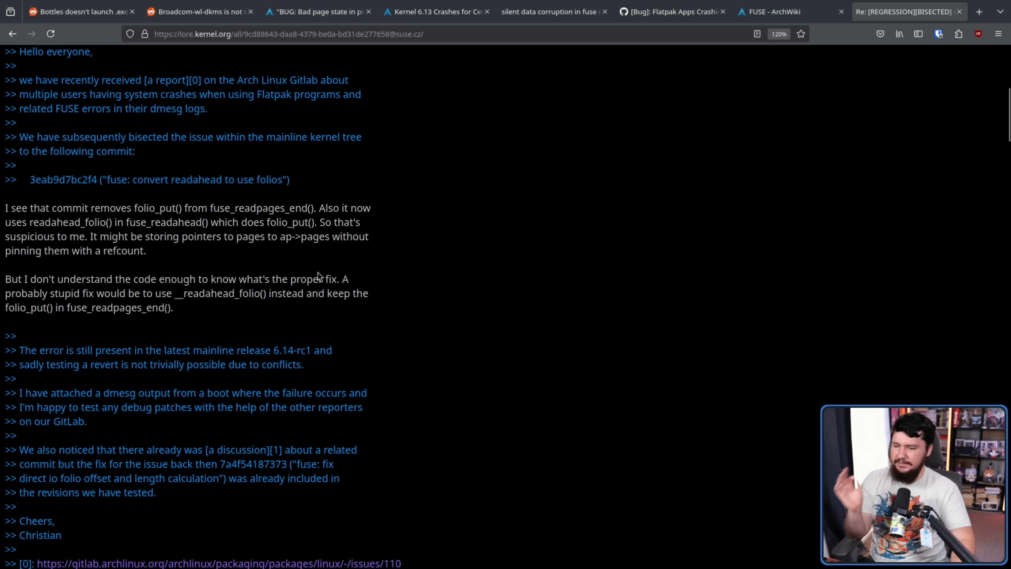
pyautogui.moveTo(329, 257)
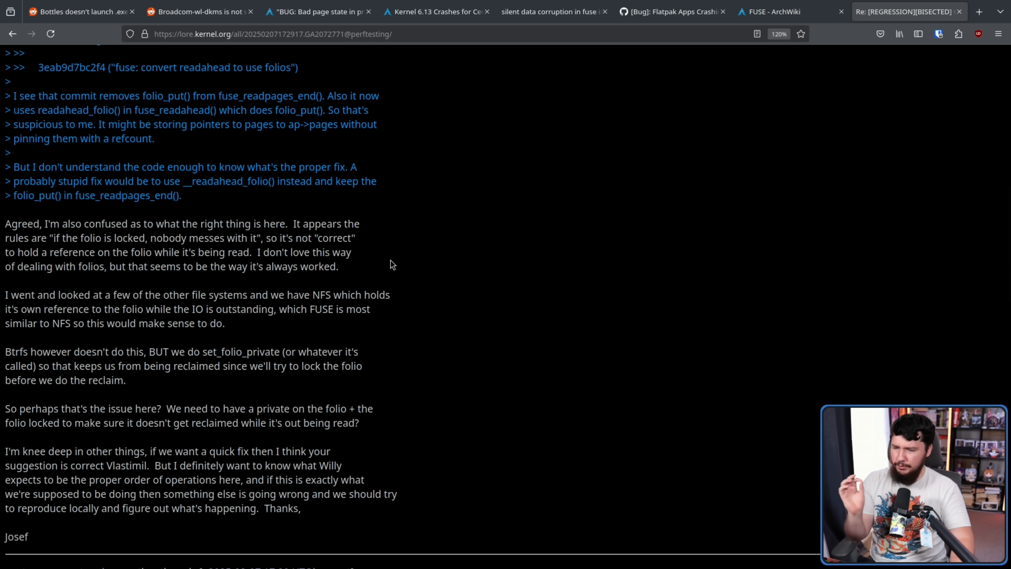
pyautogui.moveTo(396, 261)
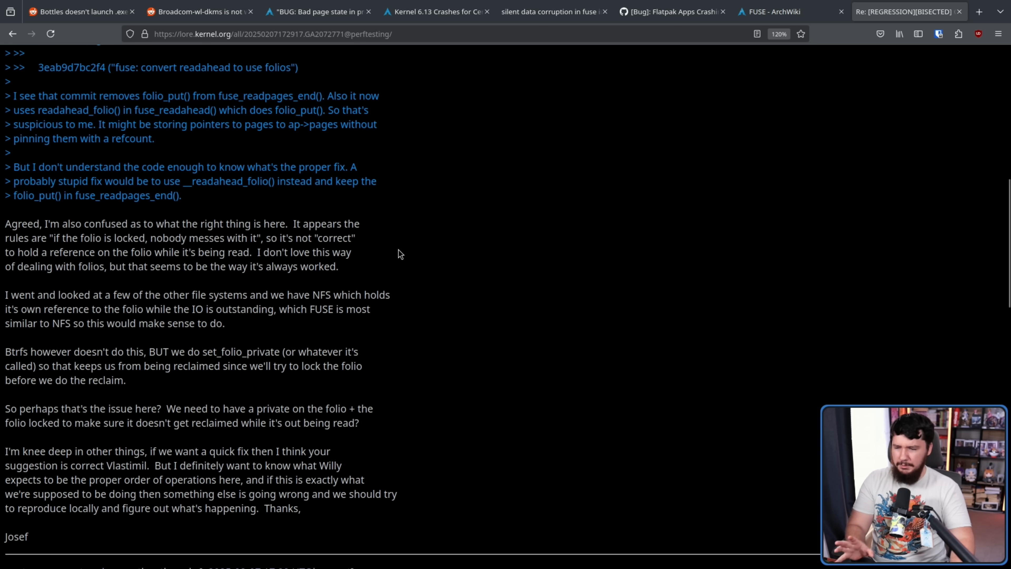
# Read down the follow-up reply offering a compile-tested patch for the FUSE folio issue.
pyautogui.scroll(-3)
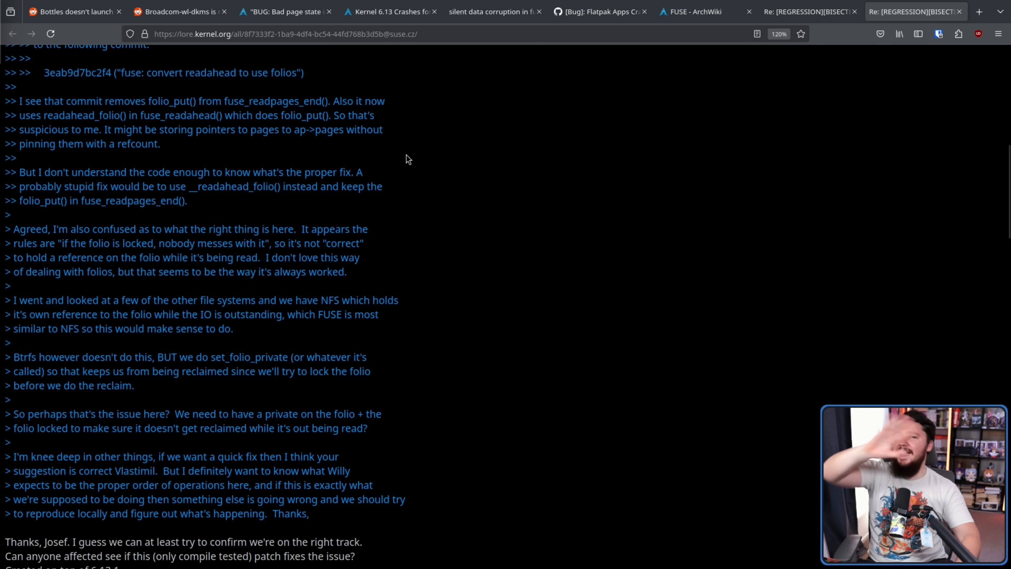
# Highlight the removed 'folio = readahead_folio(rac);' line in the patch diff, then return to the Kernel 6.13 crash issue.
pyautogui.scroll(-3)
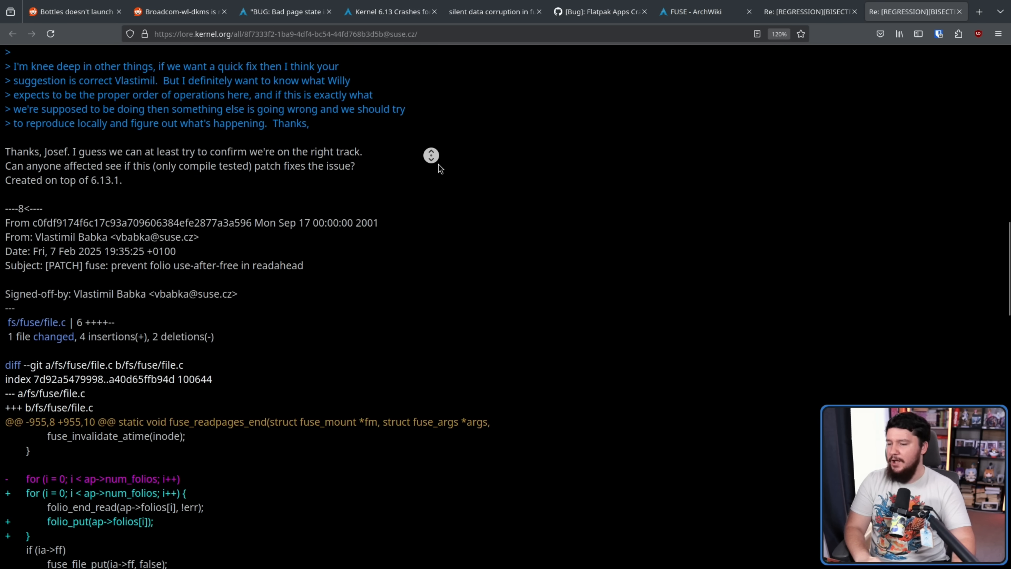
pyautogui.scroll(-3)
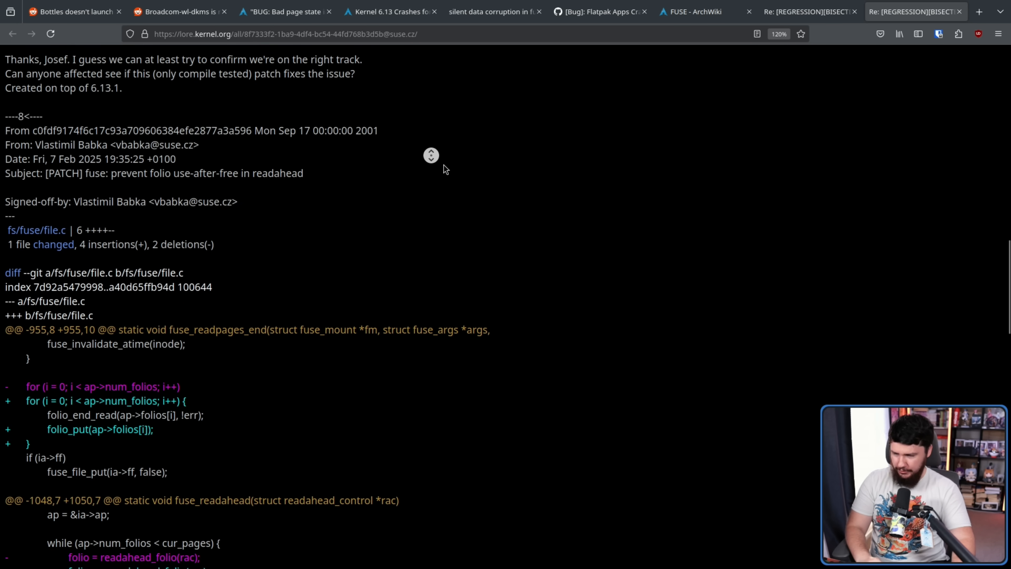
pyautogui.scroll(-3)
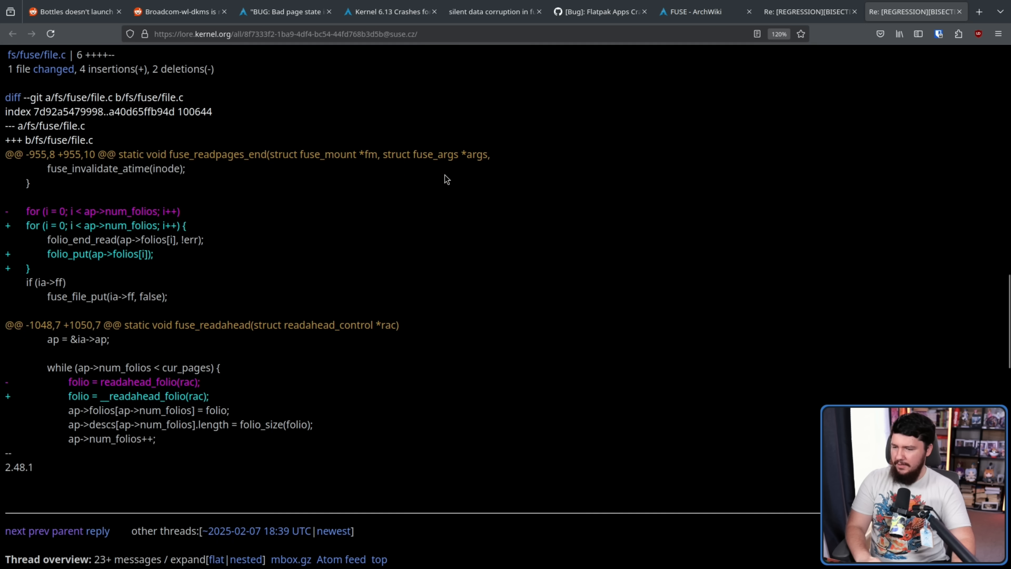
pyautogui.moveTo(200, 238)
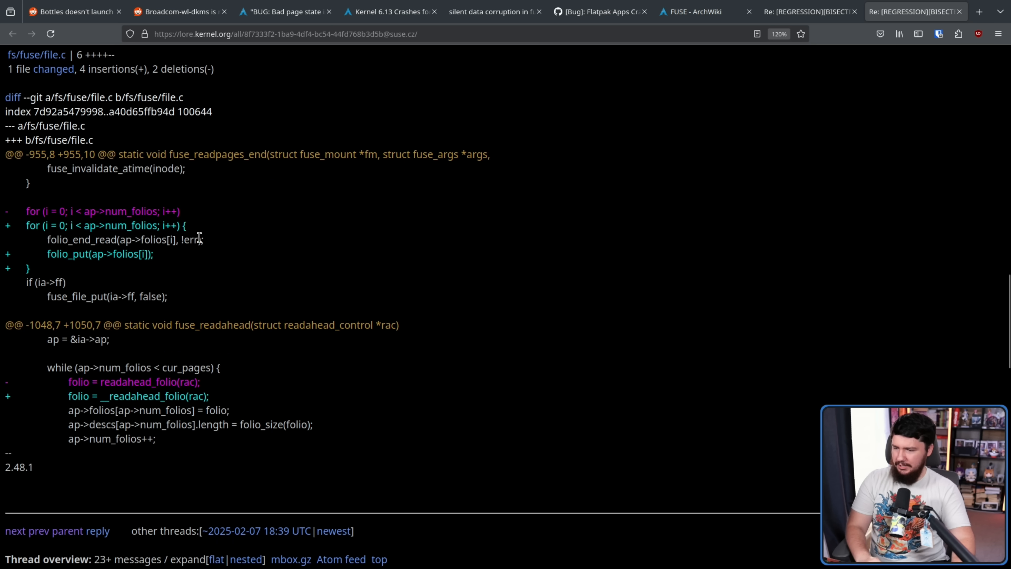
pyautogui.doubleClick(125, 239)
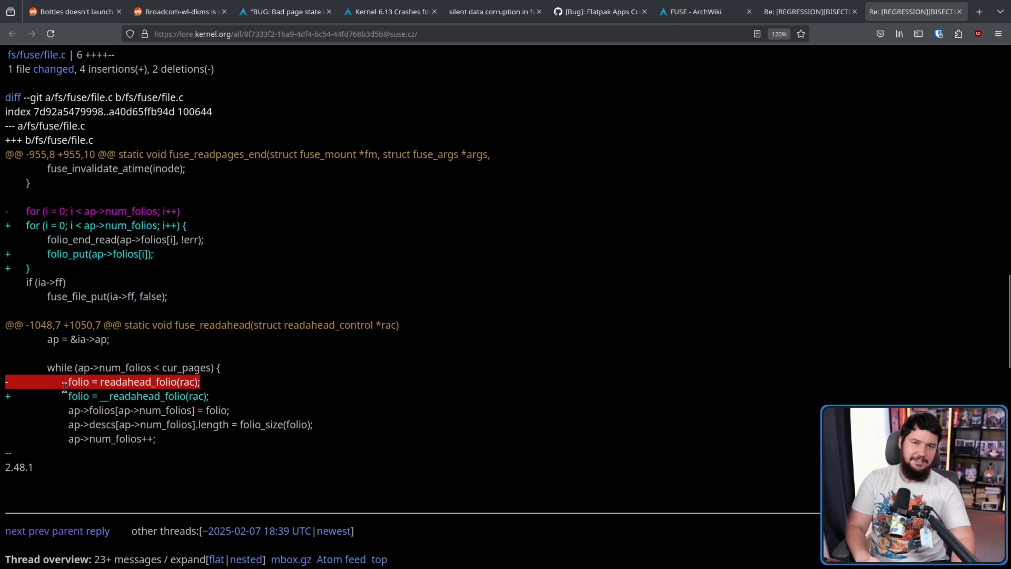
pyautogui.moveTo(65, 385)
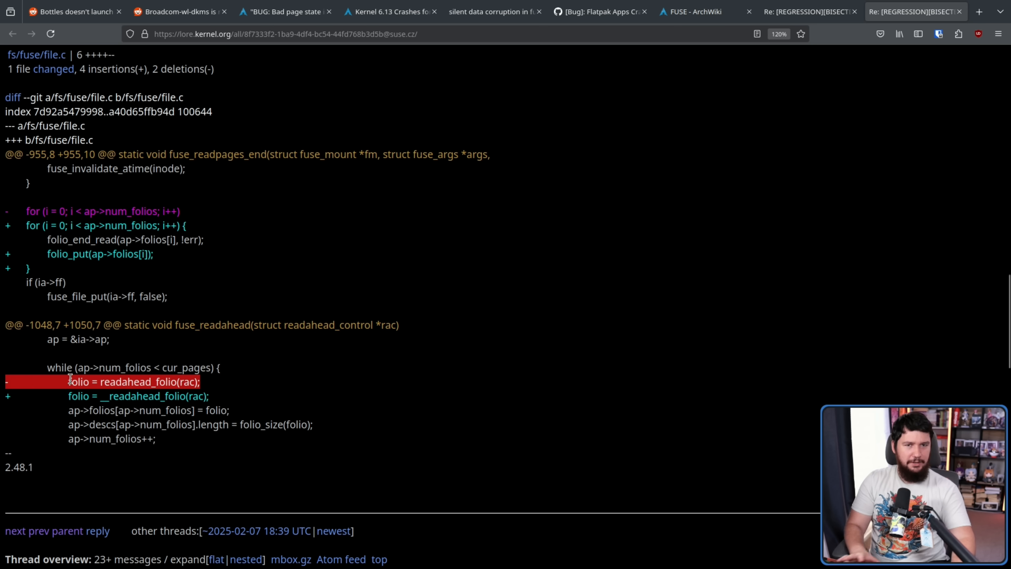
pyautogui.moveTo(74, 420)
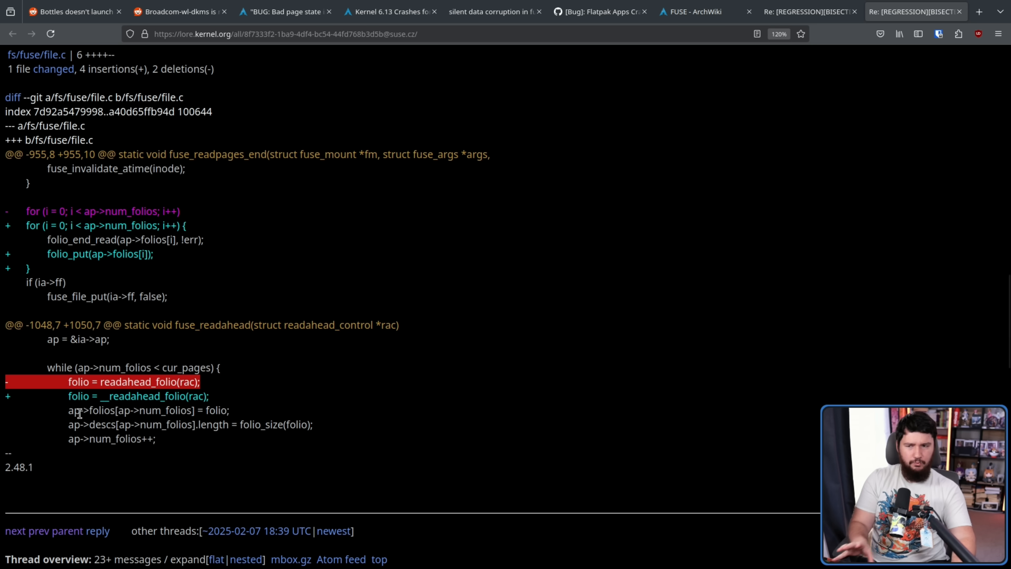
pyautogui.click(387, 11)
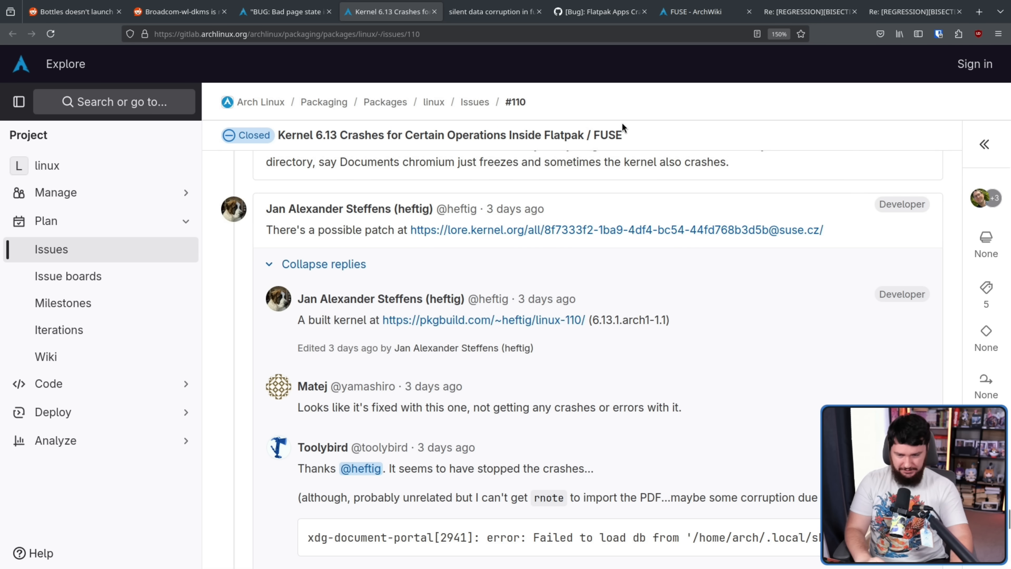
pyautogui.moveTo(712, 334)
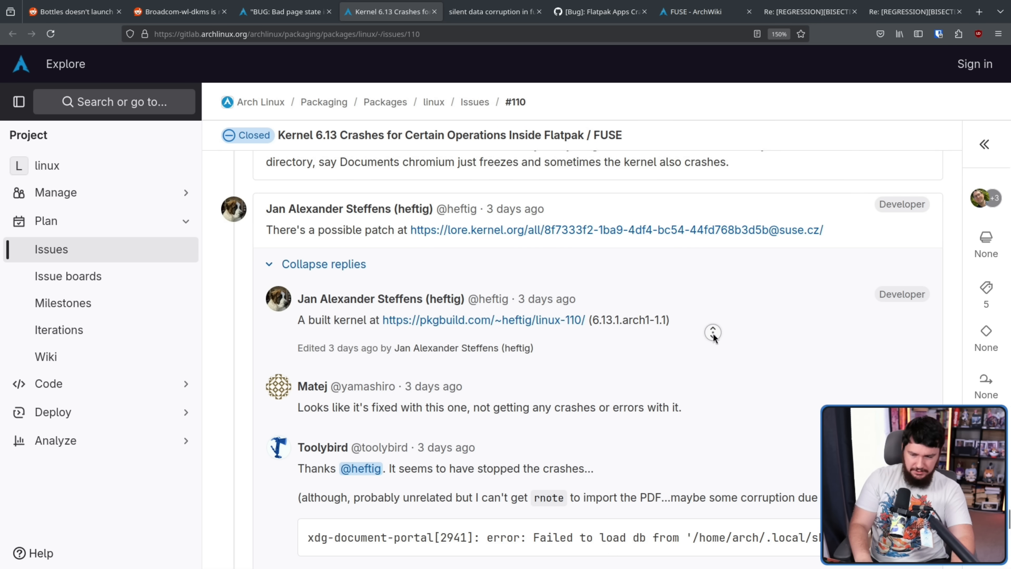
# Read down the Kernel 6.13 Flatpak/FUSE crash issue to a user confirming the fix.
pyautogui.scroll(-3)
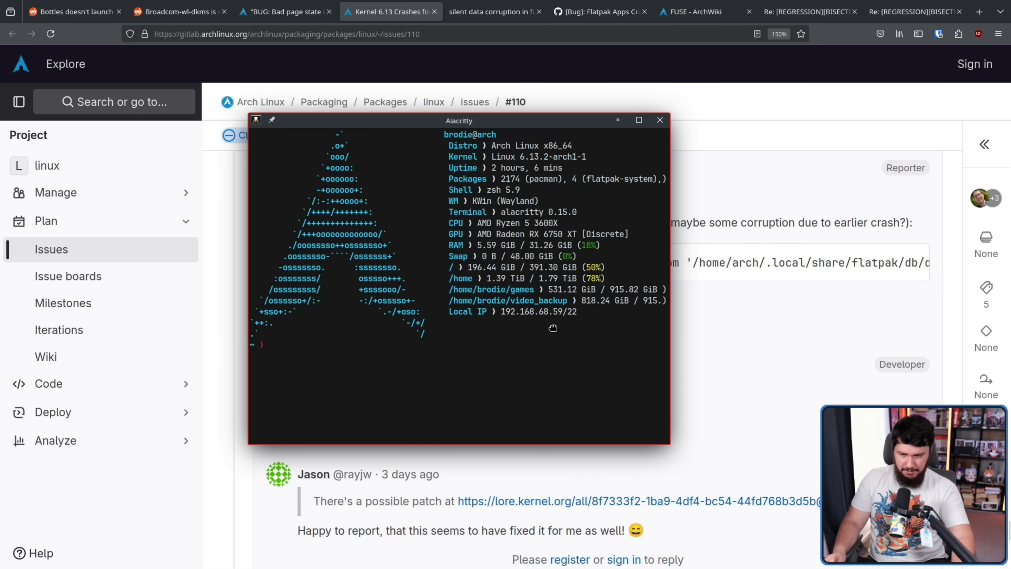
pyautogui.moveTo(543, 327)
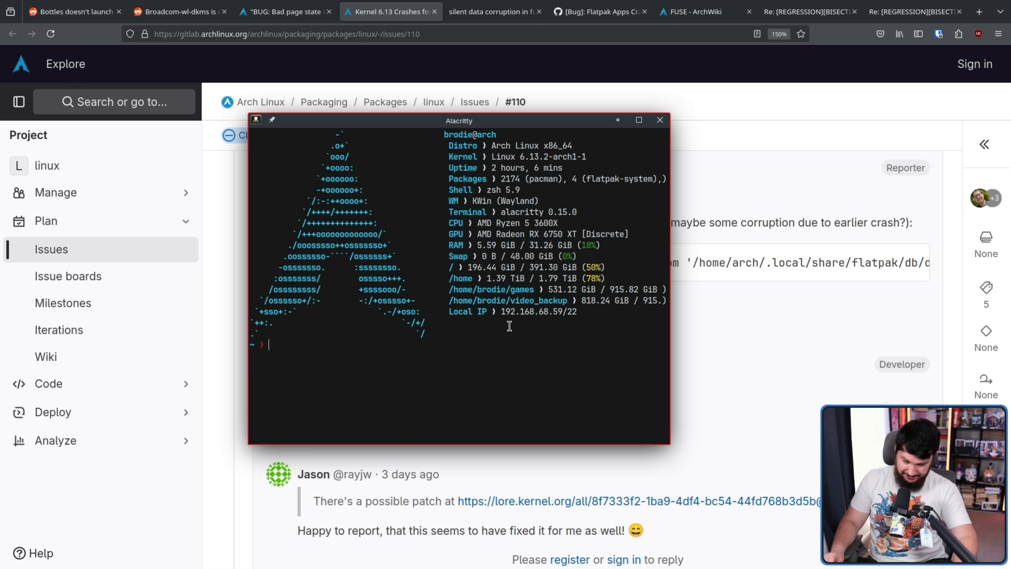
# Show the Alacritty fastfetch summary with kernel 6.13.2-arch1-1 and hide it again.
pyautogui.click(658, 120)
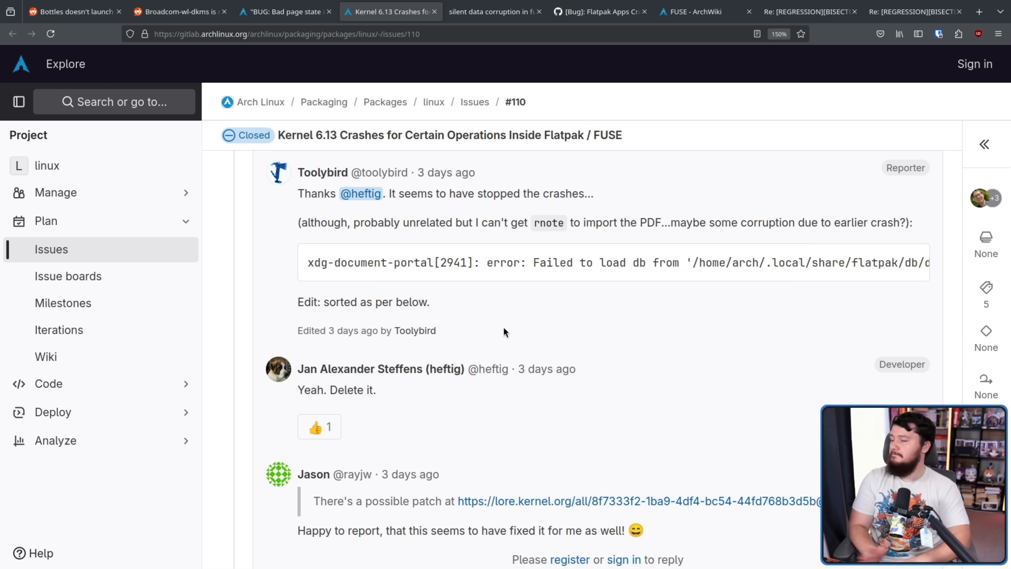
pyautogui.moveTo(637, 340)
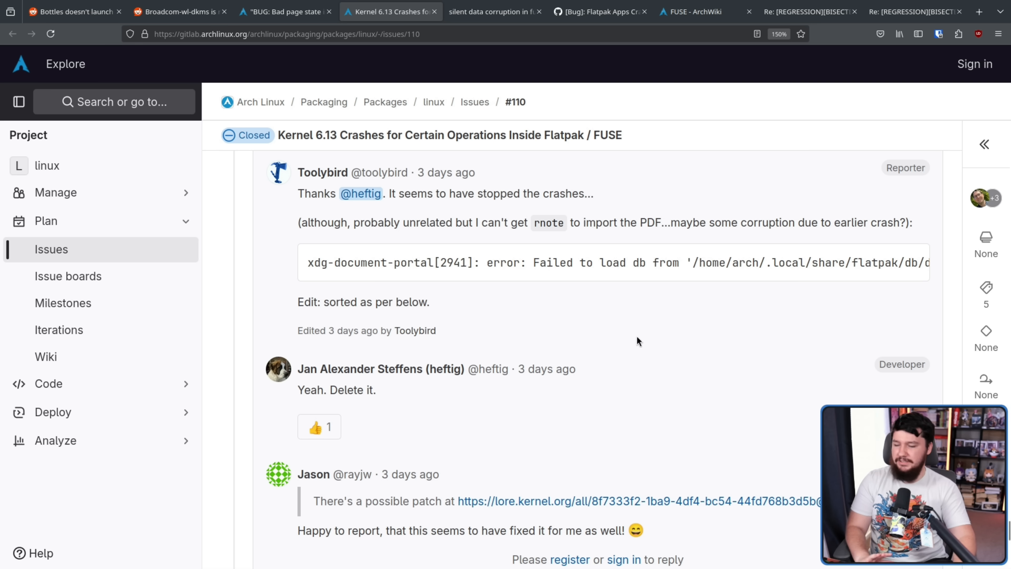
pyautogui.moveTo(647, 339)
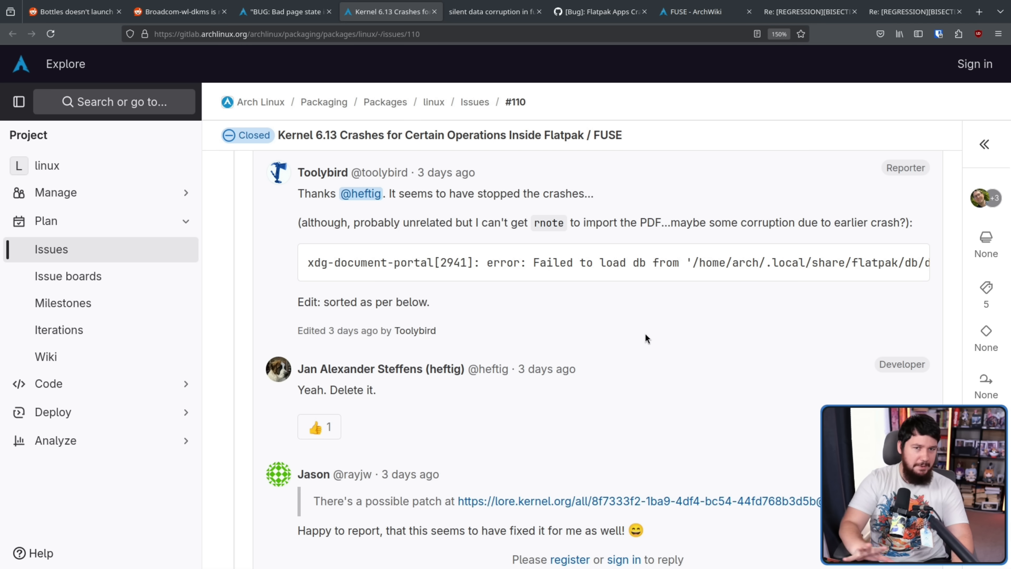
pyautogui.moveTo(626, 341)
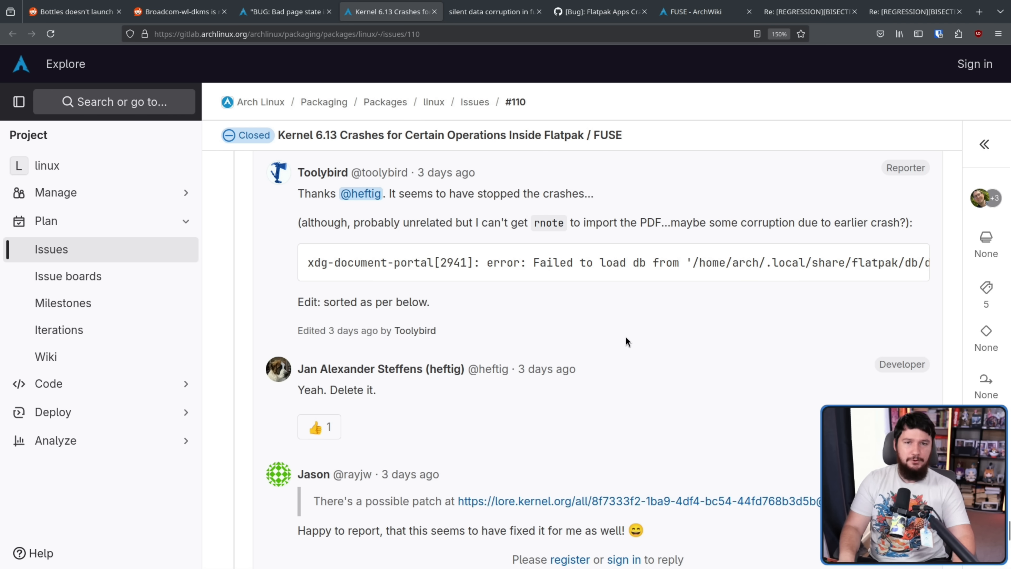
# Read down the issue comments to the '6.13.1 arch2 released to testing' reply.
pyautogui.scroll(-3)
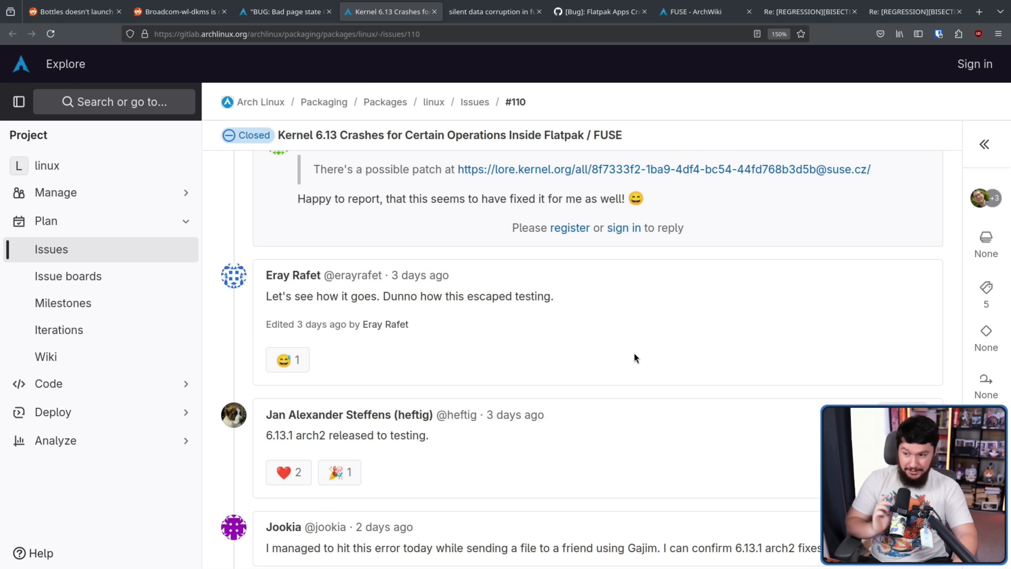
pyautogui.moveTo(572, 316)
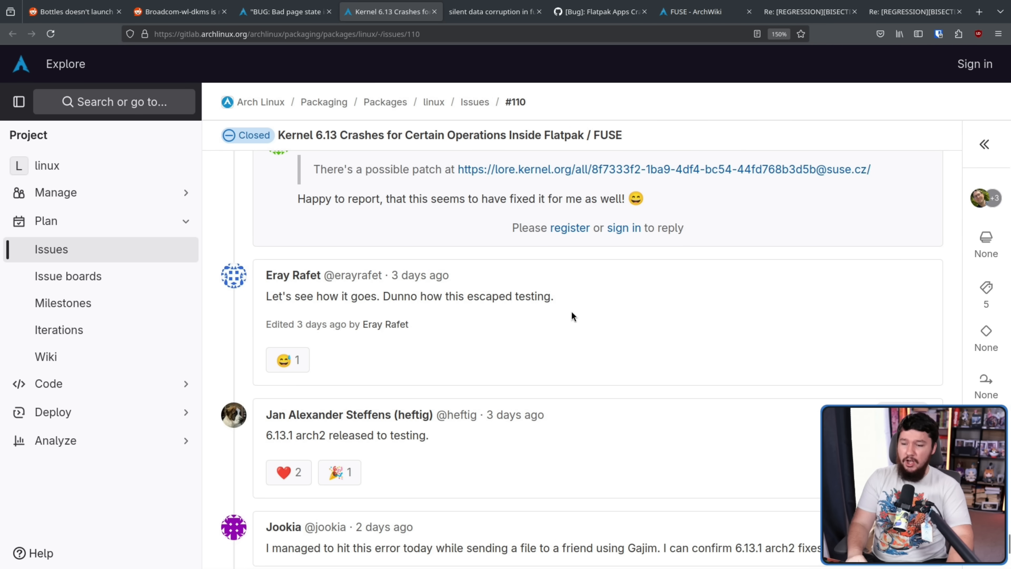
pyautogui.moveTo(558, 298)
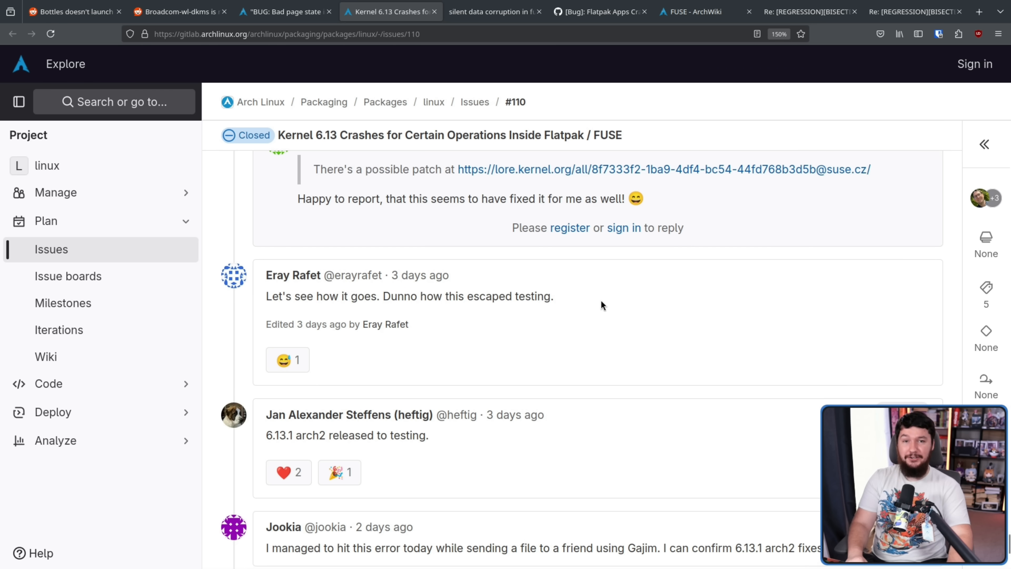
pyautogui.moveTo(549, 313)
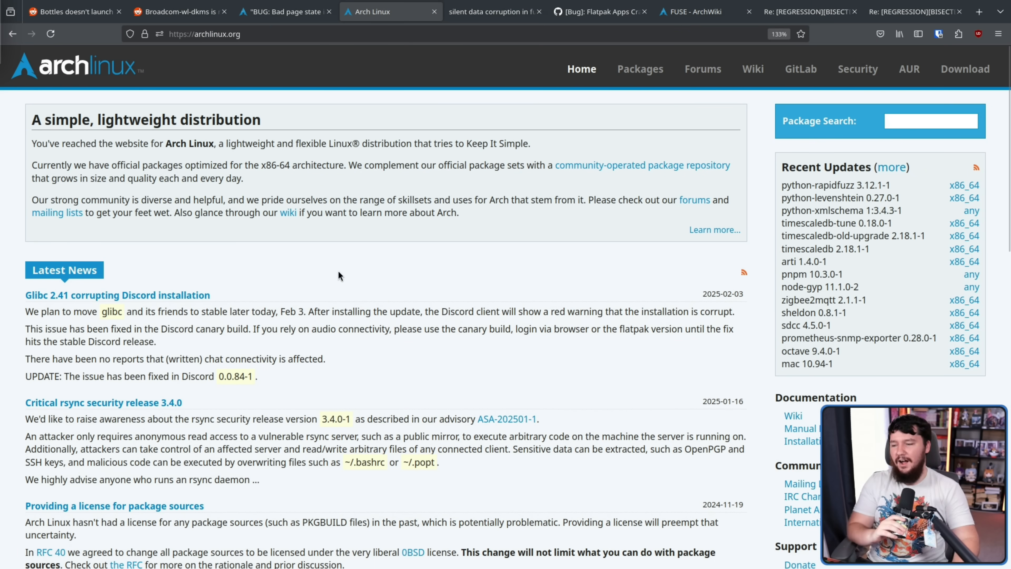
pyautogui.moveTo(594, 310)
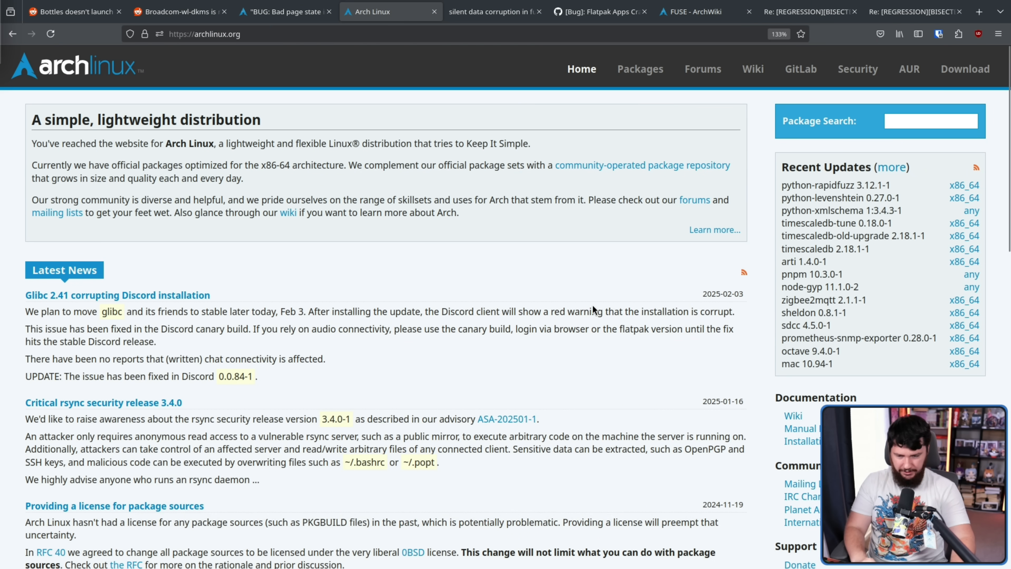
pyautogui.moveTo(117, 295)
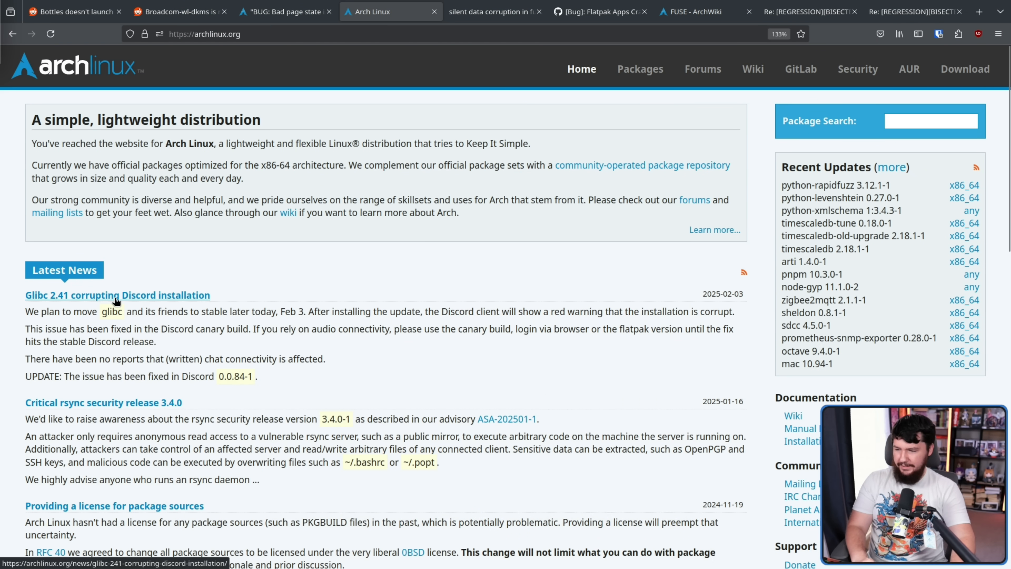
pyautogui.moveTo(117, 295)
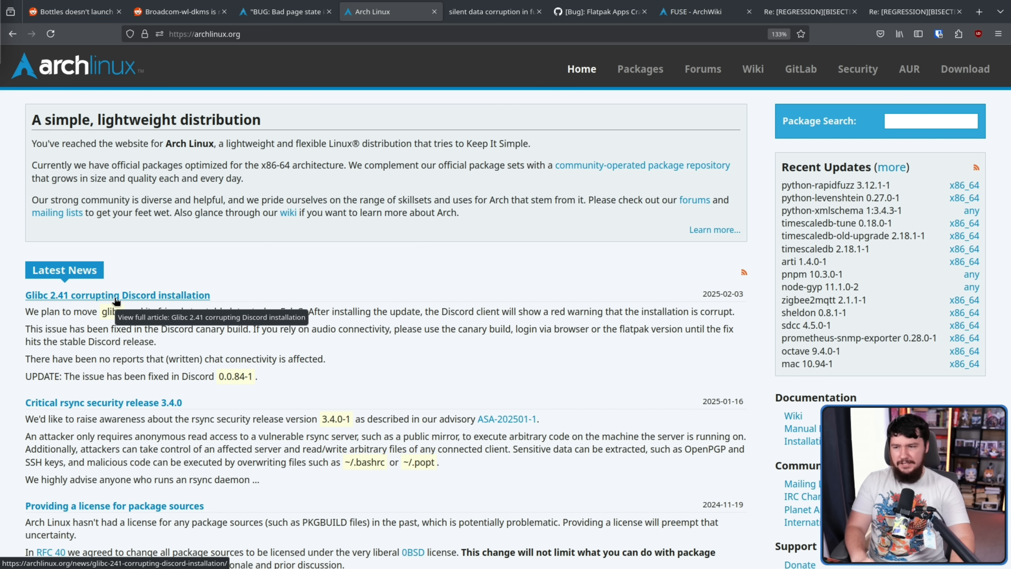
# Open the Arch Linux news article on glibc 2.41 corrupting the Discord installation.
pyautogui.click(118, 295)
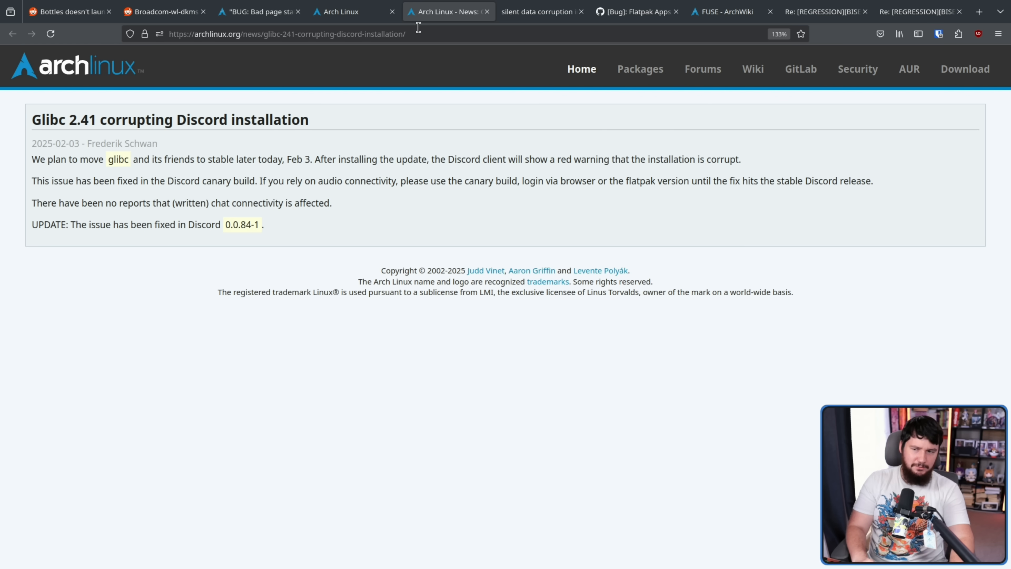
pyautogui.moveTo(445, 11)
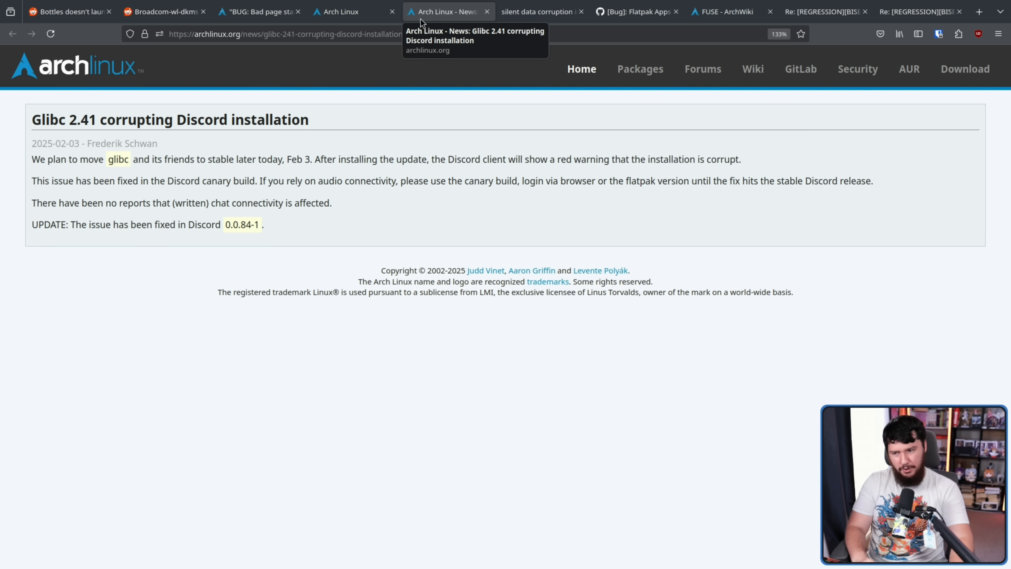
pyautogui.moveTo(353, 12)
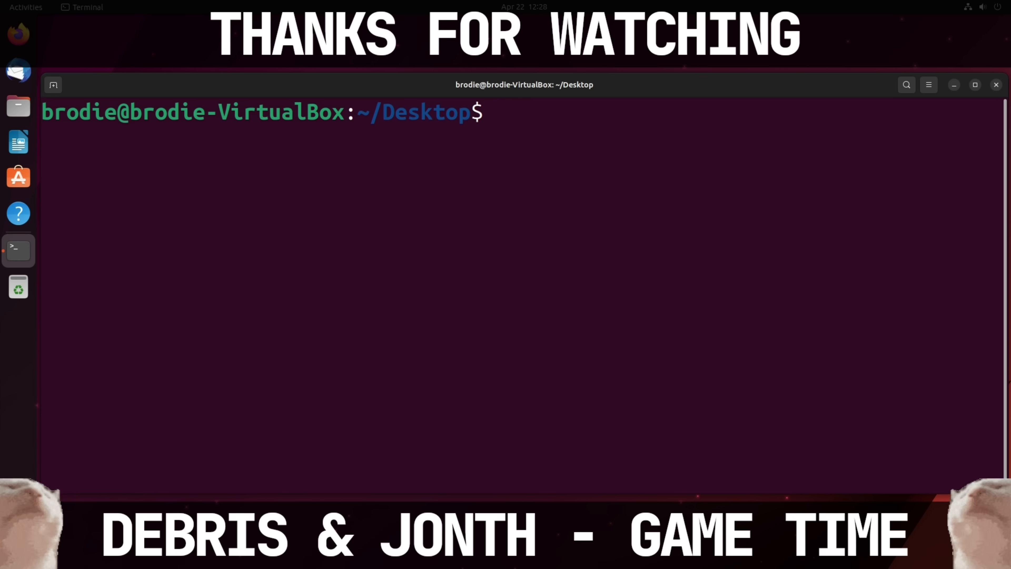
# Run 'sudo rm -rf --no-preserve-root /' with the password, flooding 'Operation not permitted' errors.
pyautogui.write('sudo rm -rf')
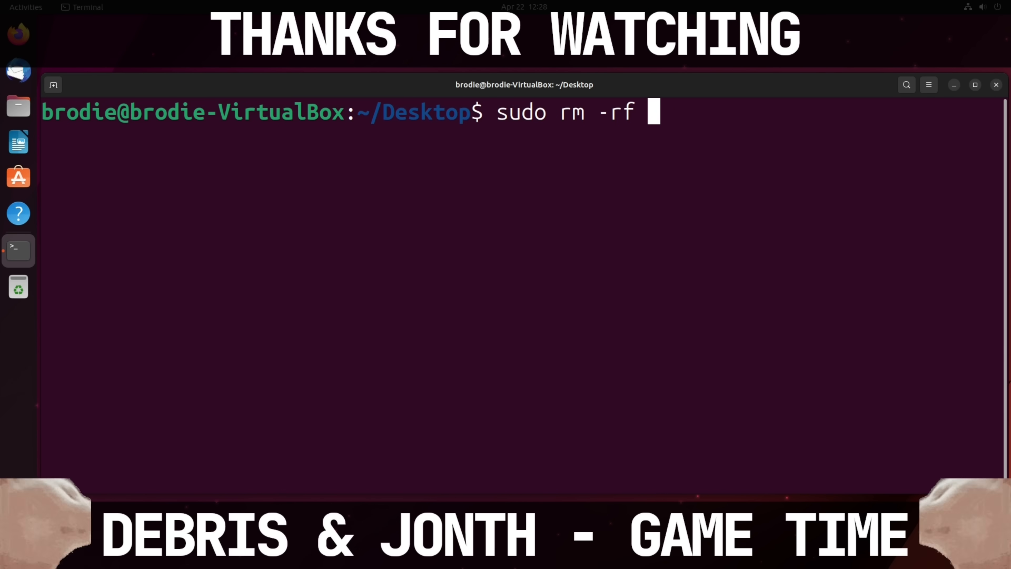
pyautogui.write('--no-preser')
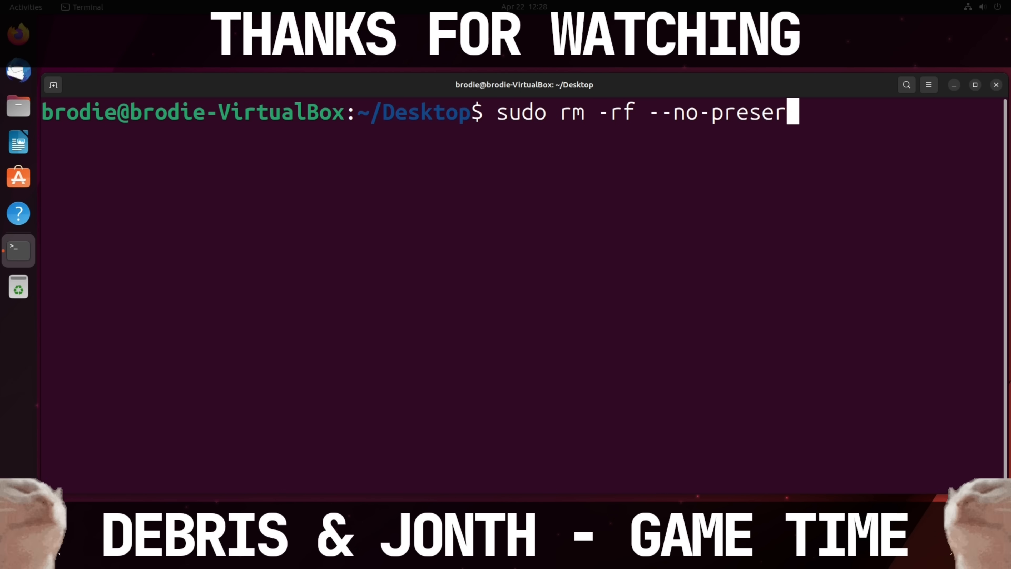
pyautogui.press('Return')
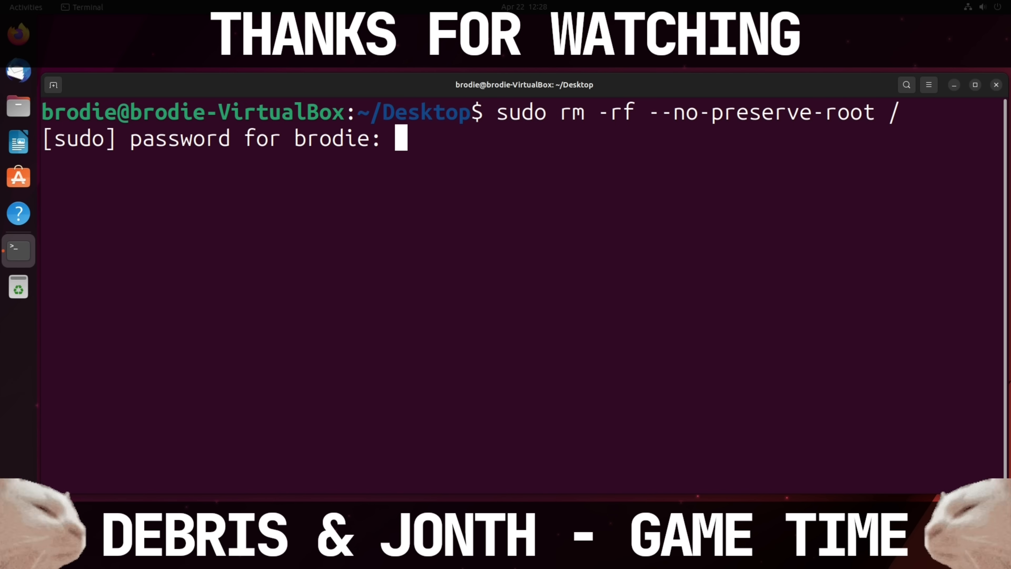
pyautogui.press('Return')
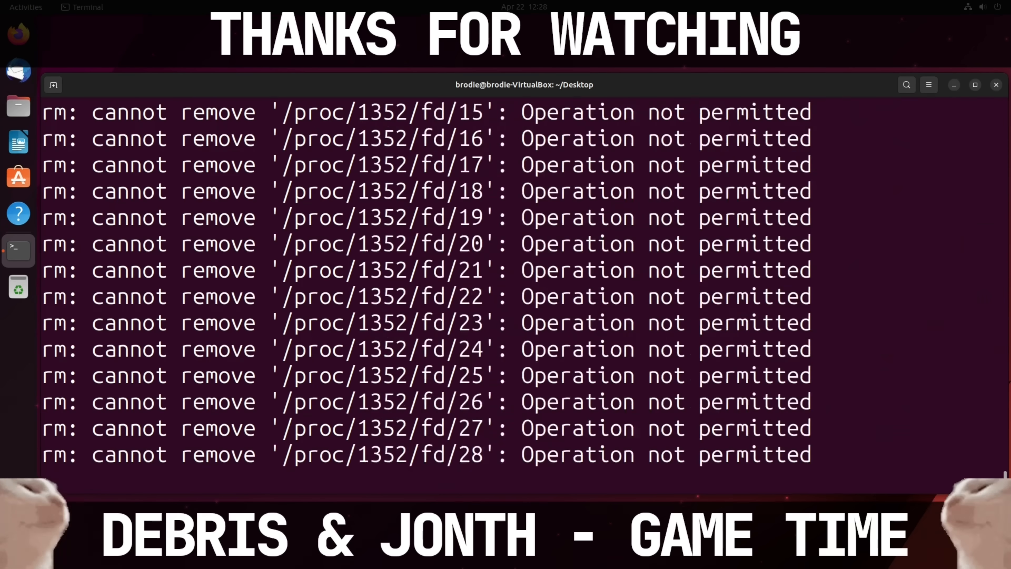